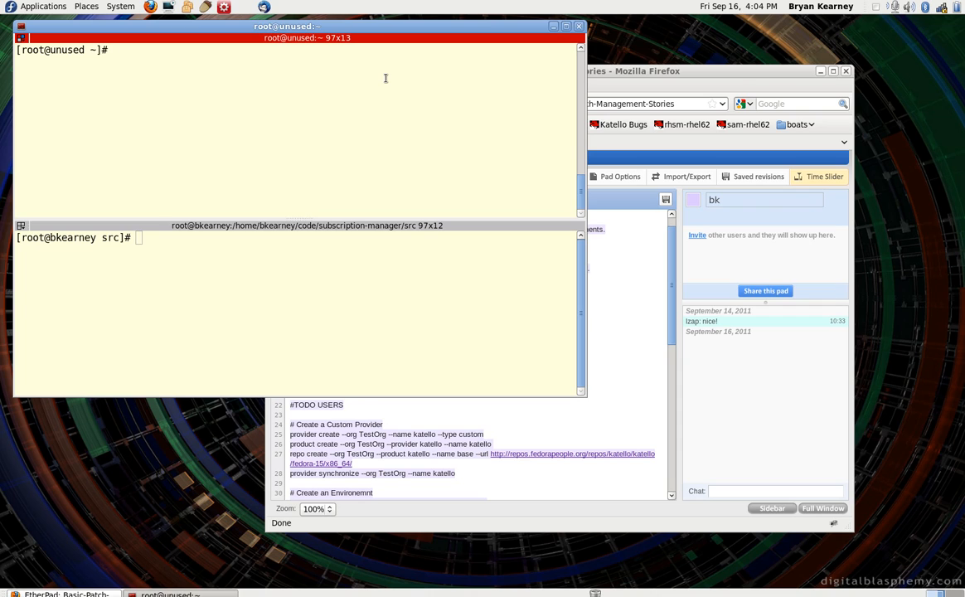
text(katello)
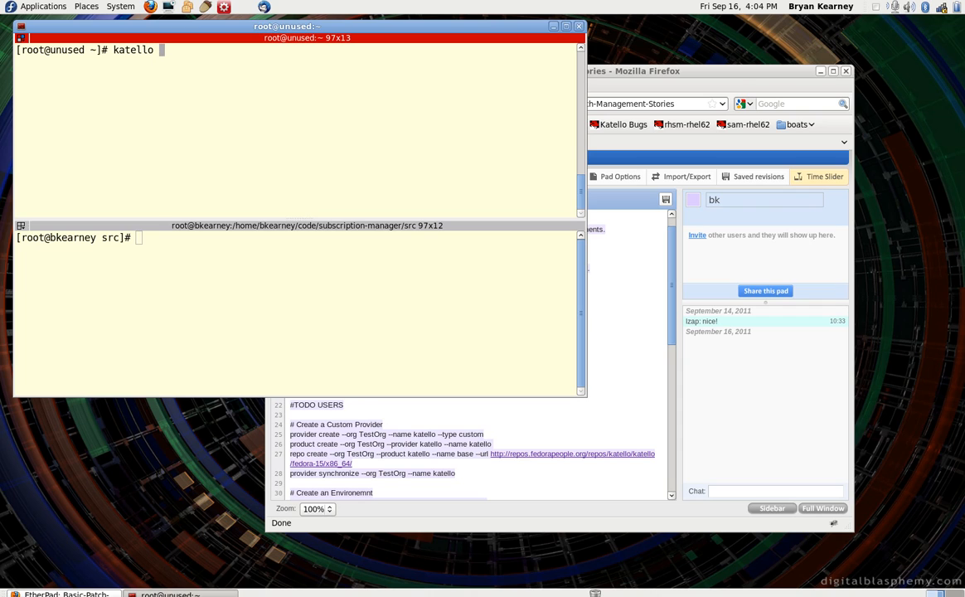
text(-u admin -p admin shell)
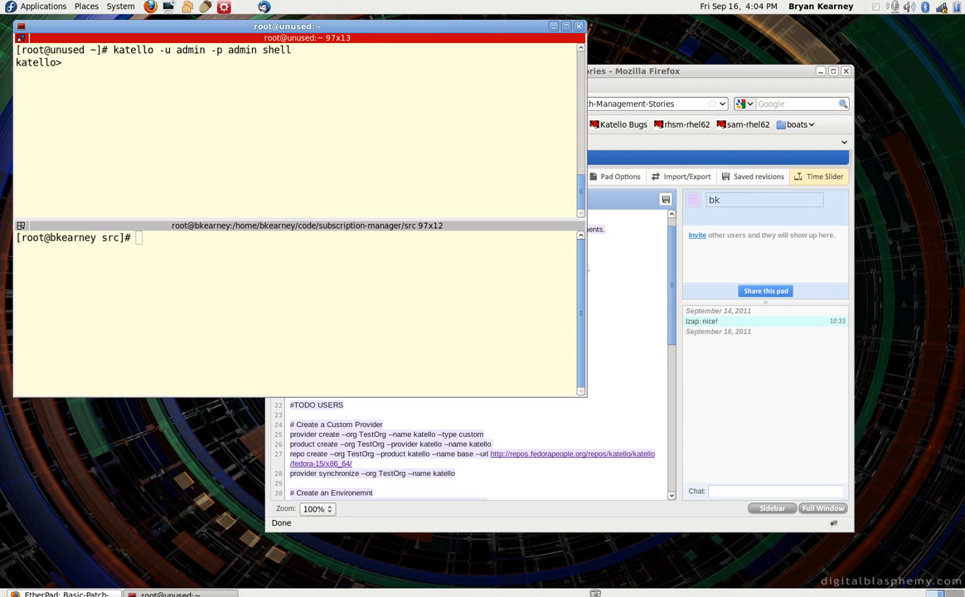
text(ping)
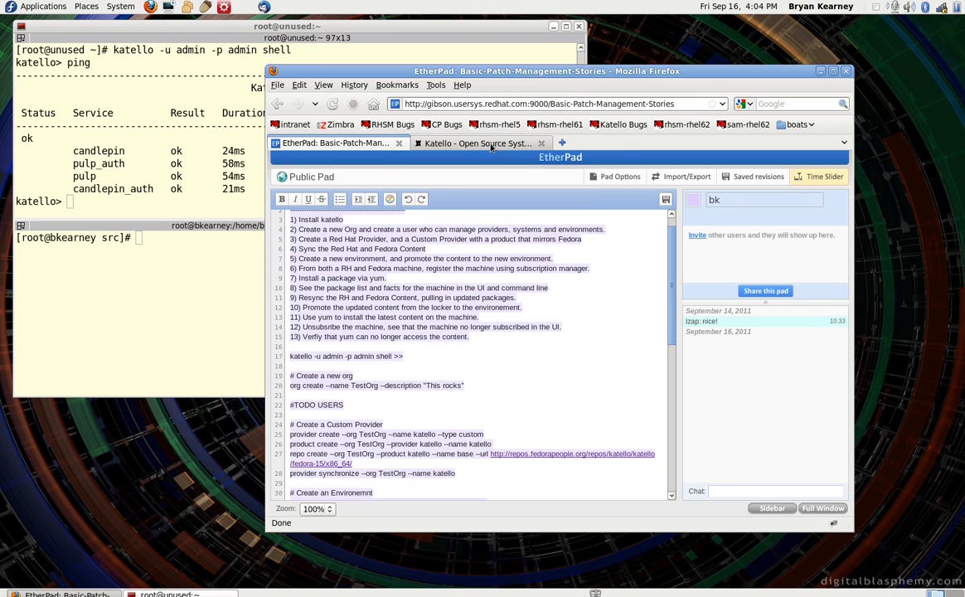
Step: Log into the Katello web UI as admin and open the new-organization form under Organizations
click(478, 142)
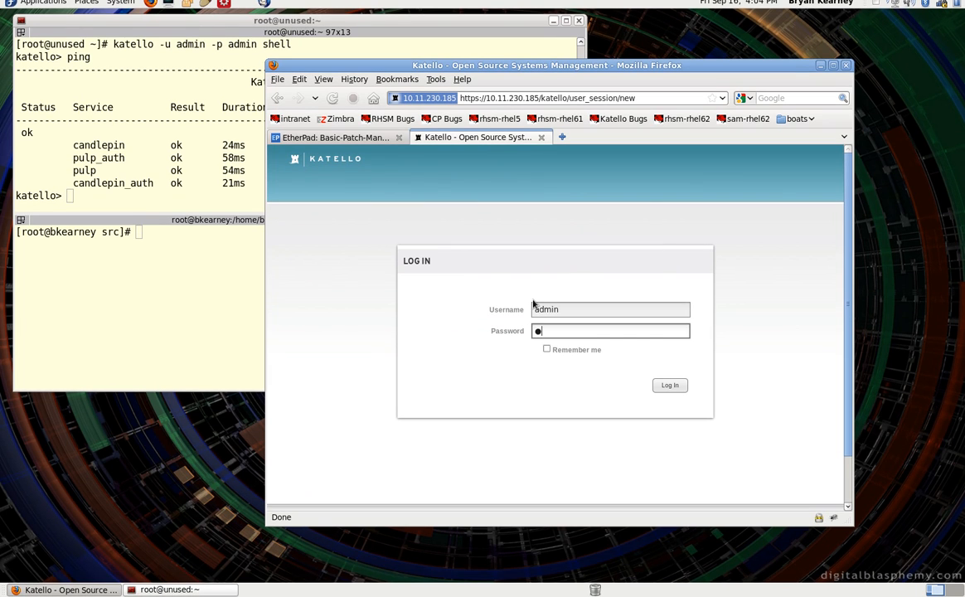
click(668, 385)
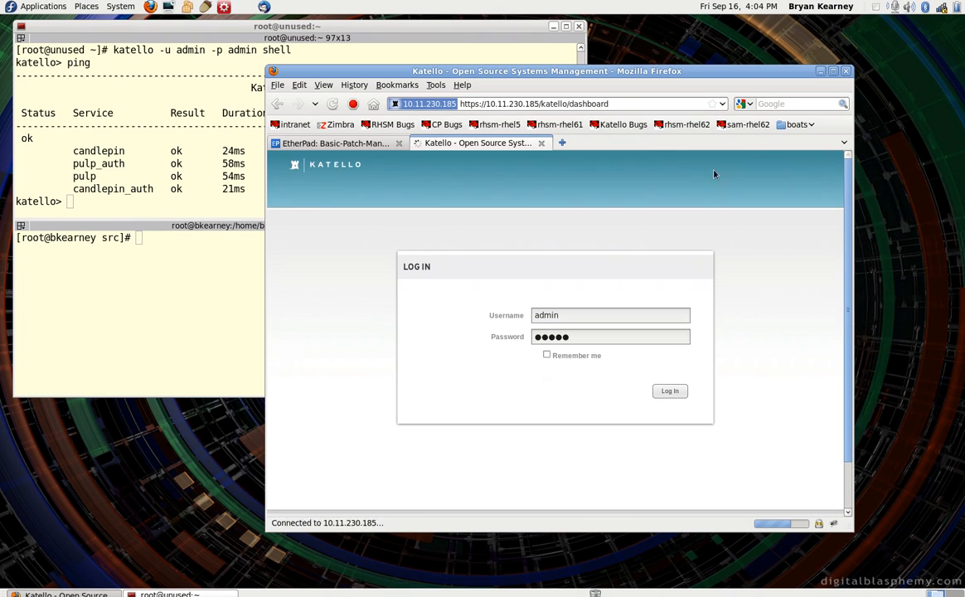
click(668, 390)
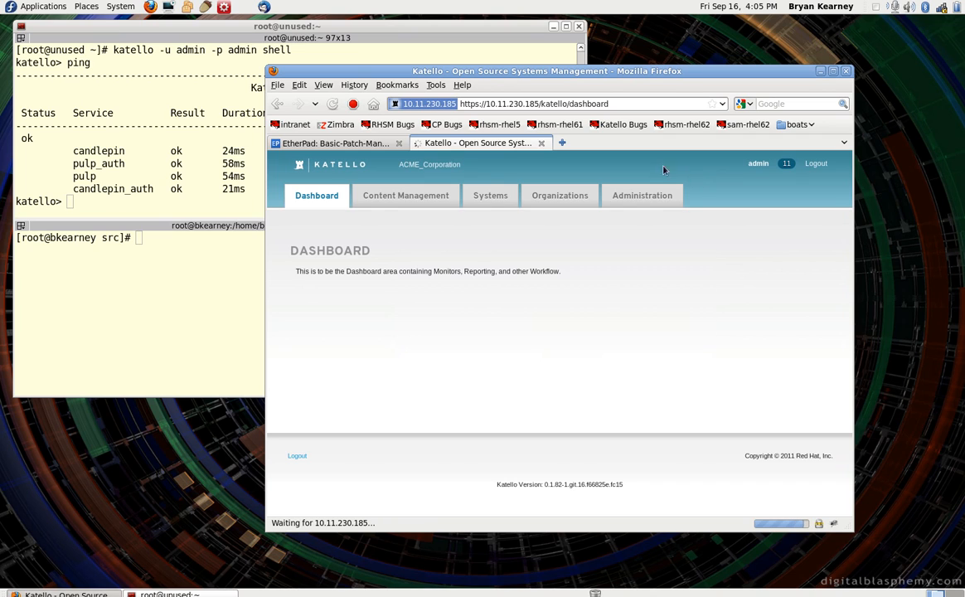
click(559, 194)
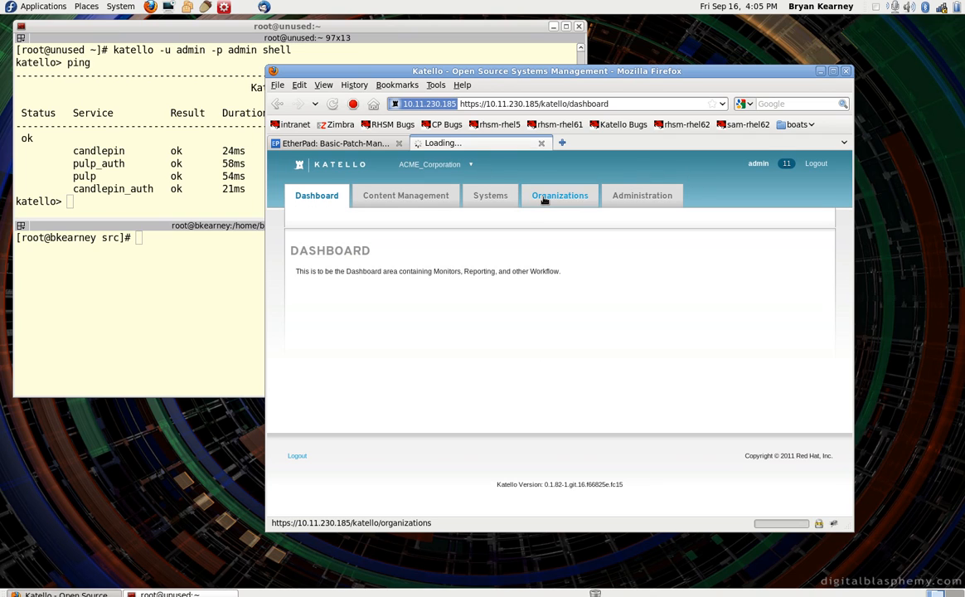
click(559, 194)
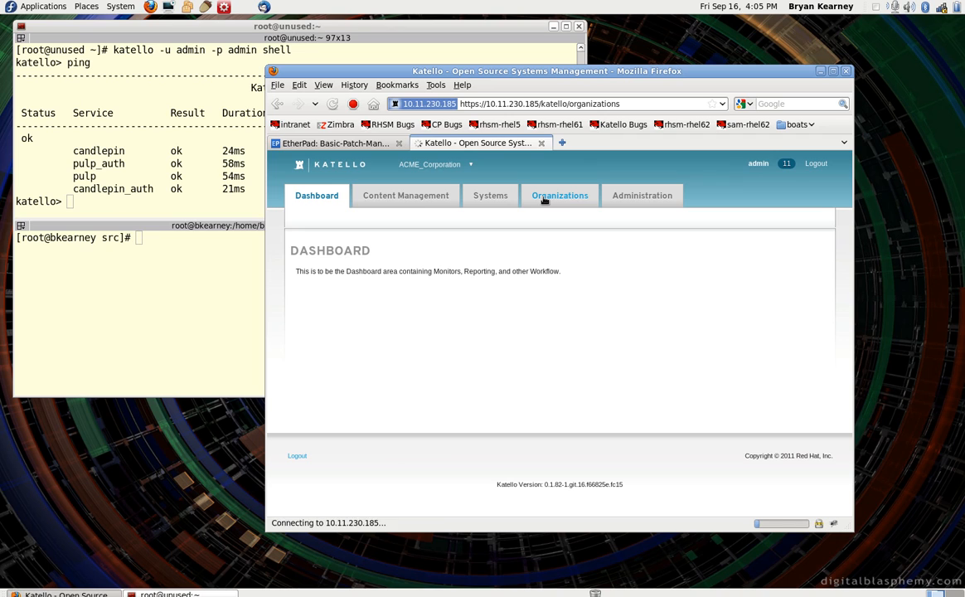
click(554, 195)
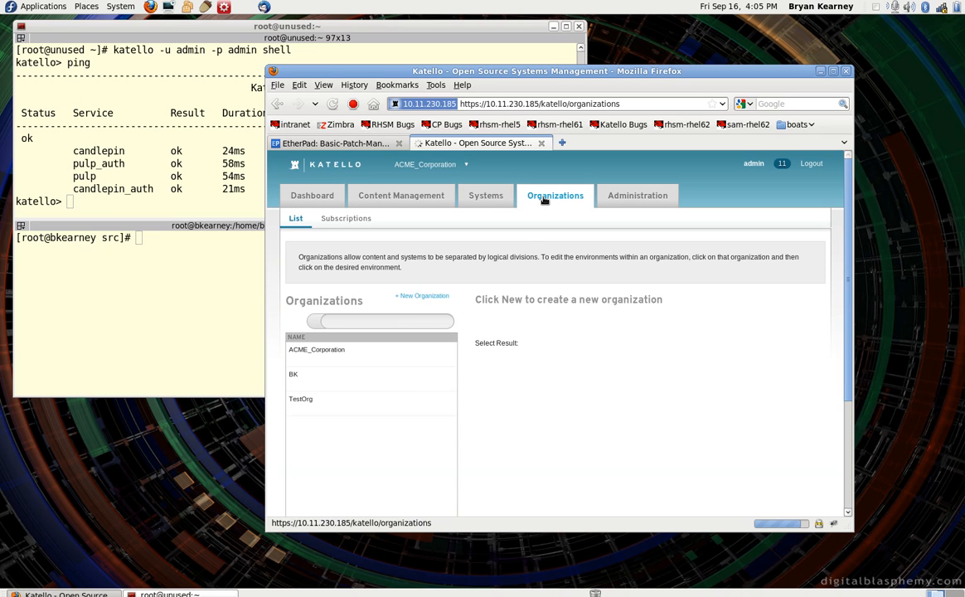
click(423, 296)
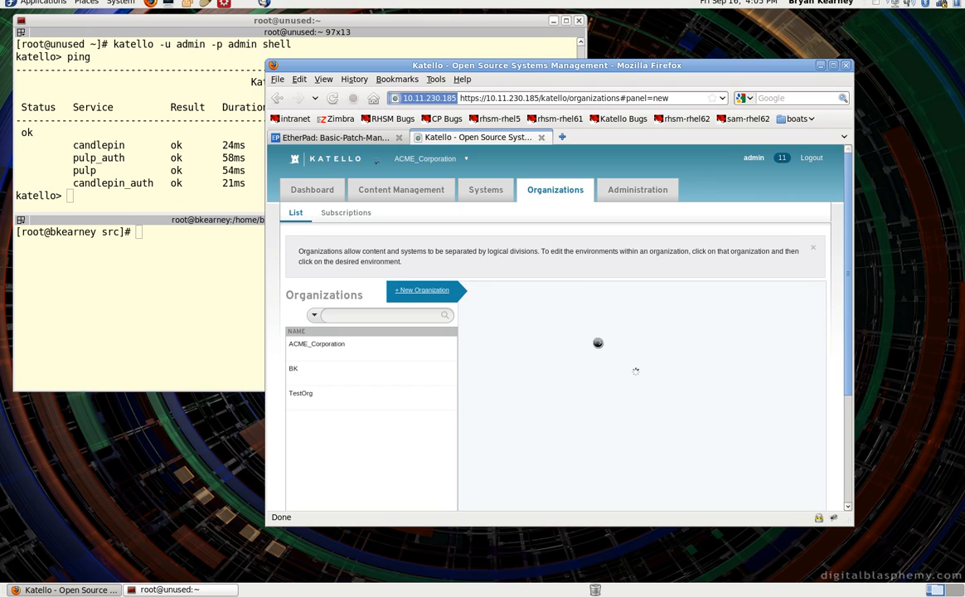
Step: Enter name BPM and description 'Basic Patch Management', then save the organization
click(422, 289)
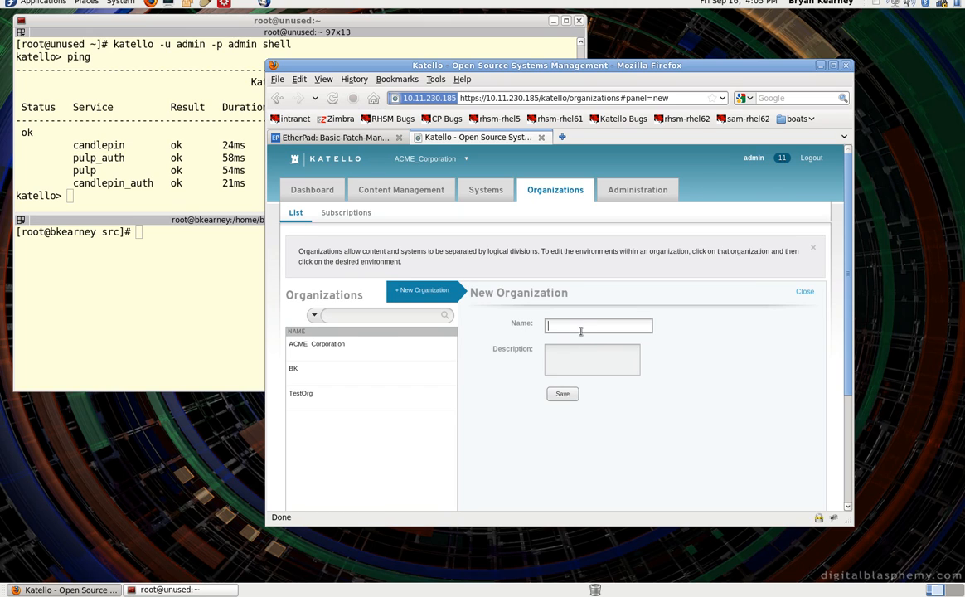
text(BPM)
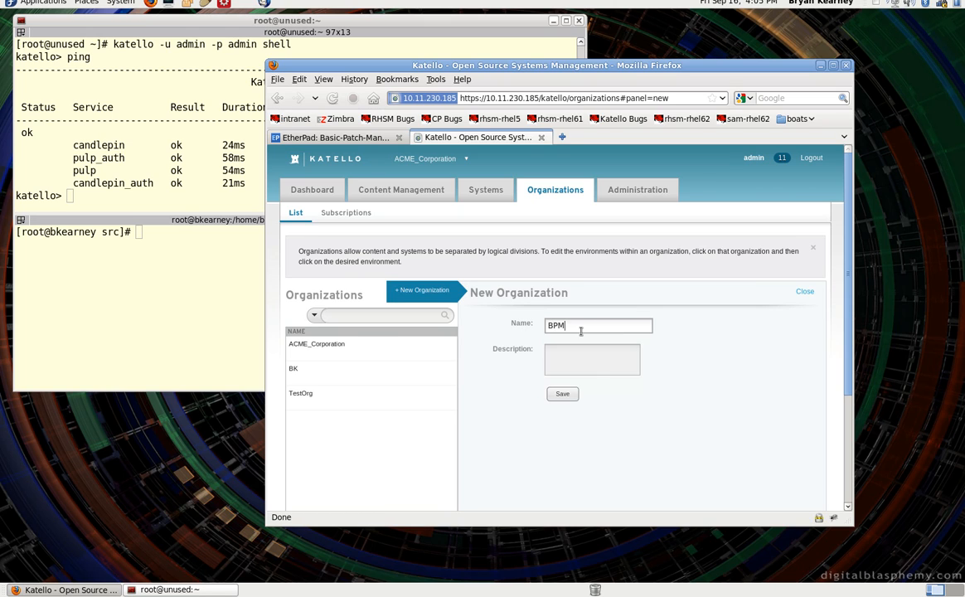
click(592, 359)
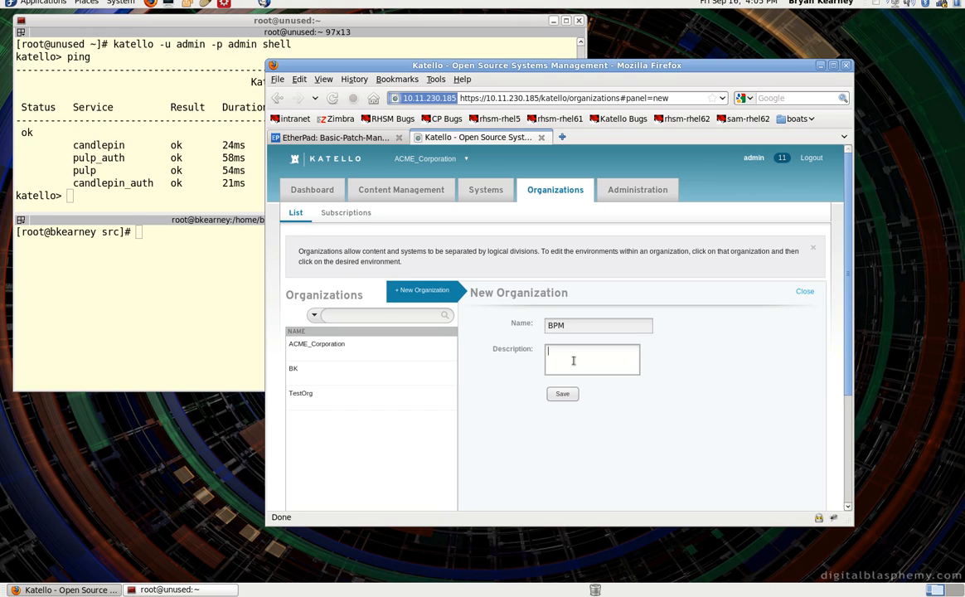
text(Basic Patch)
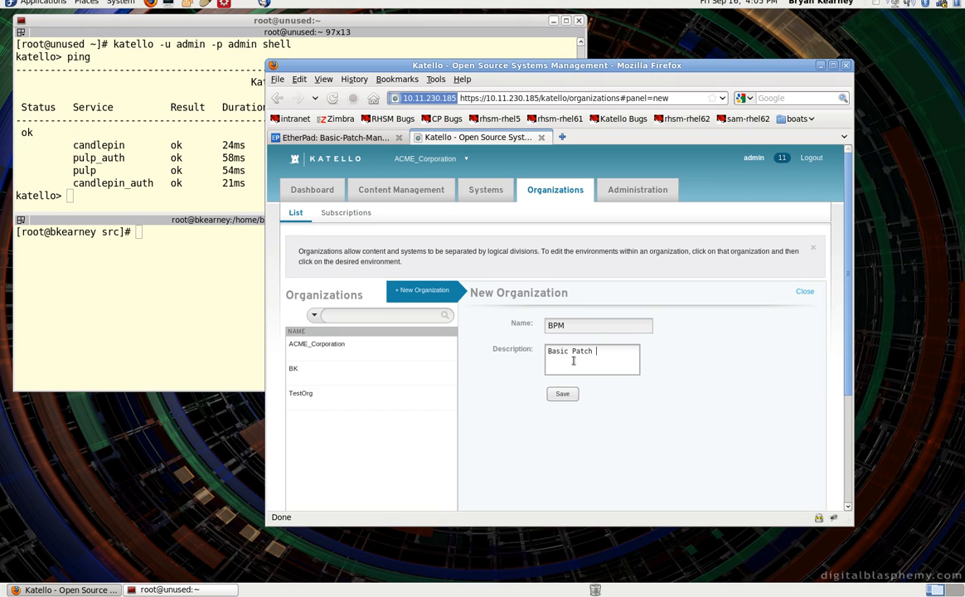
text(Management)
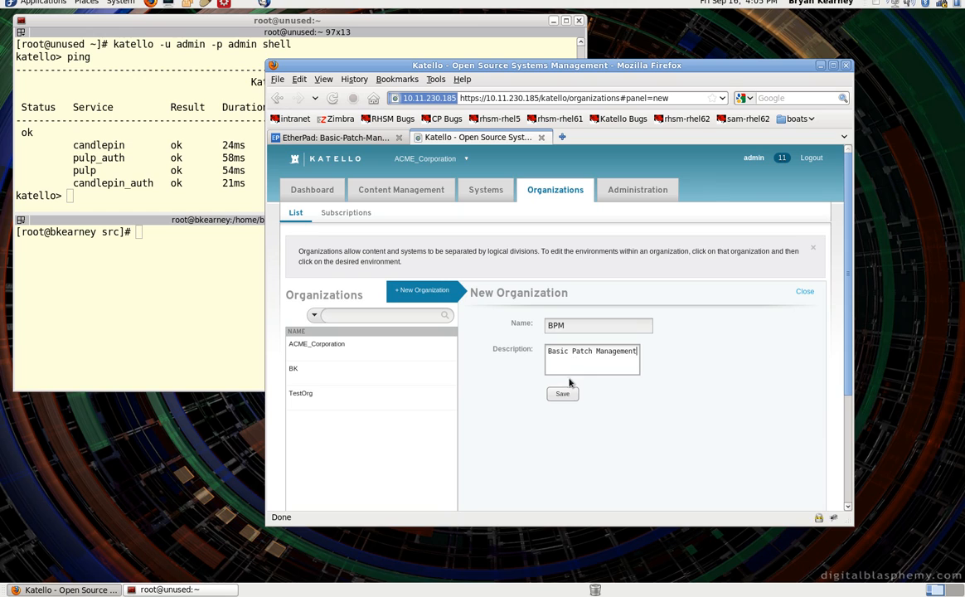
click(562, 393)
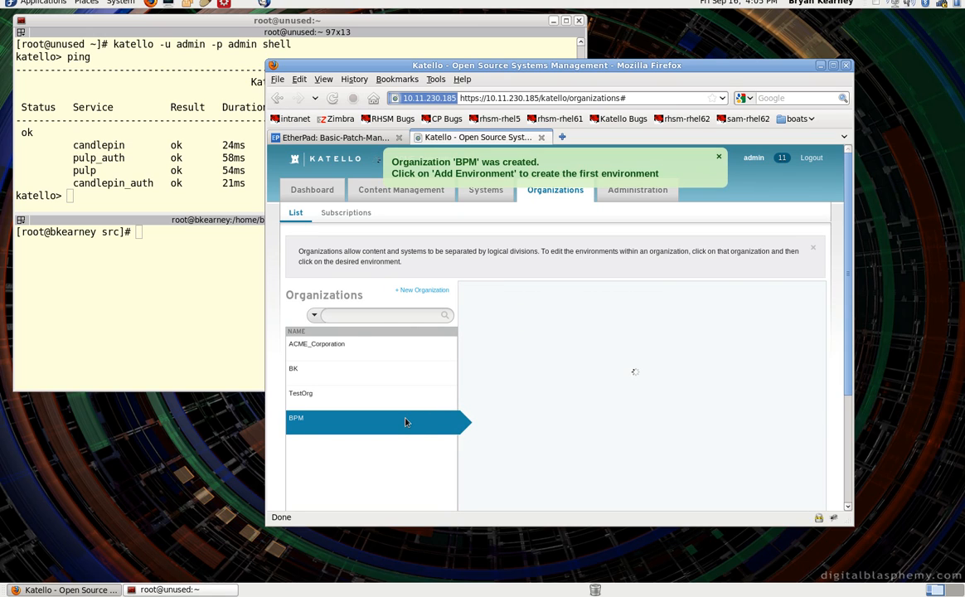
Step: Open the BPM organization and create environment Dev following Locker
click(373, 422)
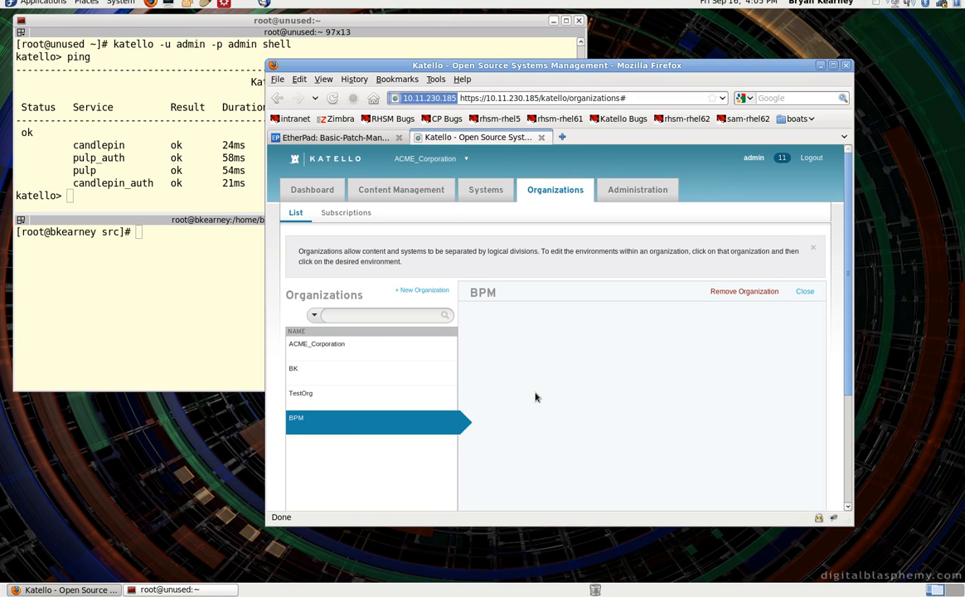
text(Dev)
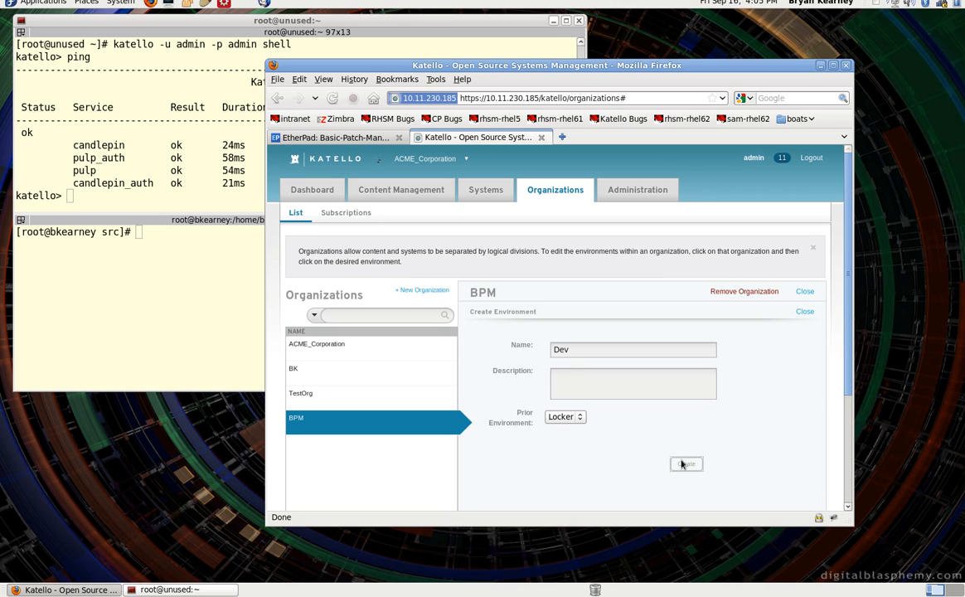
click(685, 463)
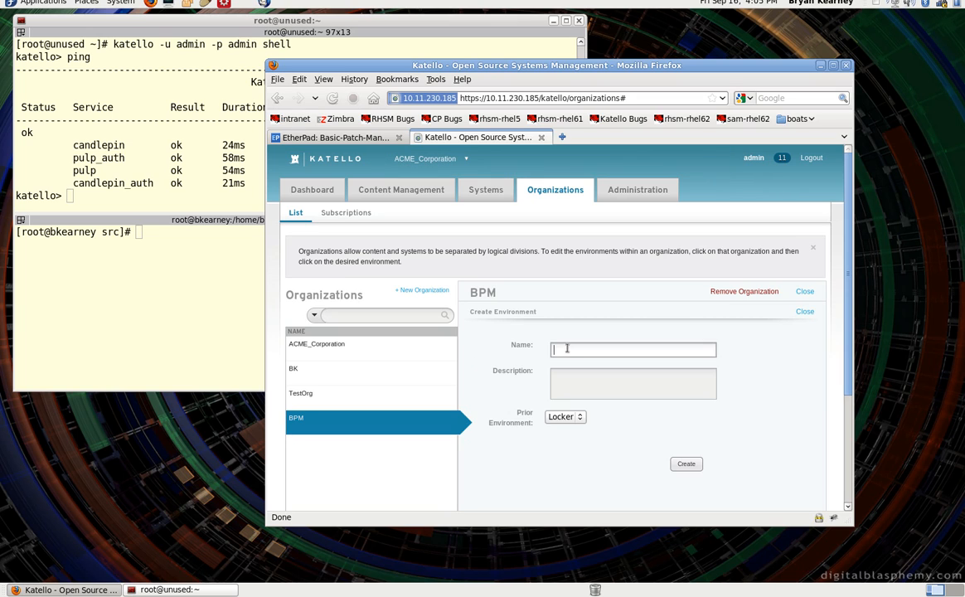
Step: Create environment Prod with Dev as its prior environment
text(Prod)
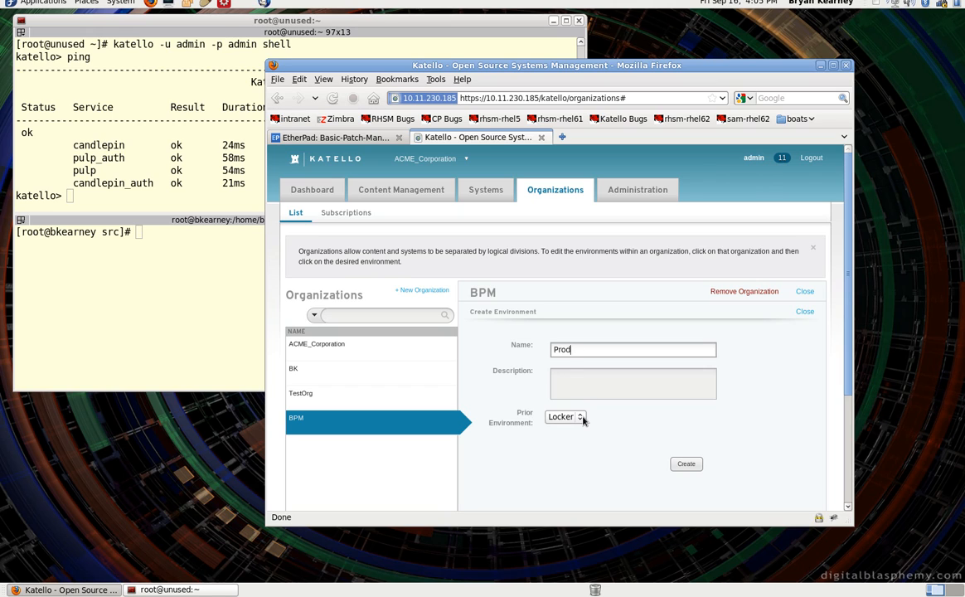
click(565, 416)
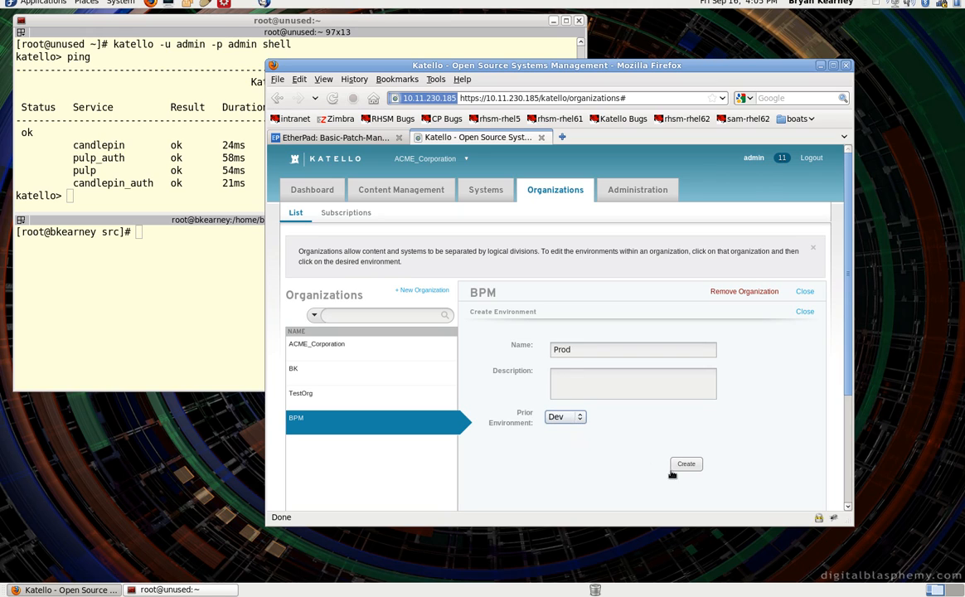
click(686, 463)
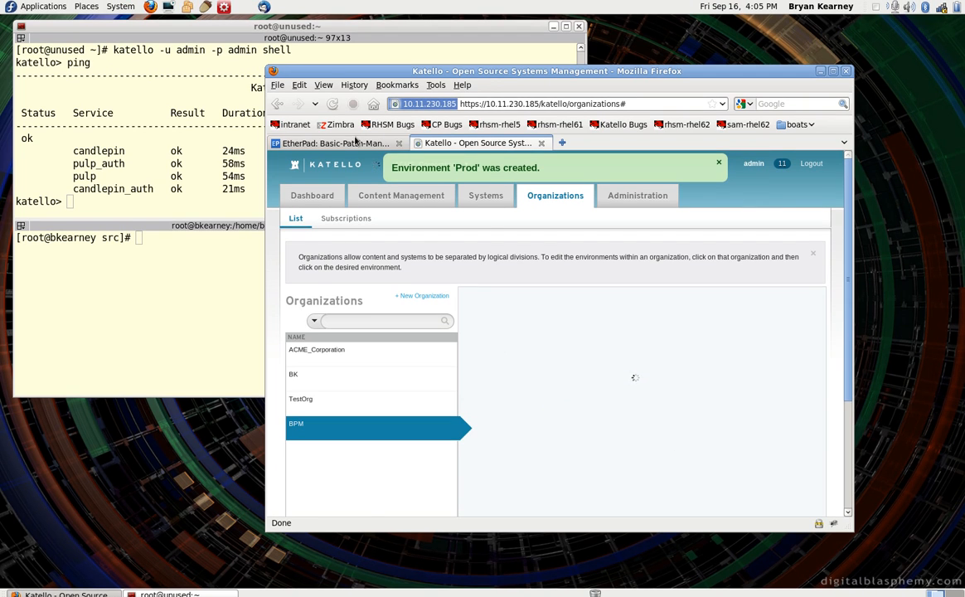
click(336, 142)
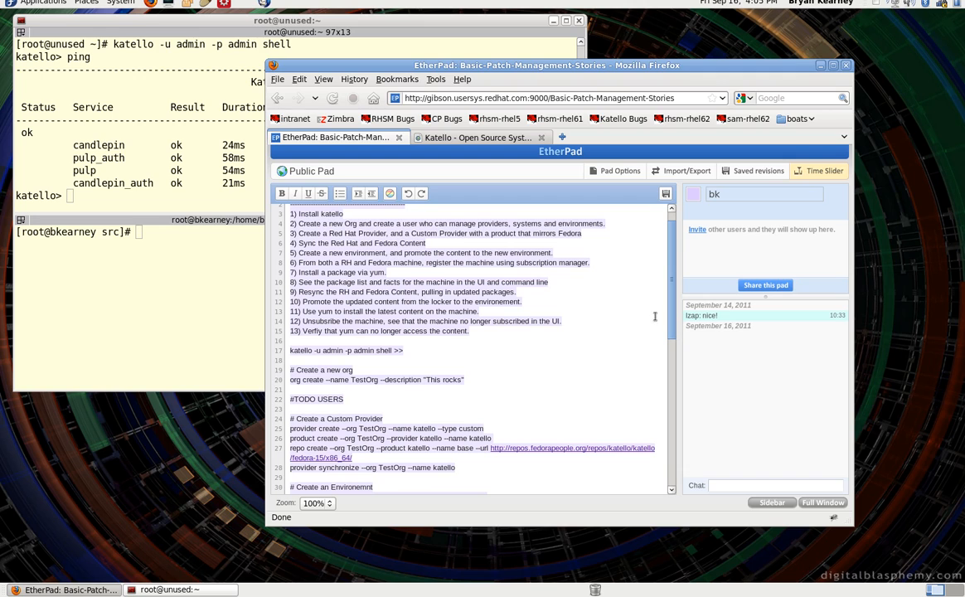
scroll(down, 3)
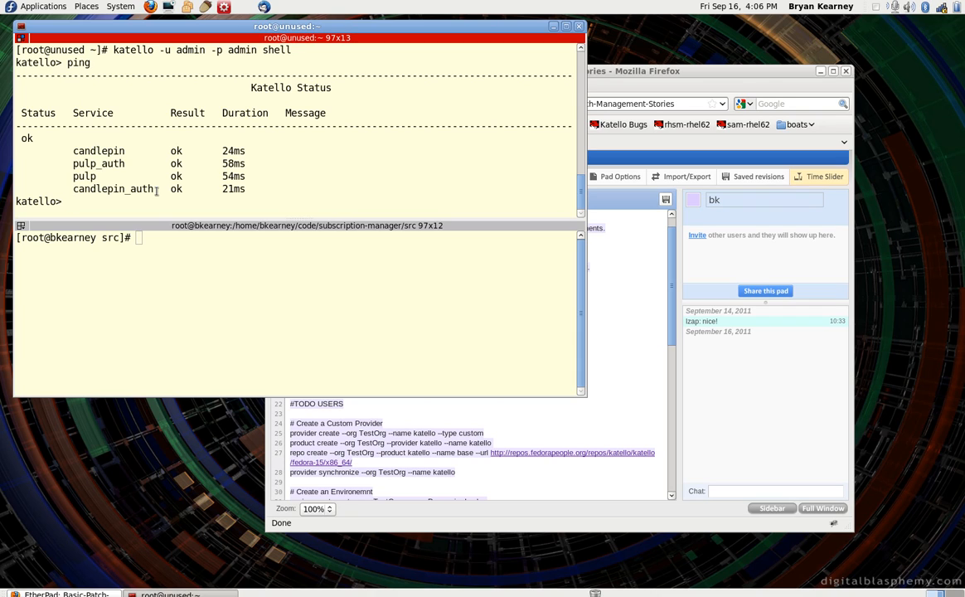
Step: Create custom provider katello in organization BPM from the katello shell
text(provider create --org BP)
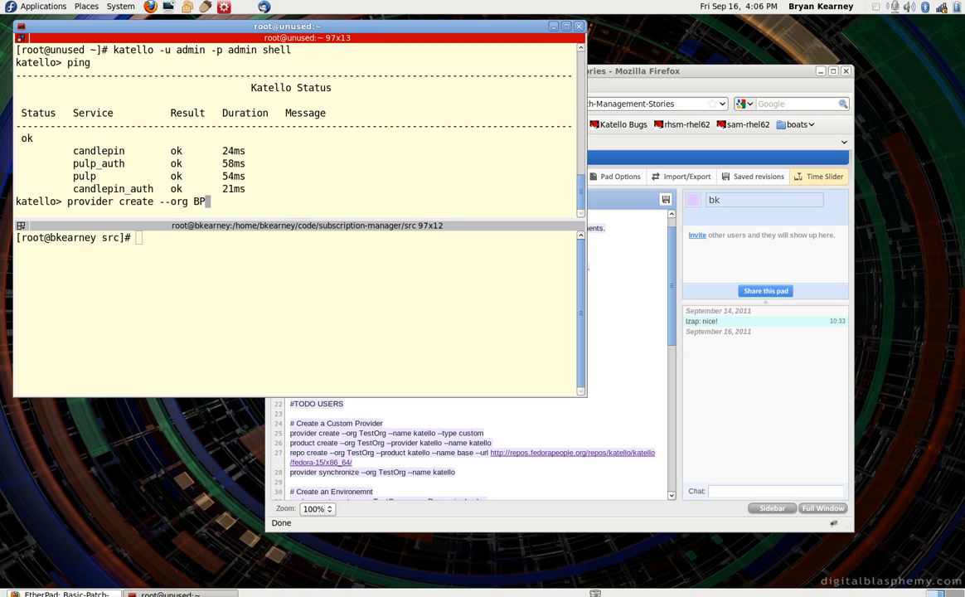
text(M)
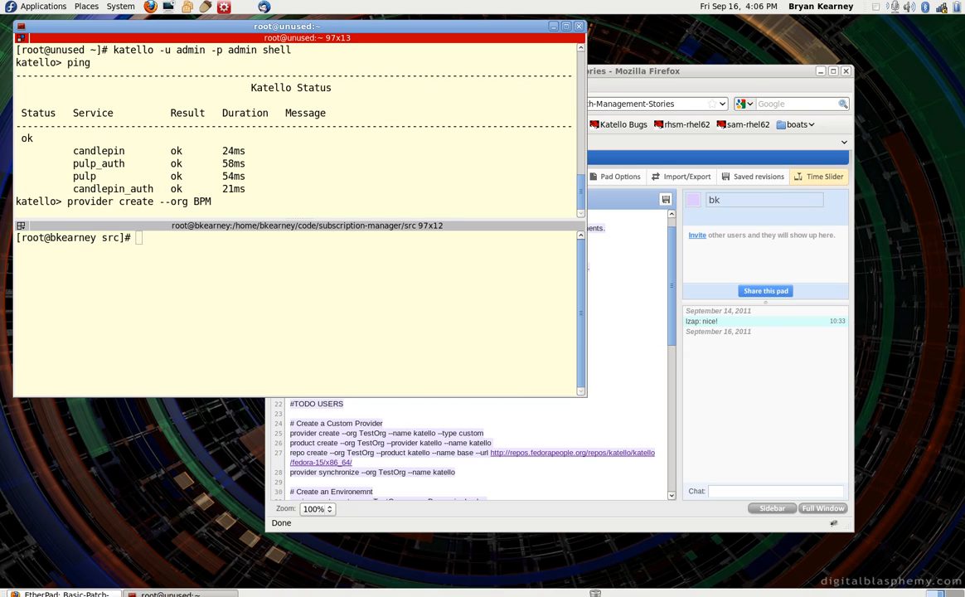
text(--name katel)
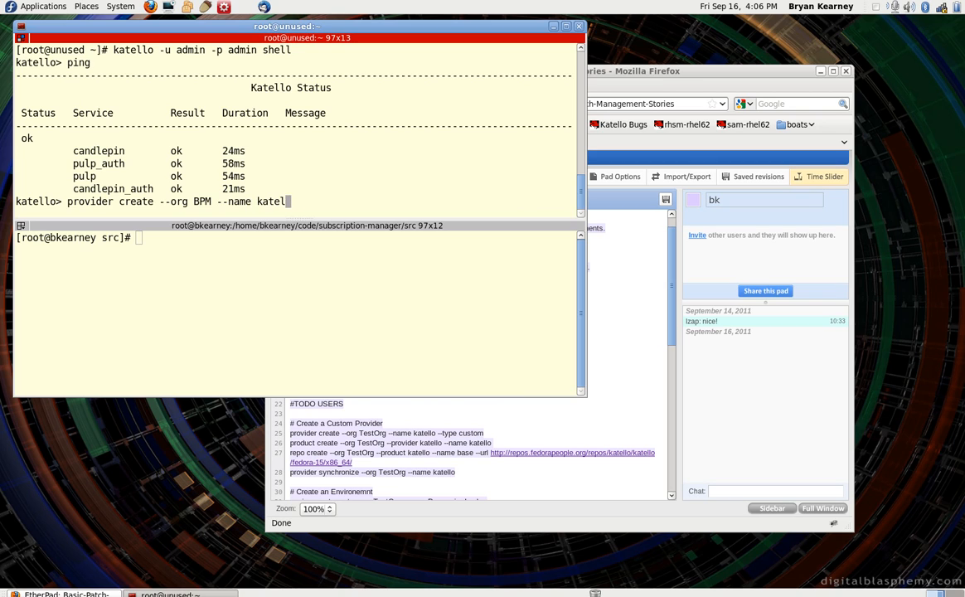
text(--type custom)
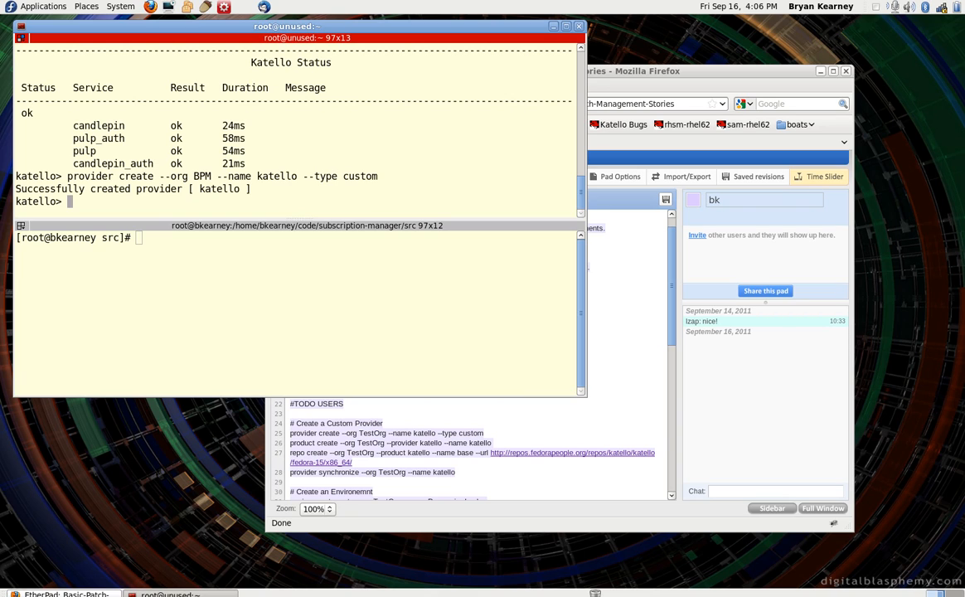
Step: Attempt to create product katello under provider katello, which fails with a Candlepin 500 error
text(prou)
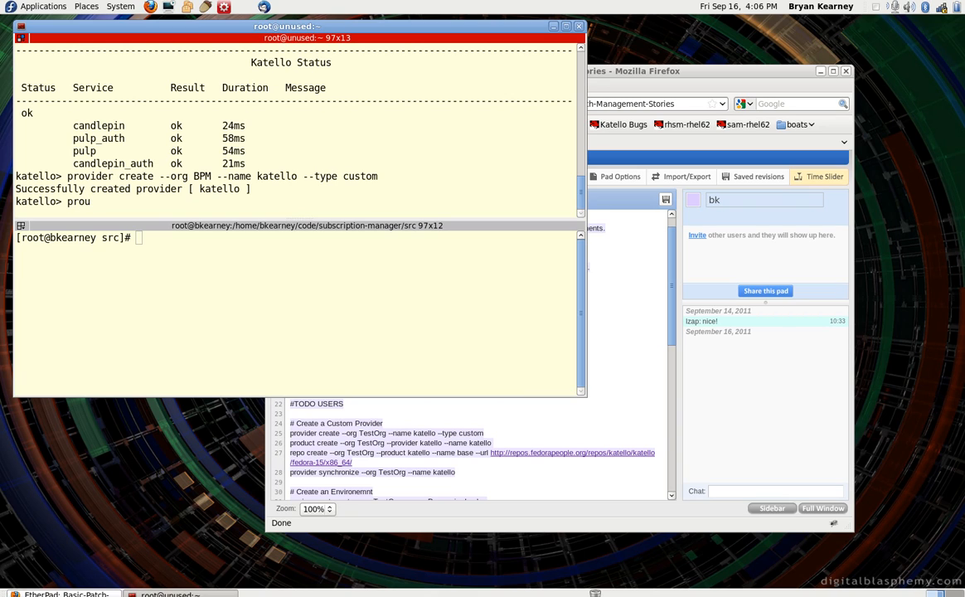
text(product create --org)
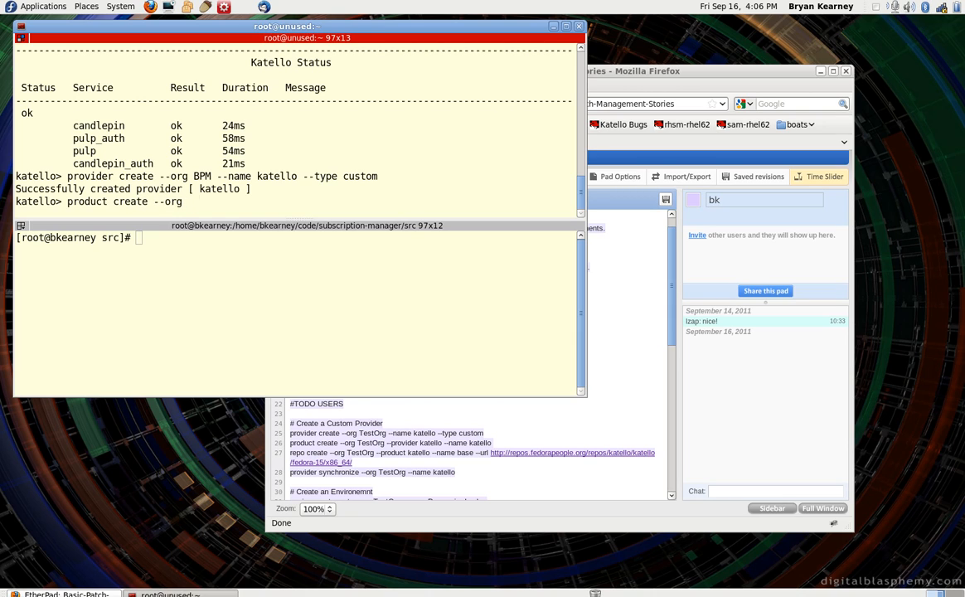
text(BPM --provider katello --name)
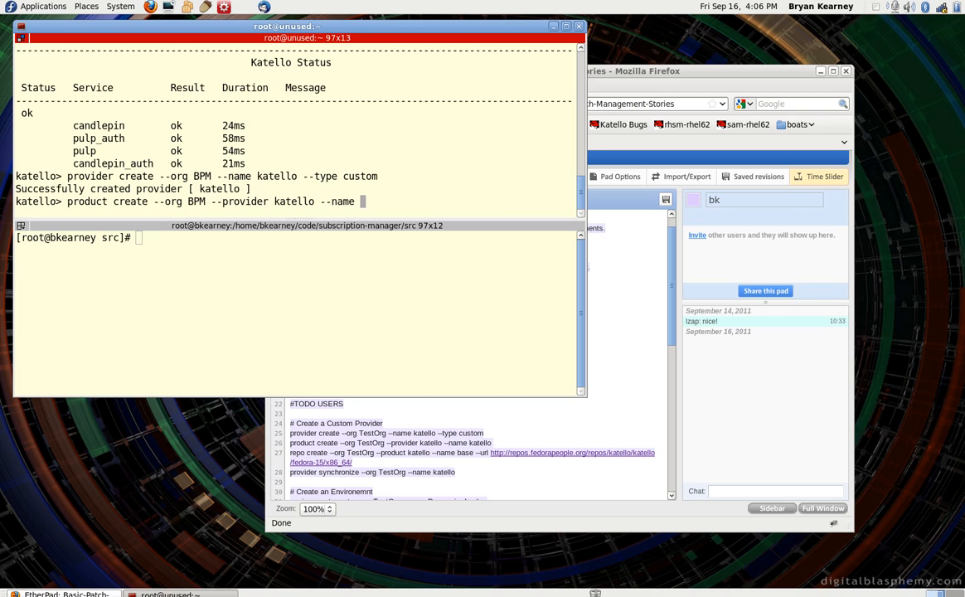
text(katello)
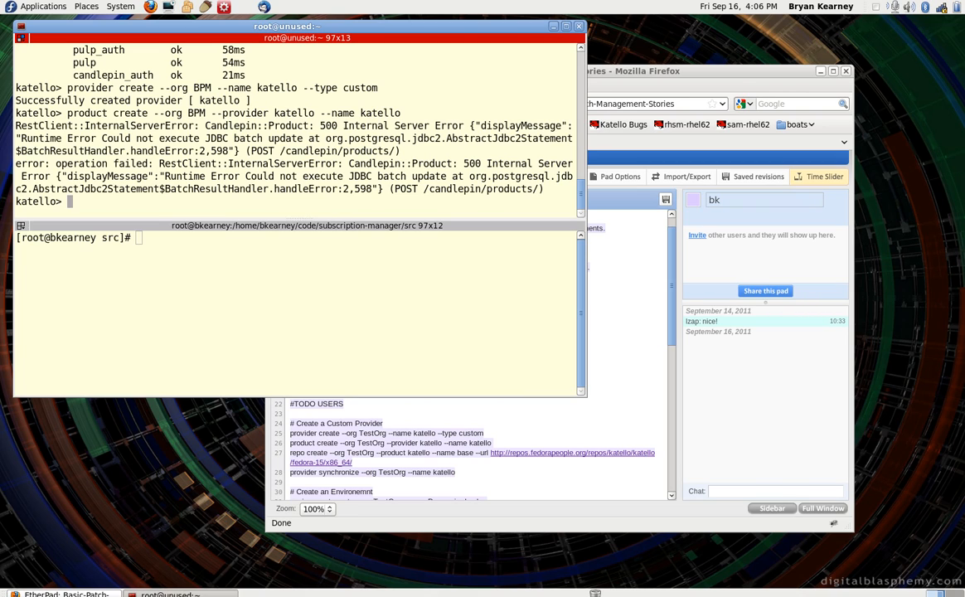
Step: Create product katello2 and its repository base from the Fedora 15 x86_64 URL
text(product create --org BPM --provider katello --name katello2)
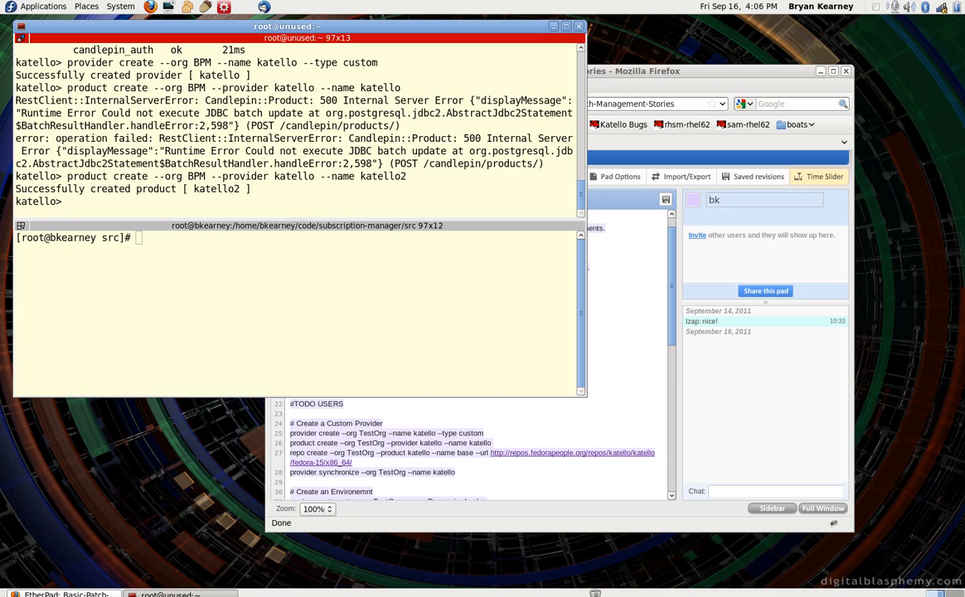
text(repo)
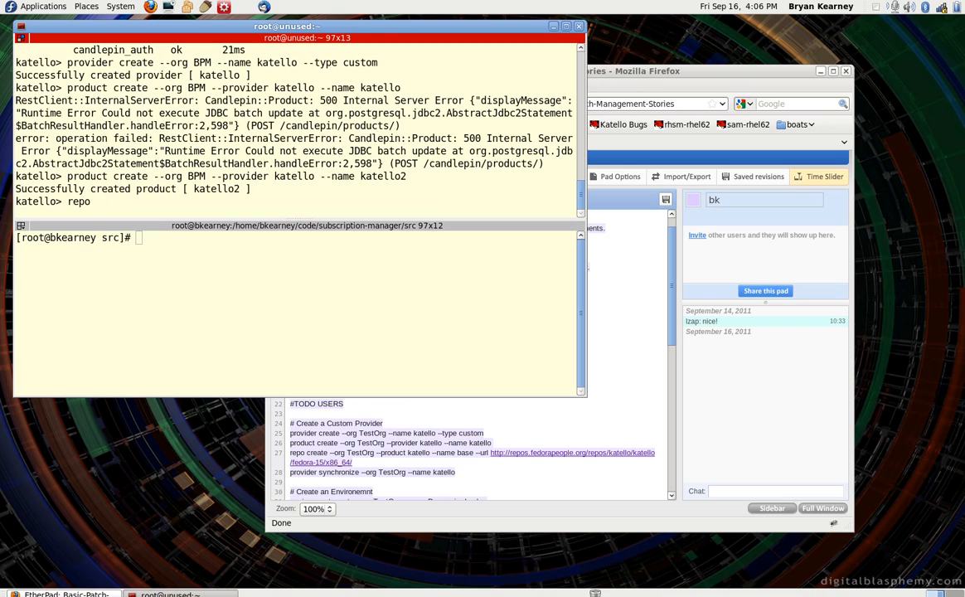
text(create)
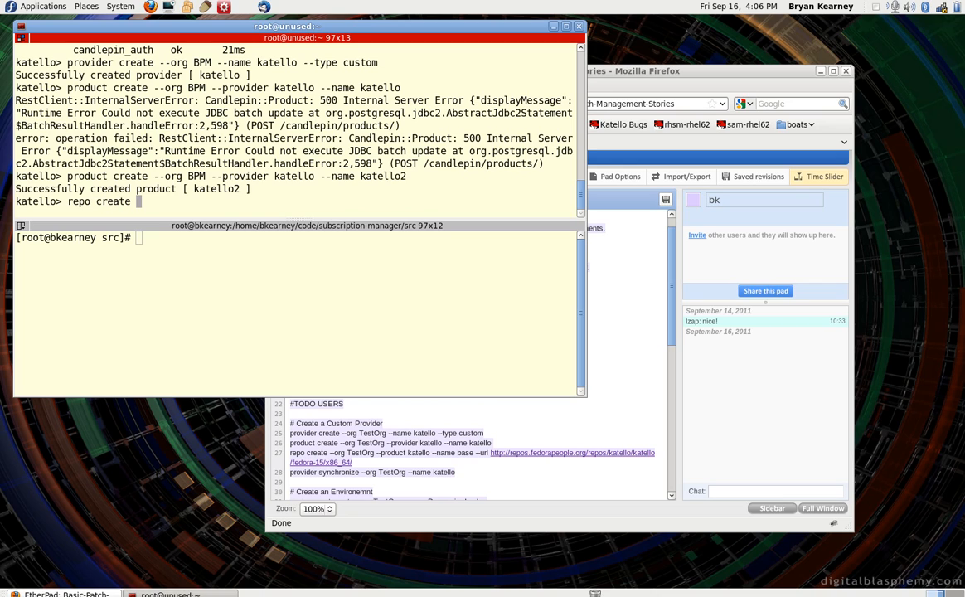
text(--org T)
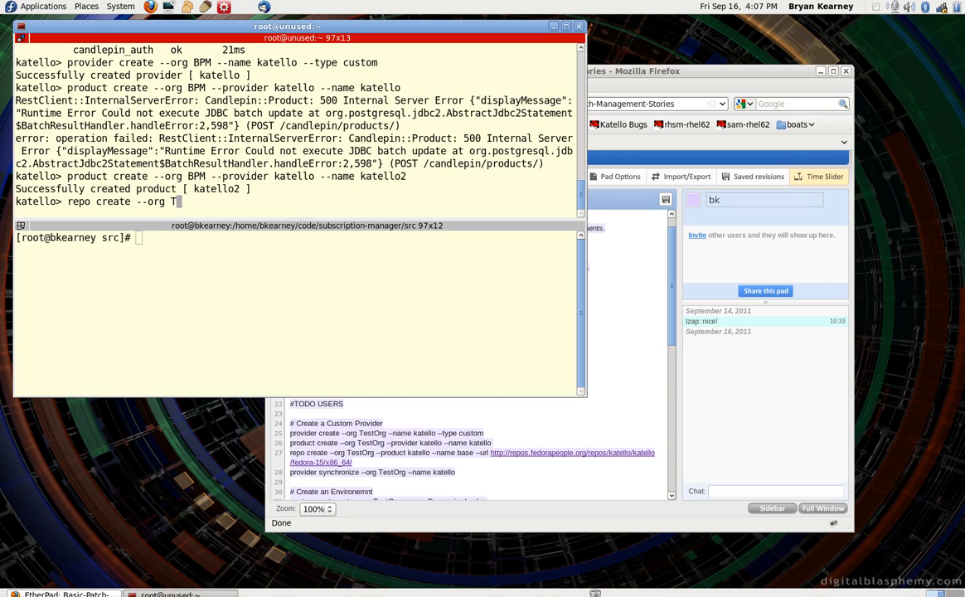
text(BPM)
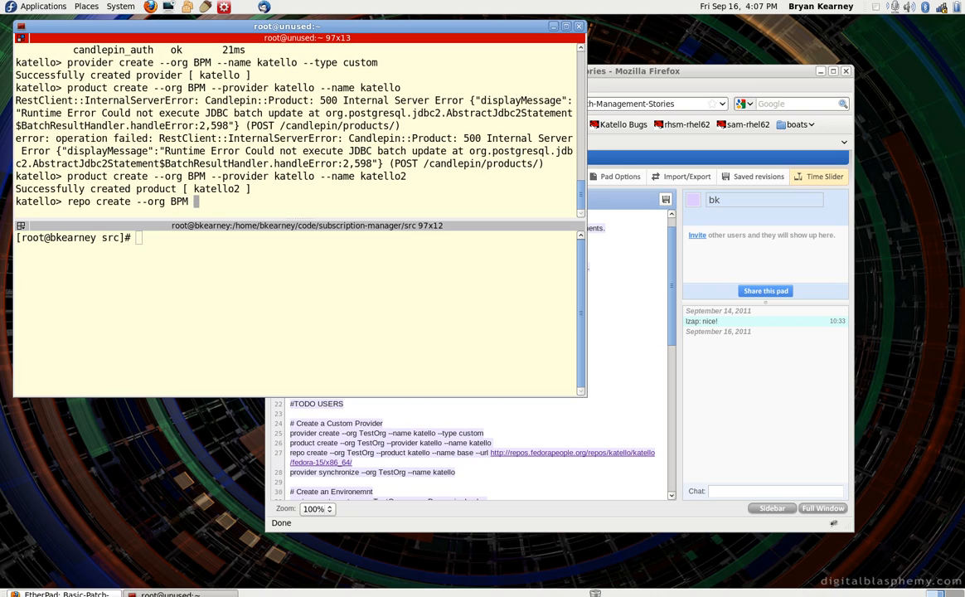
text(--product katello --name)
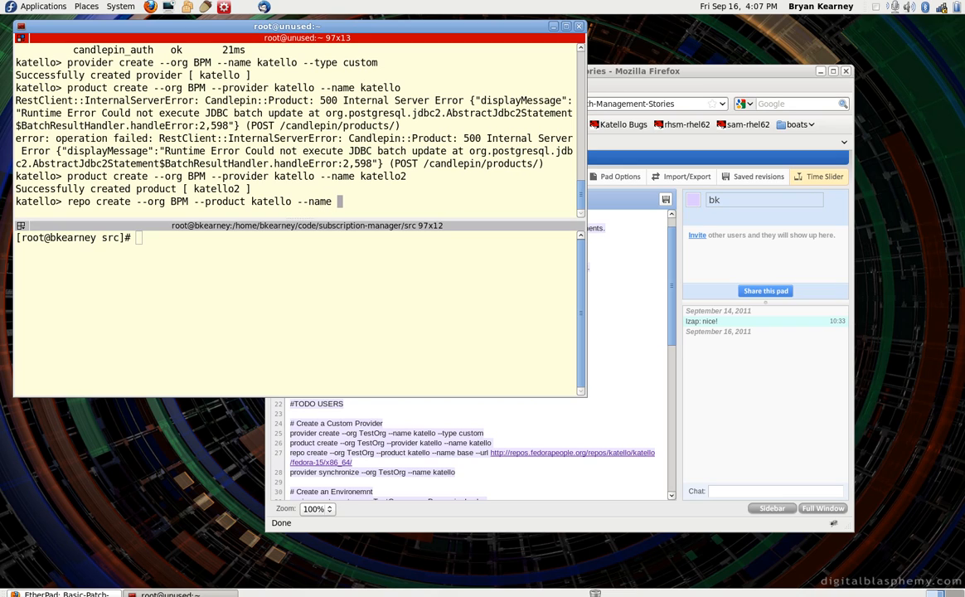
text(base)
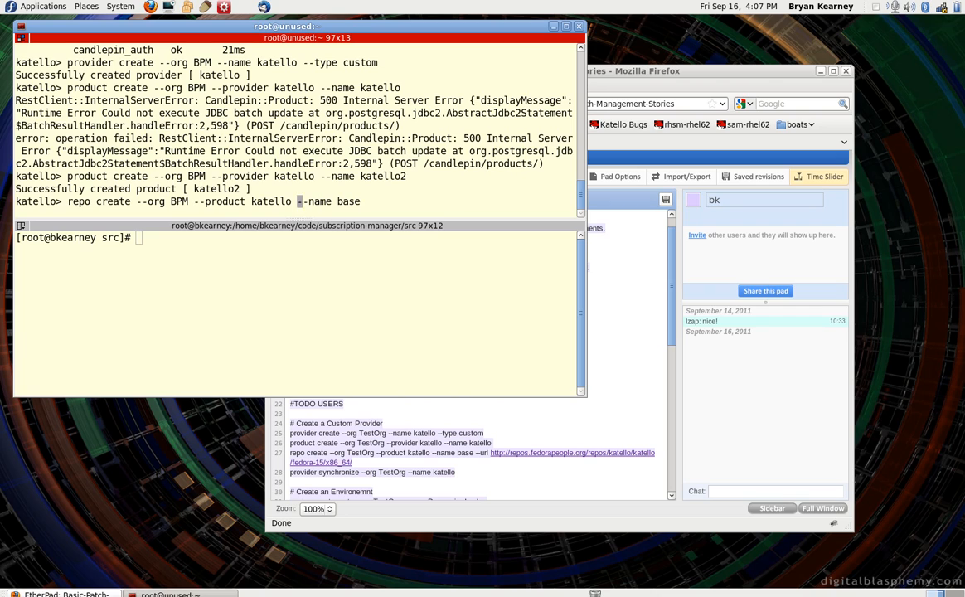
text(2o)
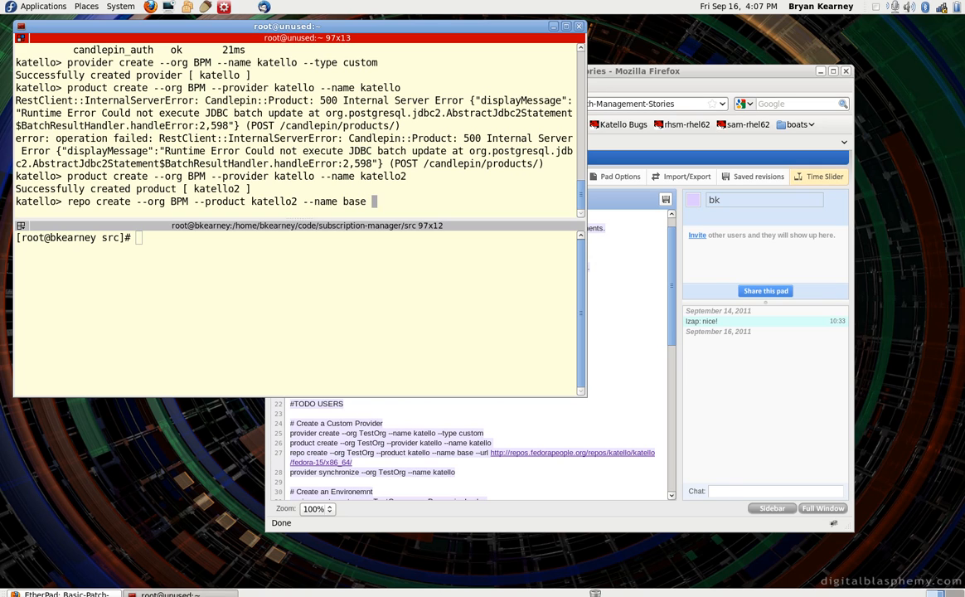
text(--url http://repos.fedorapeople.org/repos/katello/katello/fedora-15/x86_64/)
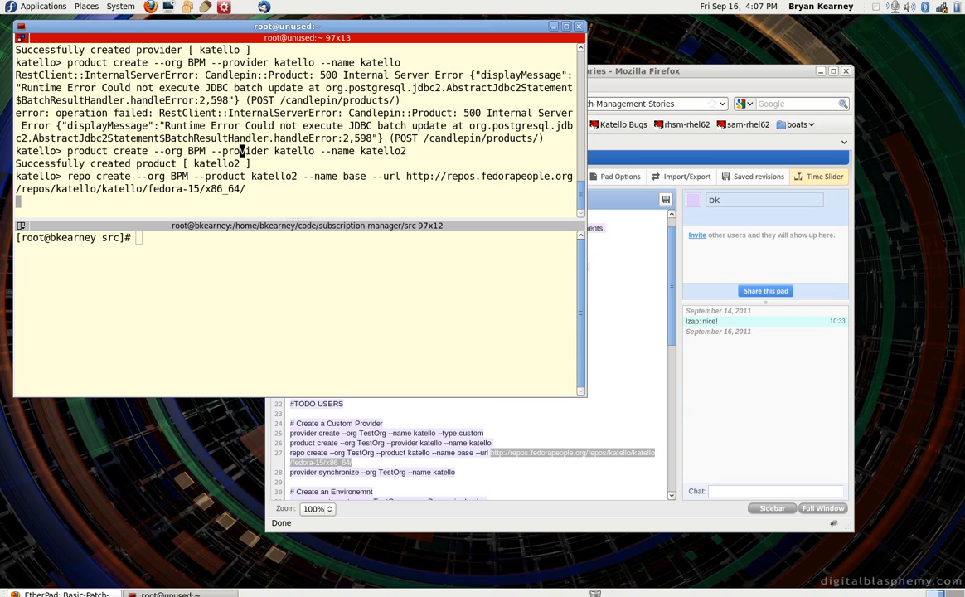
key(Return)
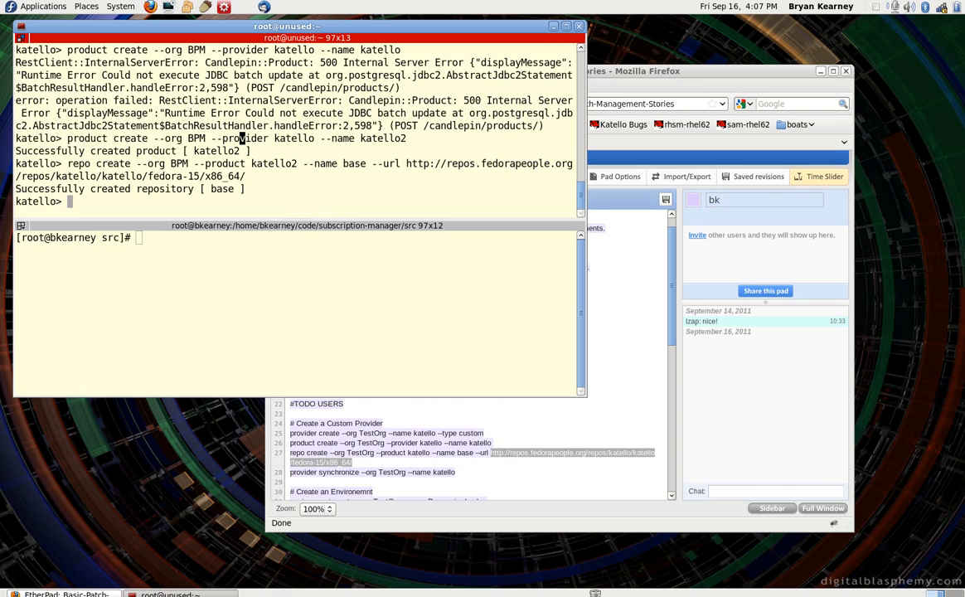
Step: Start synchronizing provider katello in organization BPM
text(provider sy)
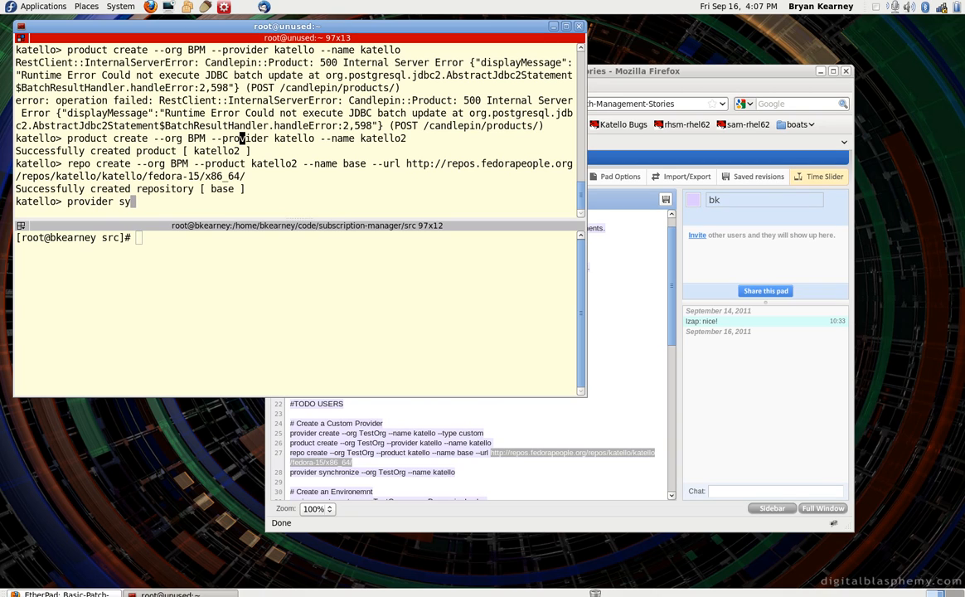
text(nchronize)
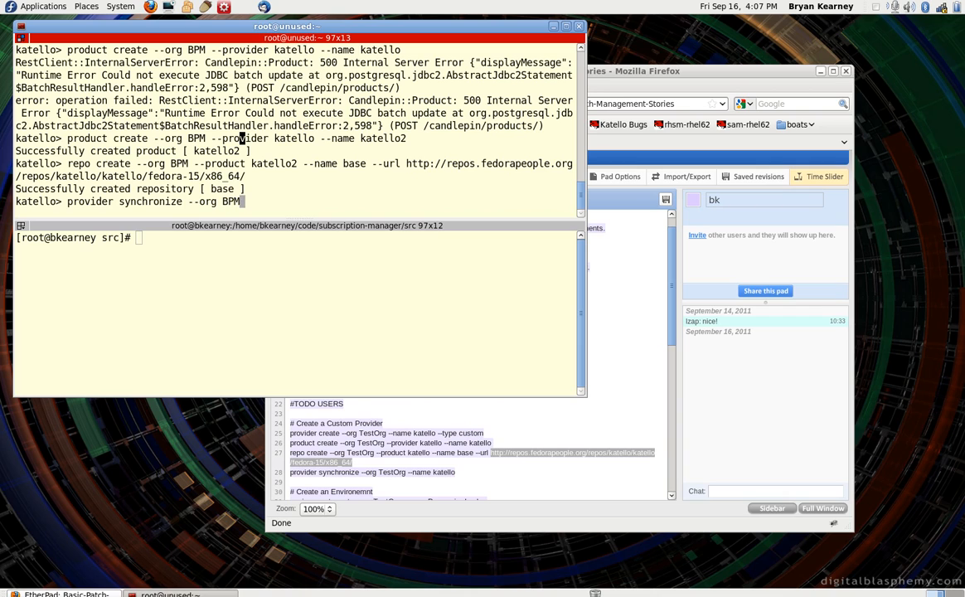
text(--name katello)
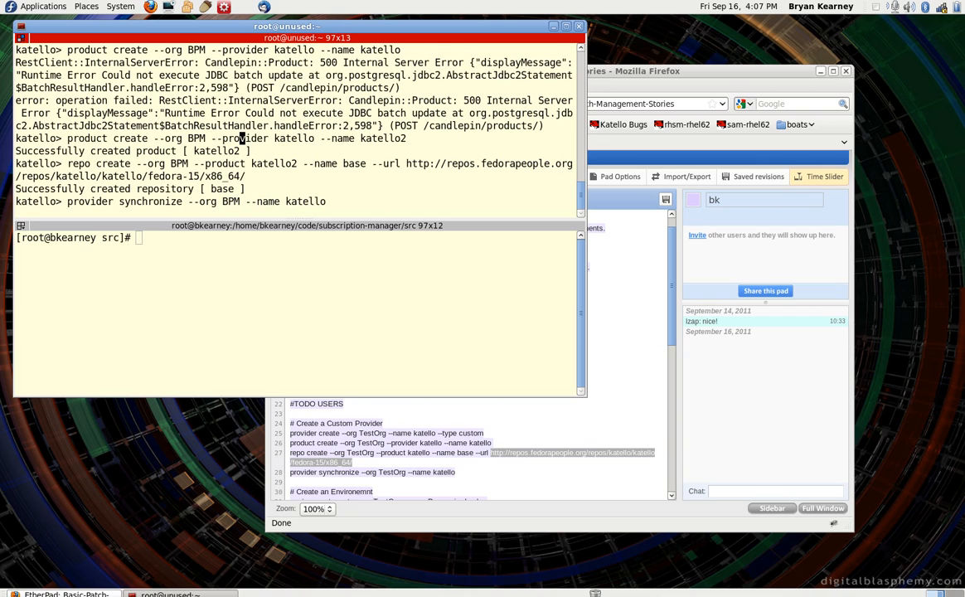
scroll(down, 3)
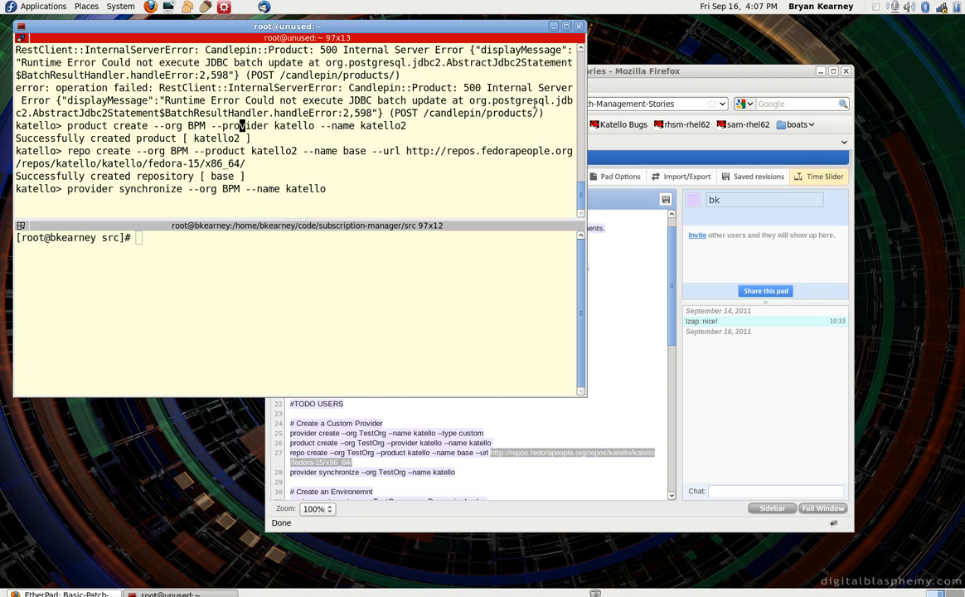
Step: Switch the Katello web console to the BPM organization
click(479, 142)
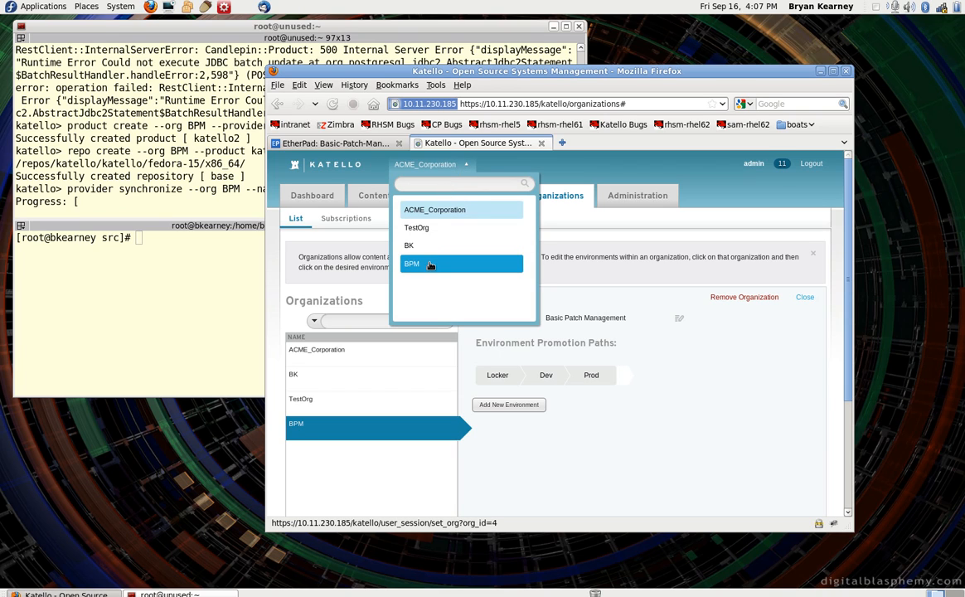
click(430, 263)
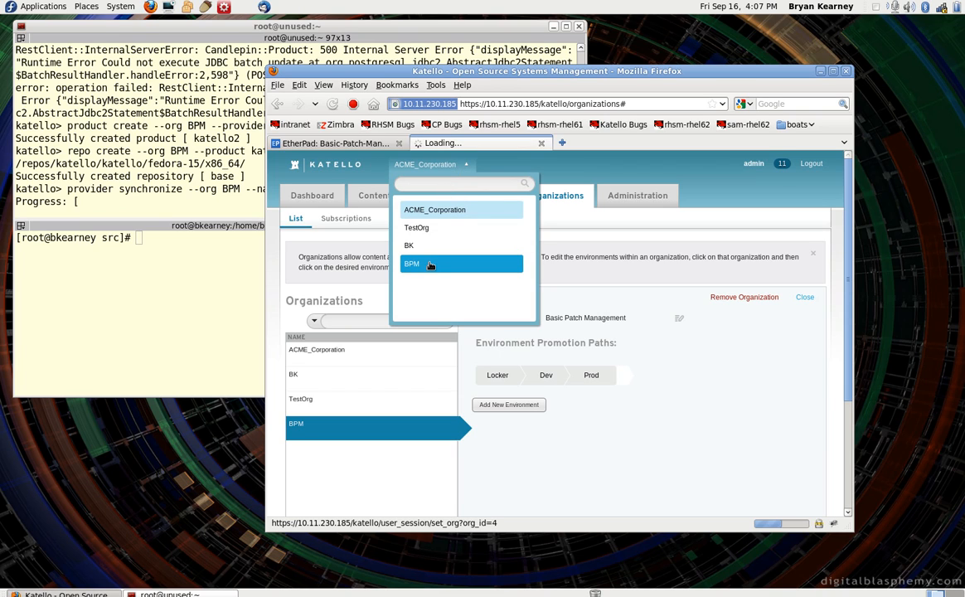
click(430, 263)
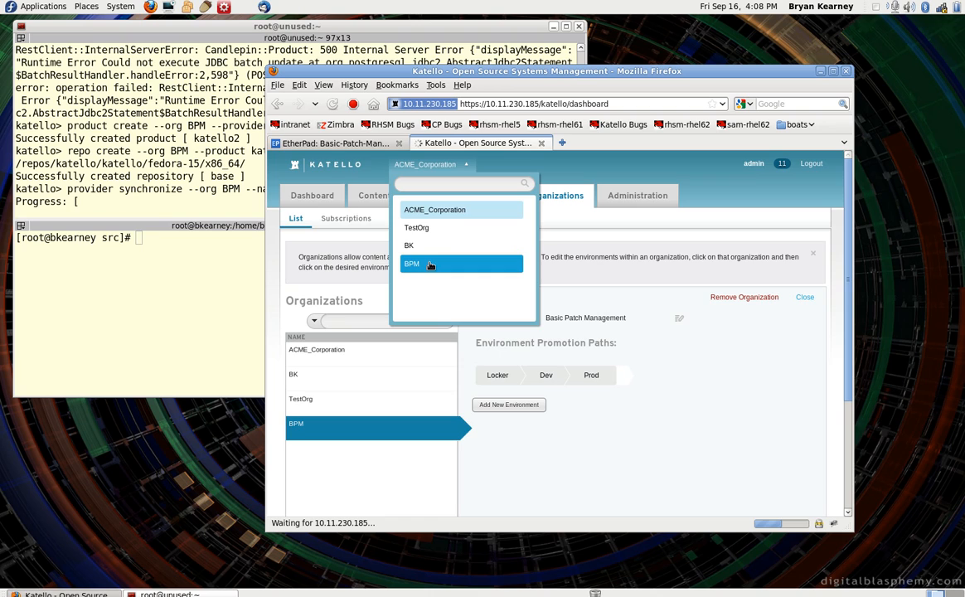
click(411, 263)
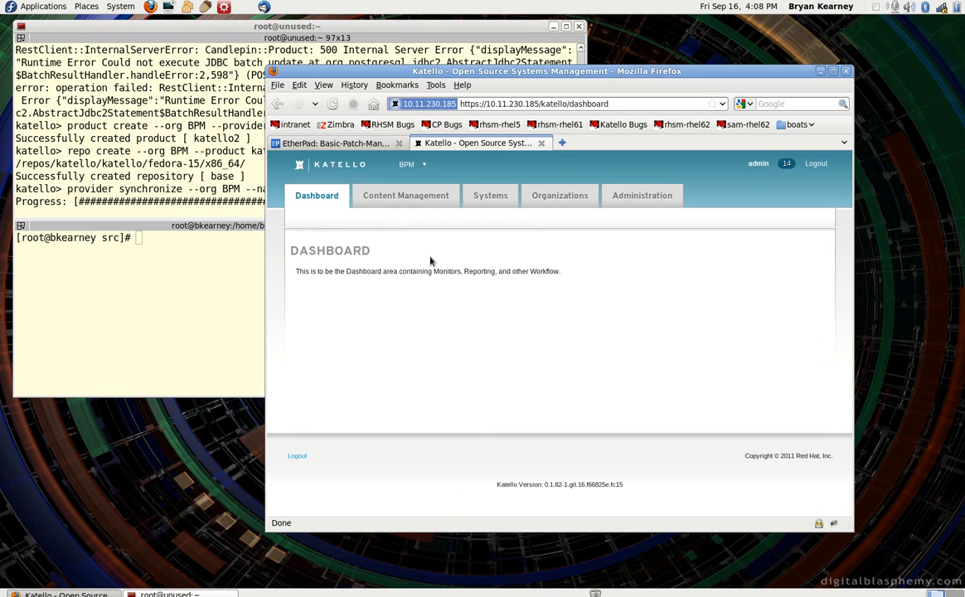
mouse_move(405, 194)
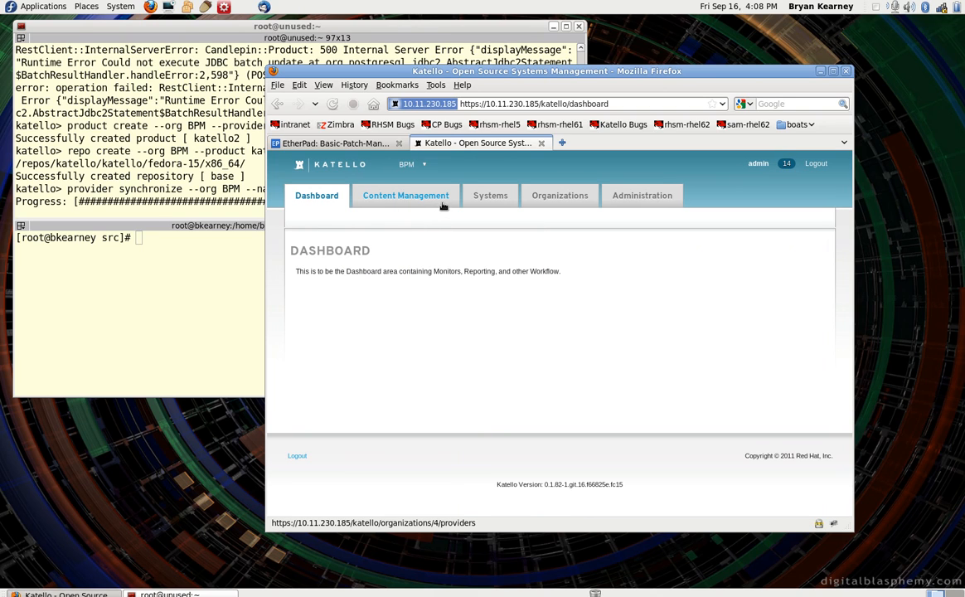
Step: View BPM's Sync Status page under Content Management > Sync Management
click(405, 195)
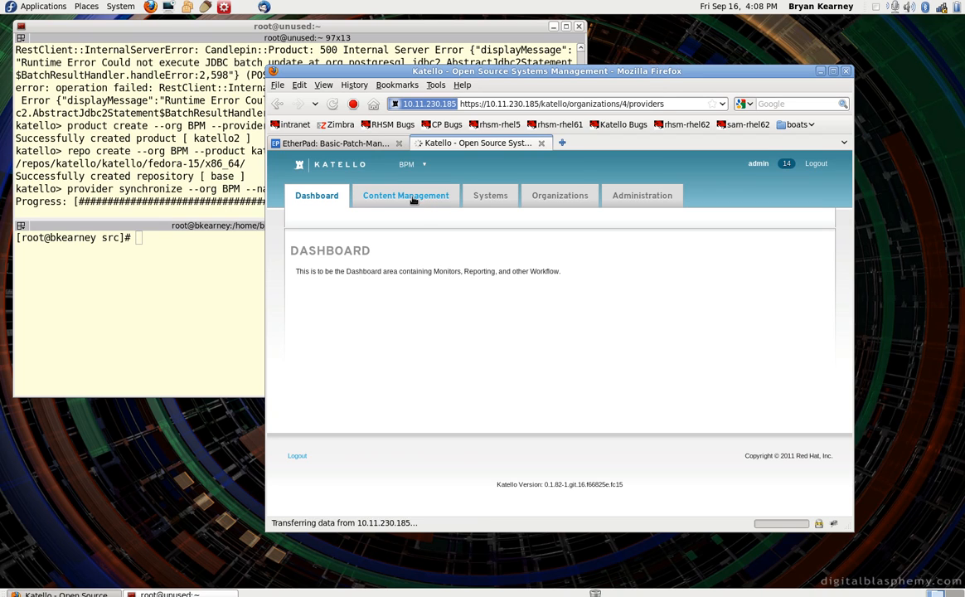
click(405, 194)
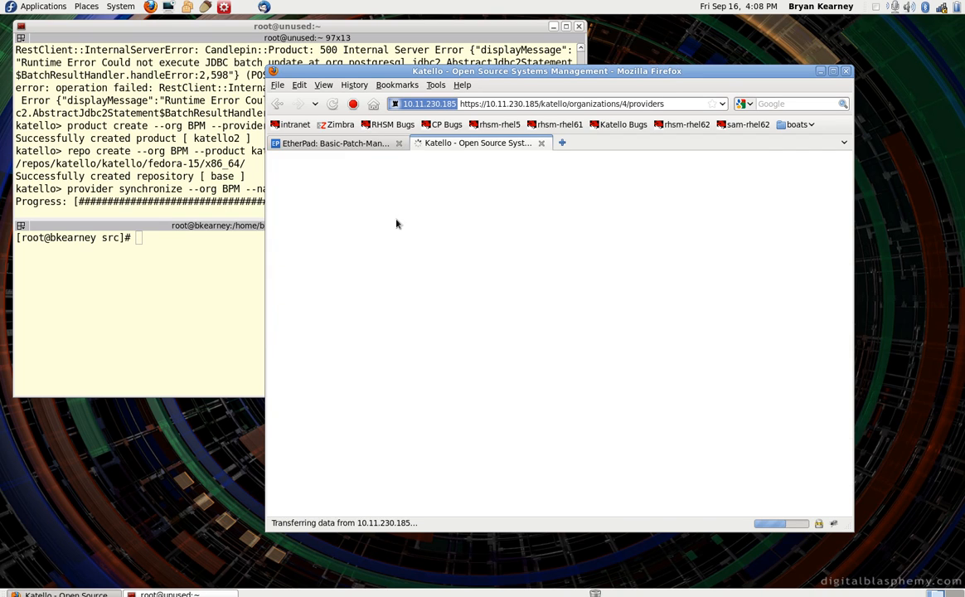
click(299, 344)
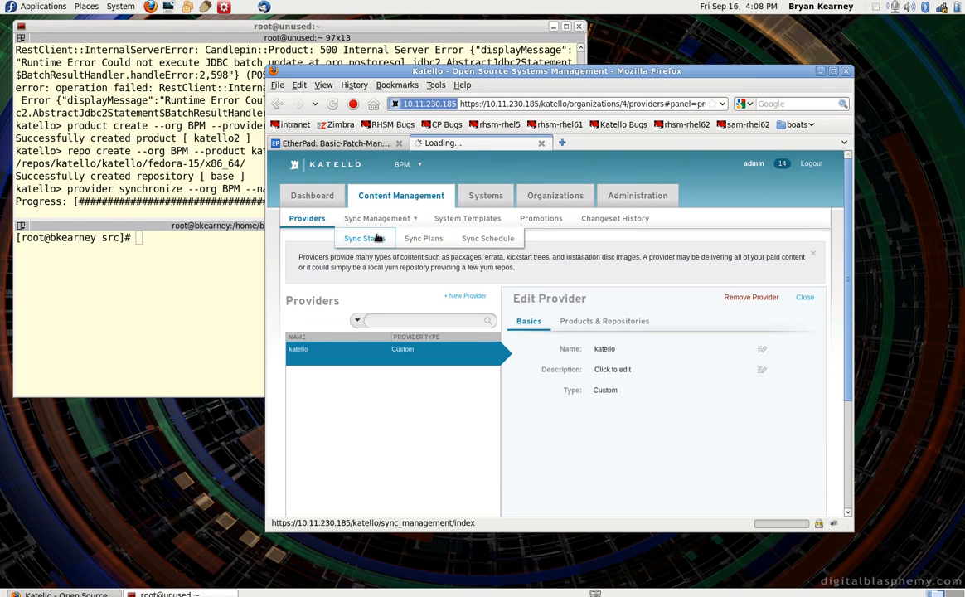
click(363, 238)
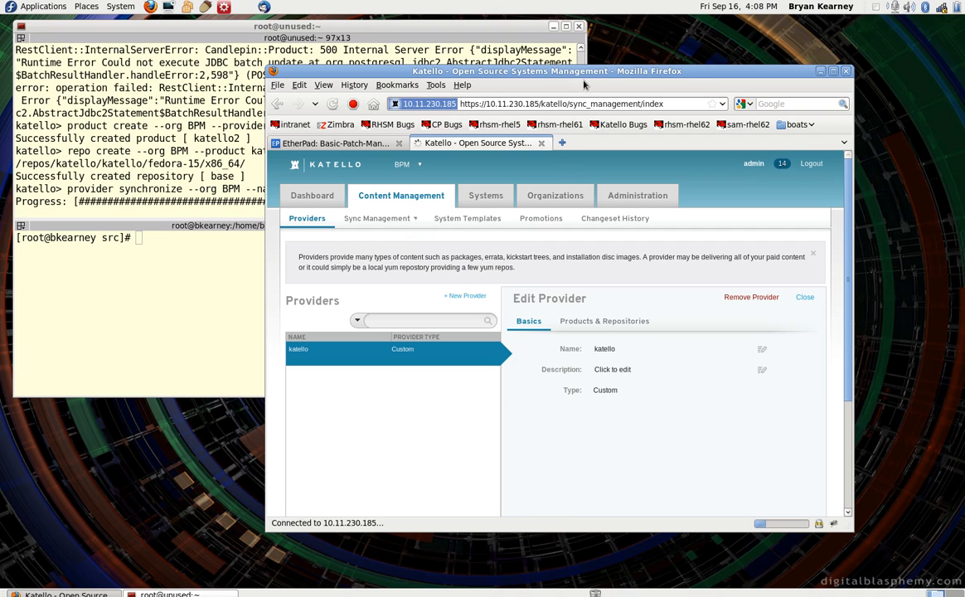
click(377, 218)
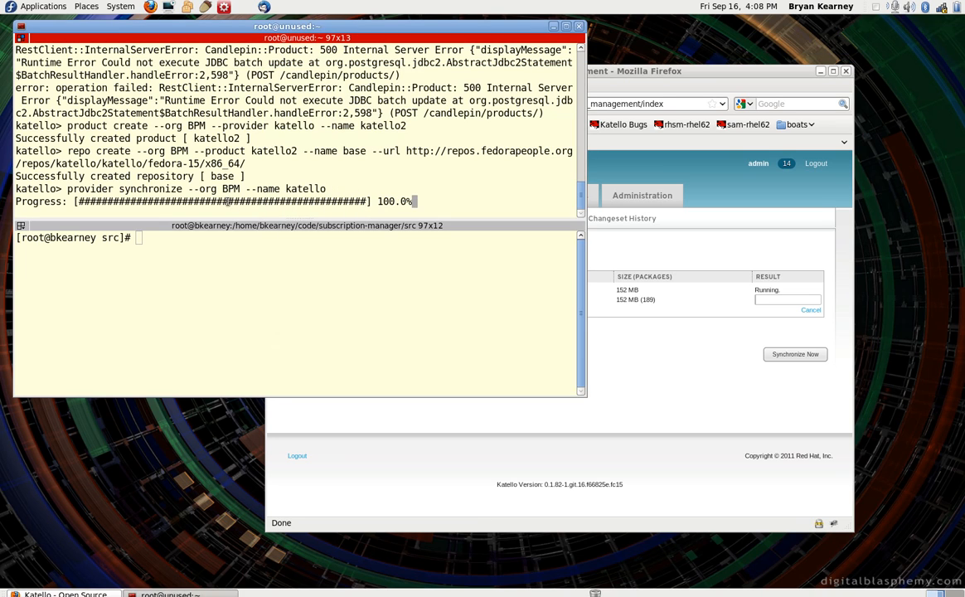
mouse_move(634, 98)
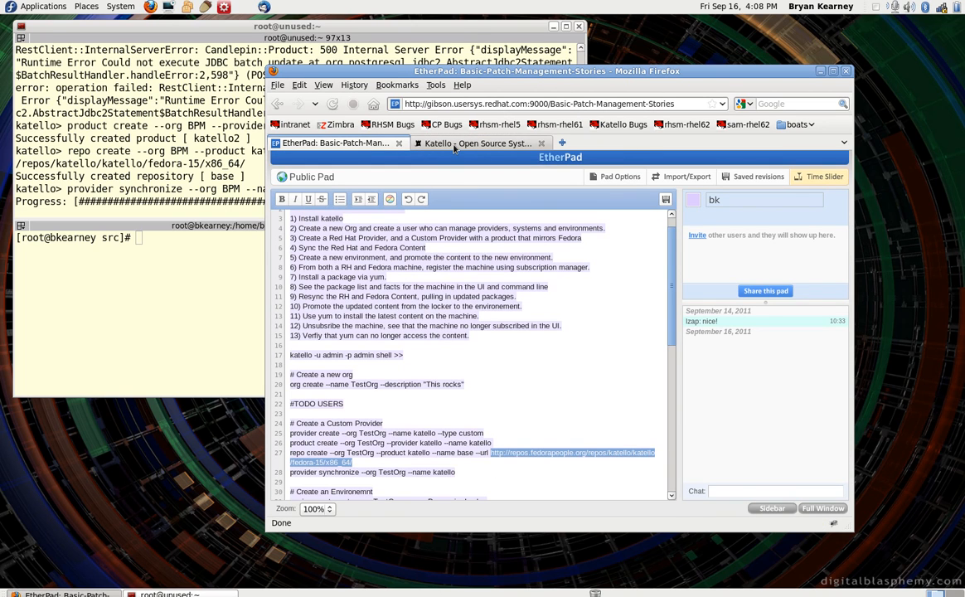
mouse_move(175, 288)
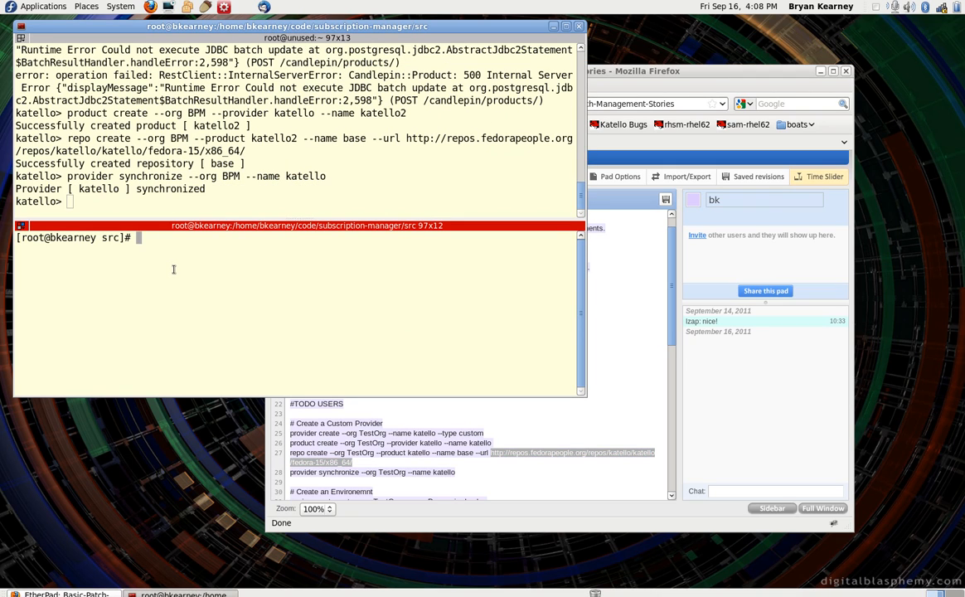
Step: Run ./subscription-manager-gui in the lower terminal to launch Subscription Manager
text(subscription-manager)
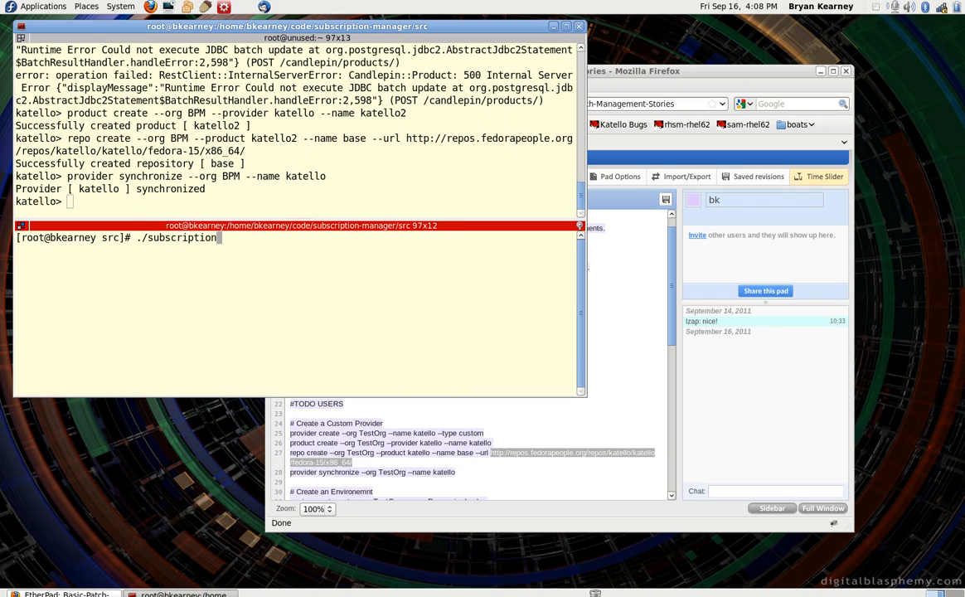
text(-manager-gui)
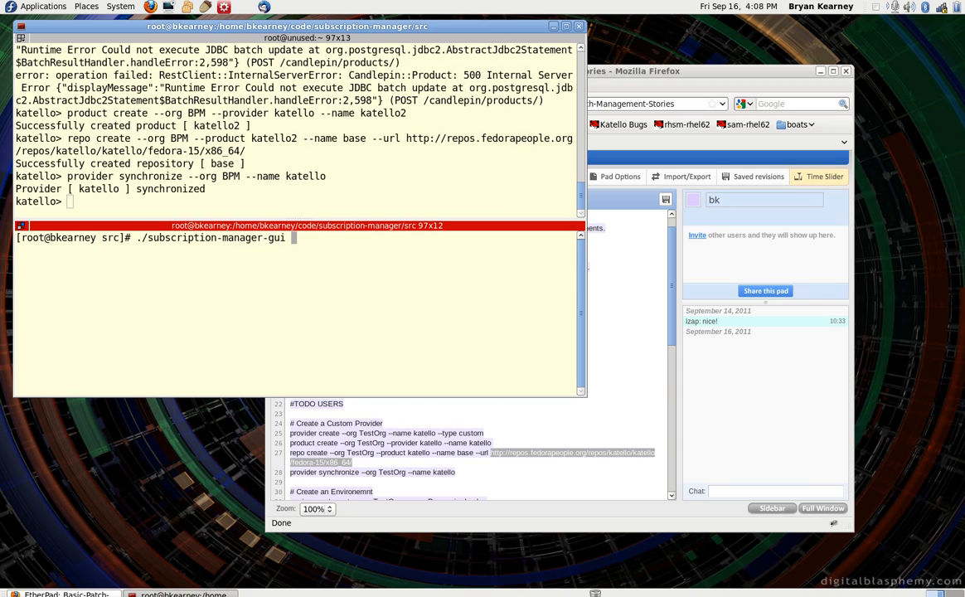
key(Return)
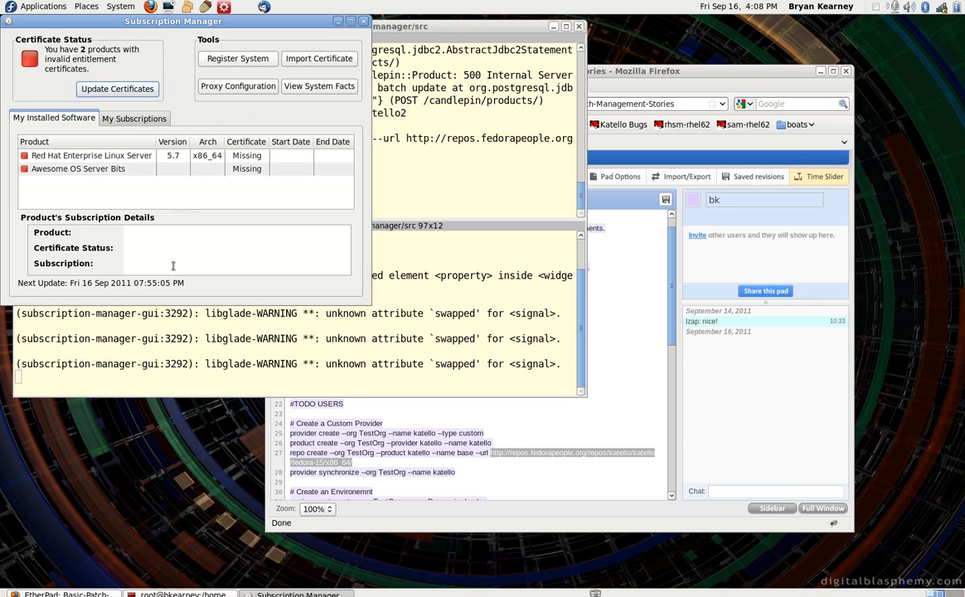
Step: Register the system as admin, choosing organization BPM and environment Dev
click(237, 58)
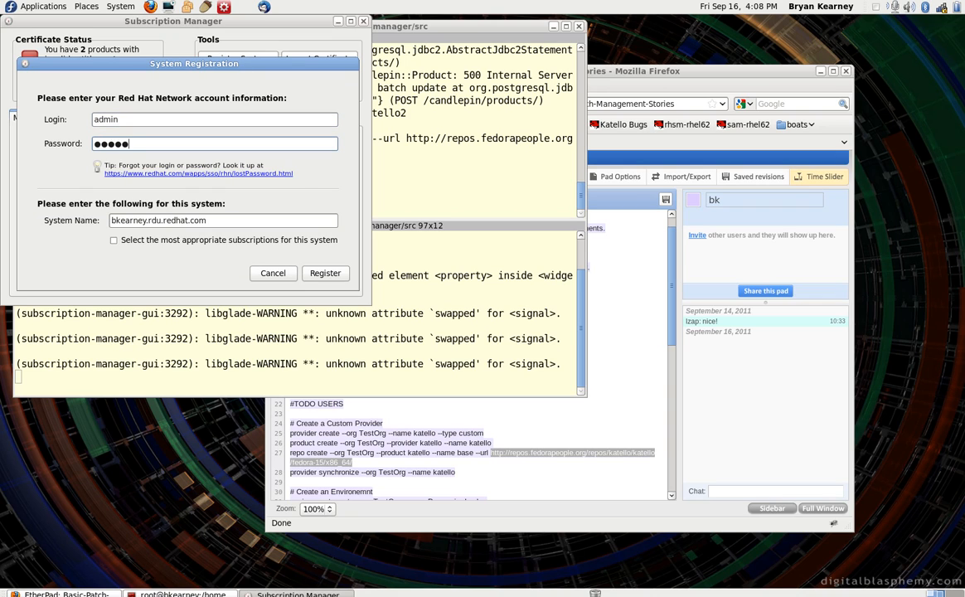
click(324, 273)
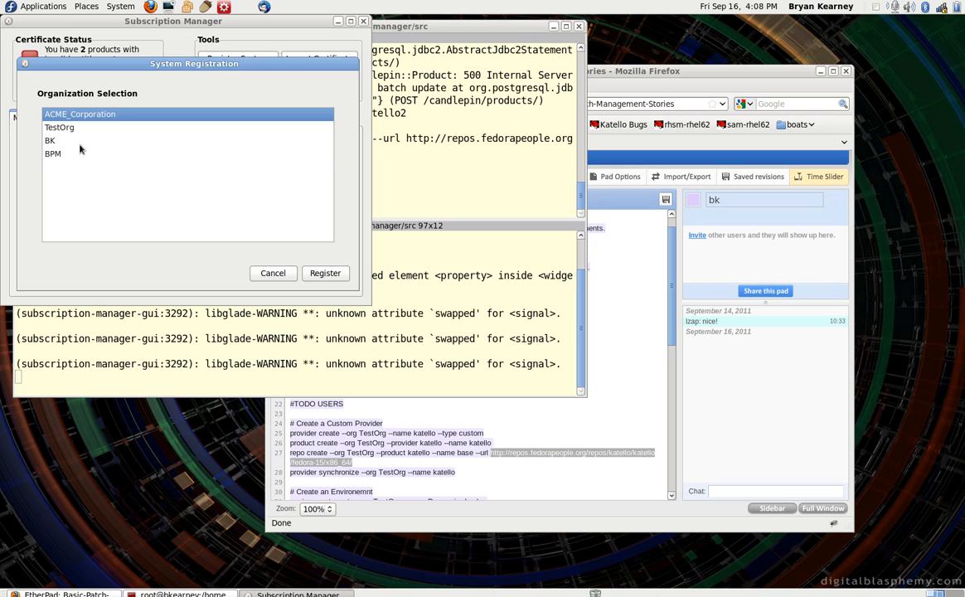
click(53, 153)
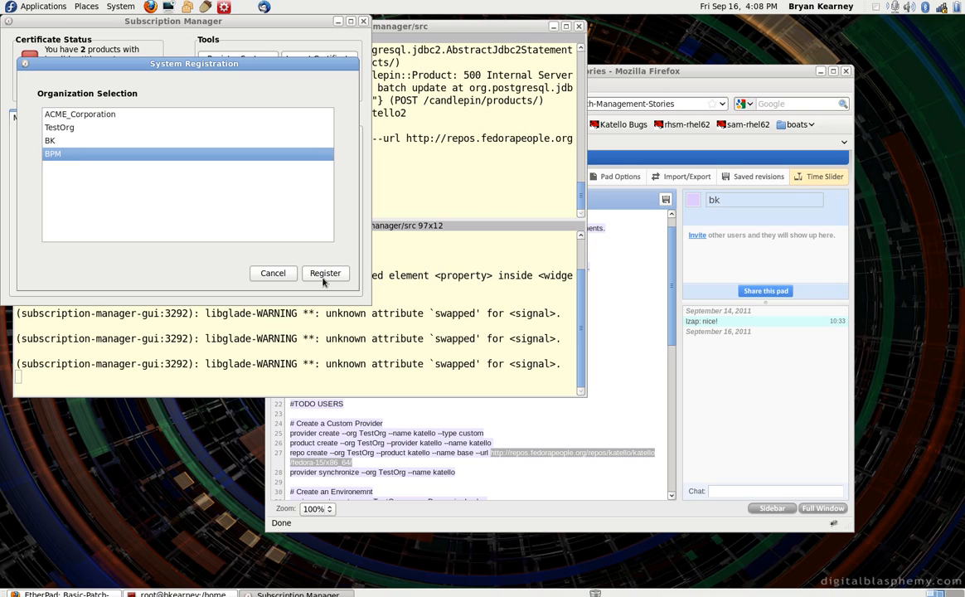
click(324, 272)
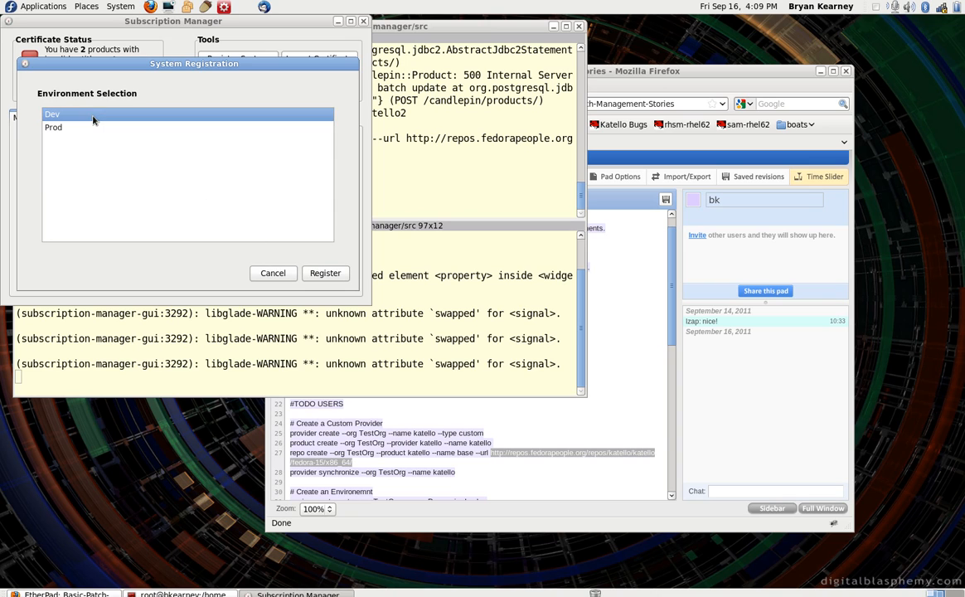
click(325, 273)
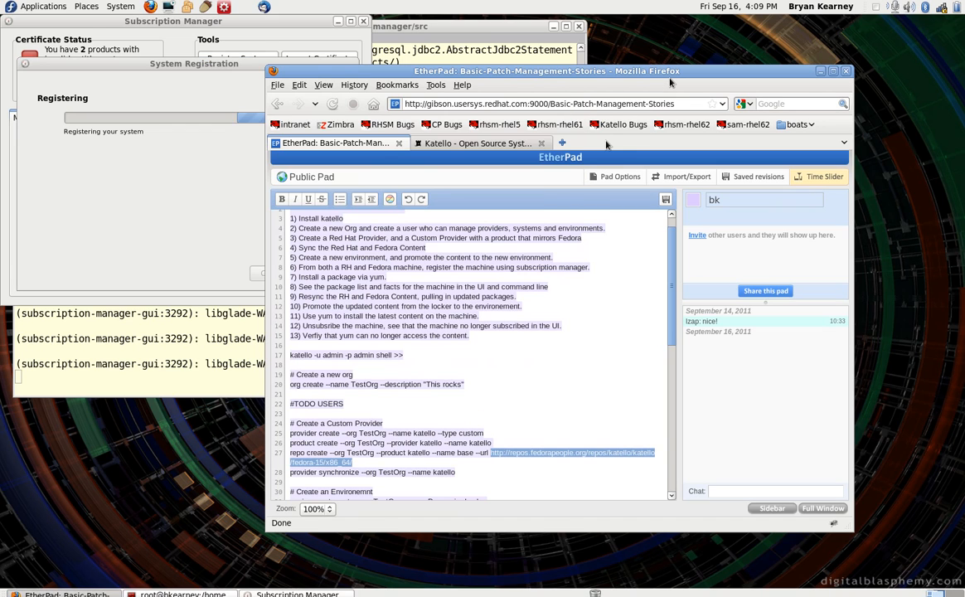
Step: Open the newly registered bkearney system from Katello's Systems page
click(479, 143)
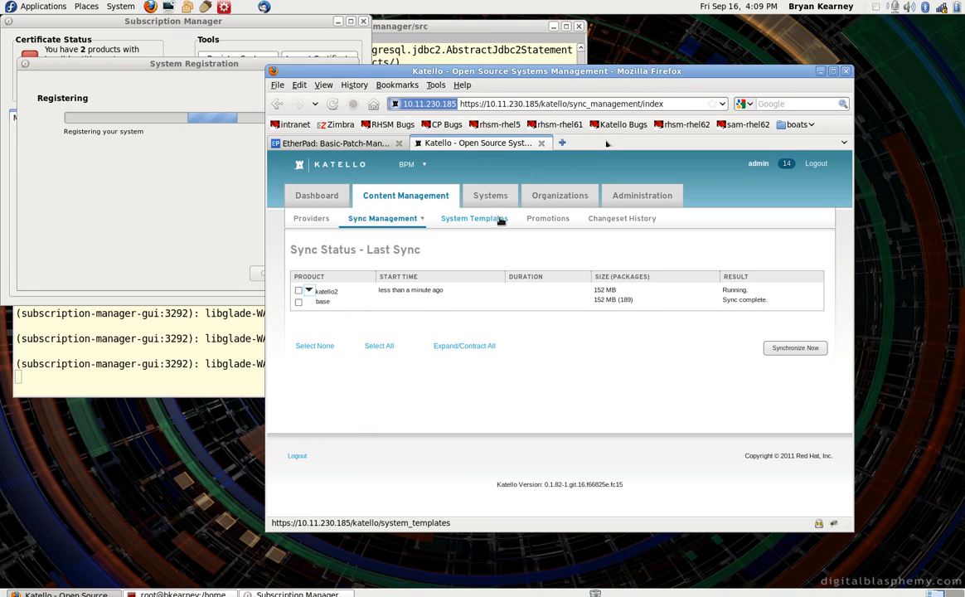
click(490, 194)
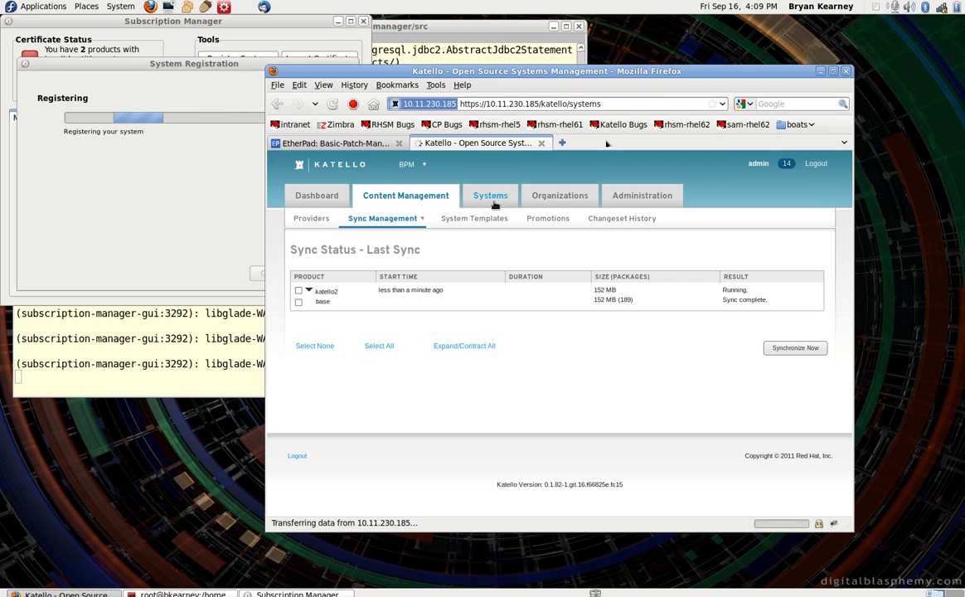
click(490, 195)
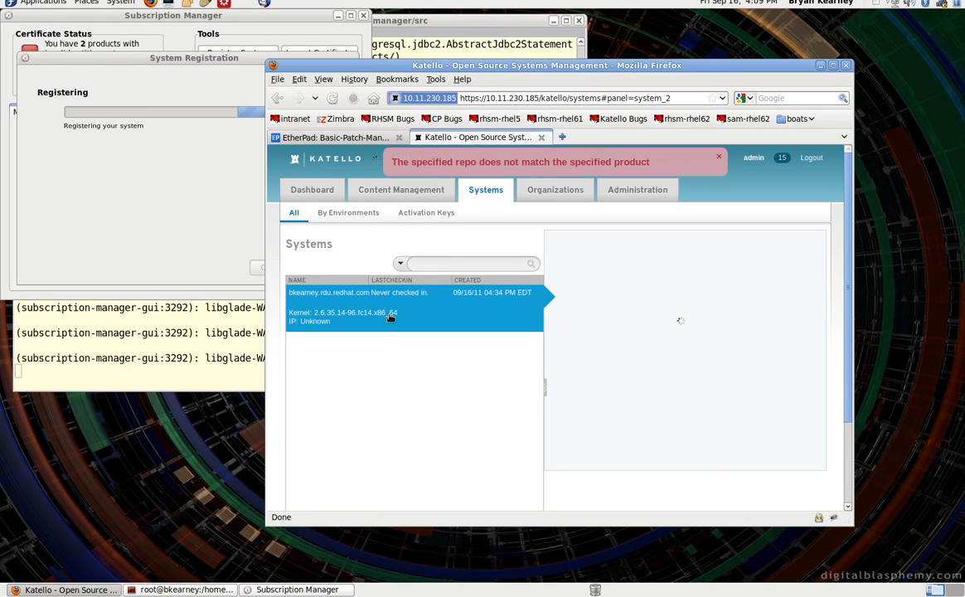
click(358, 292)
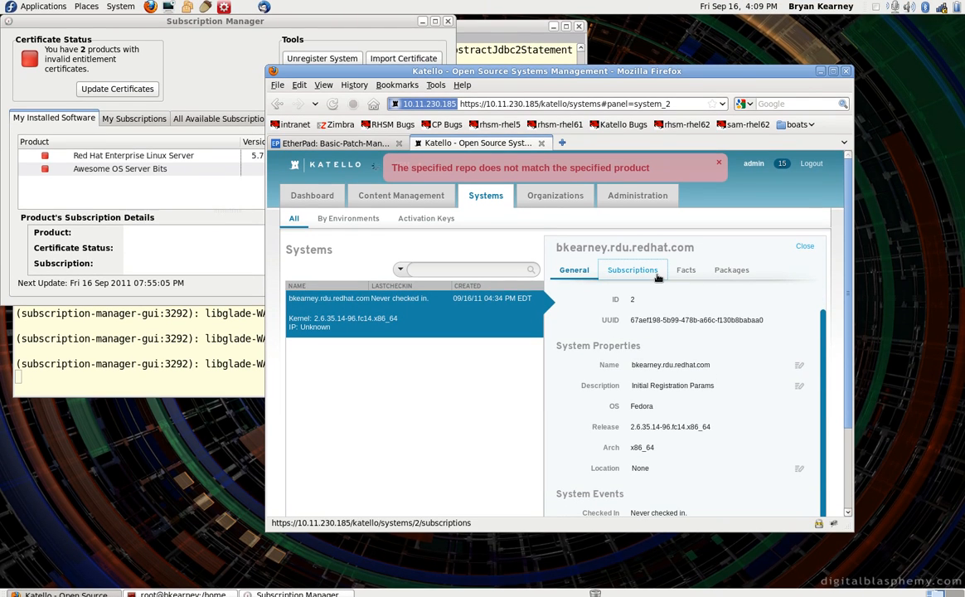
Step: Review the system's katello2 subscription, expanded cpu facts and installed packages
click(632, 270)
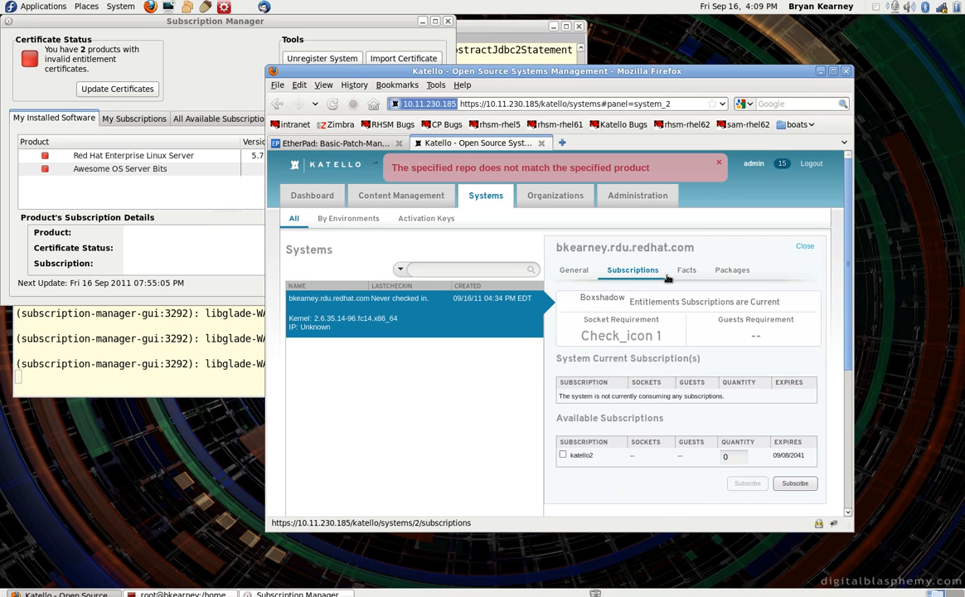
click(686, 269)
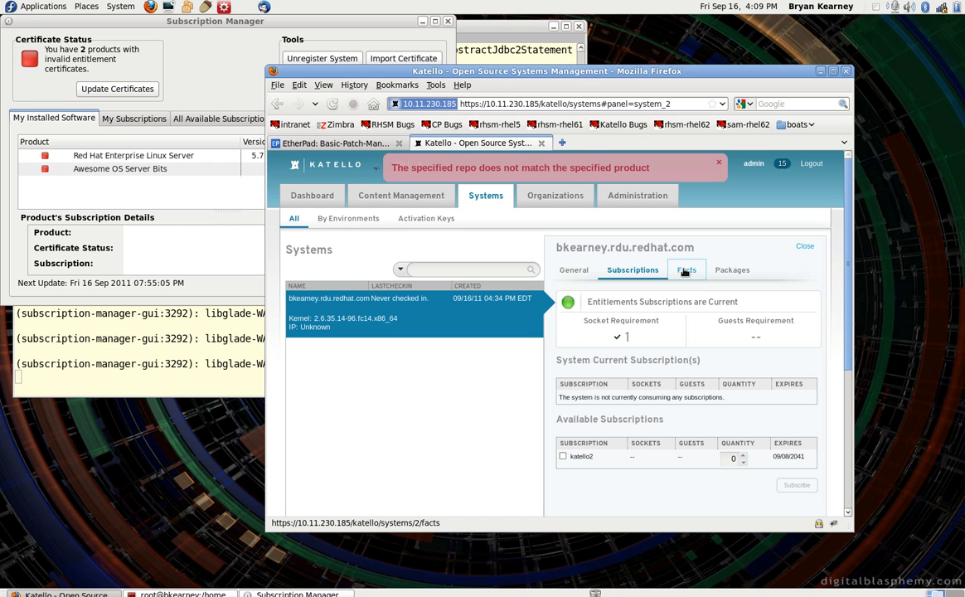
click(685, 269)
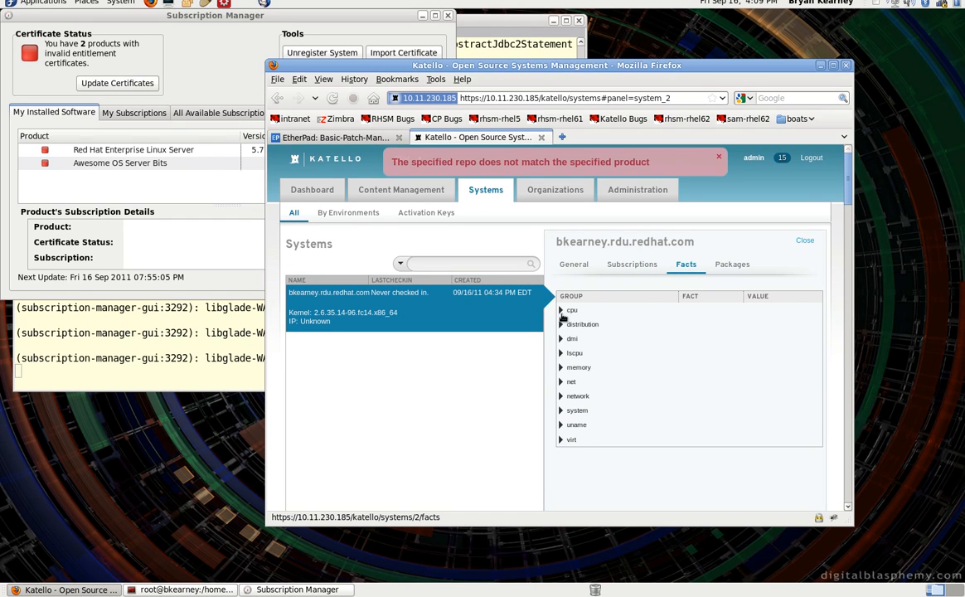
click(561, 310)
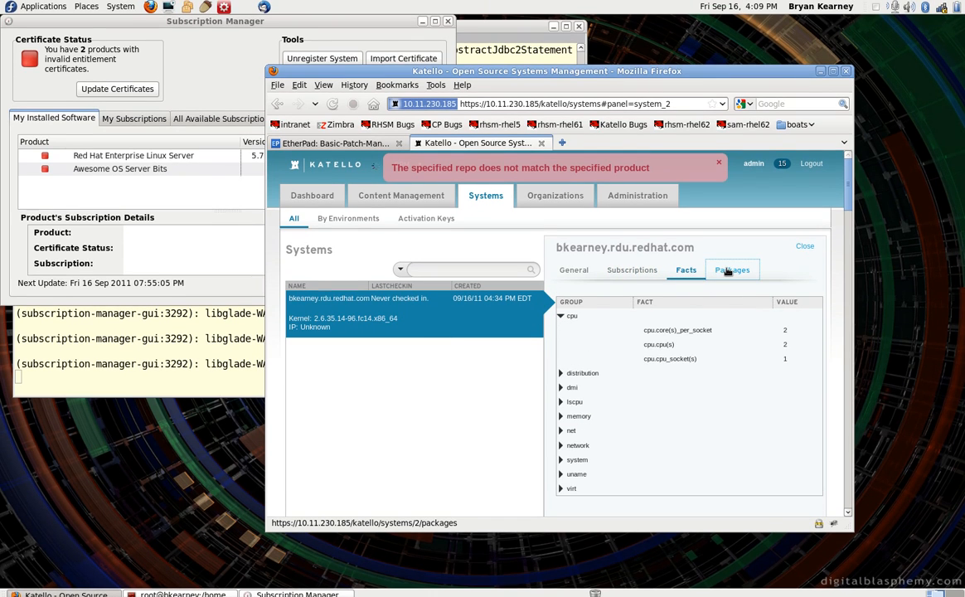
click(731, 270)
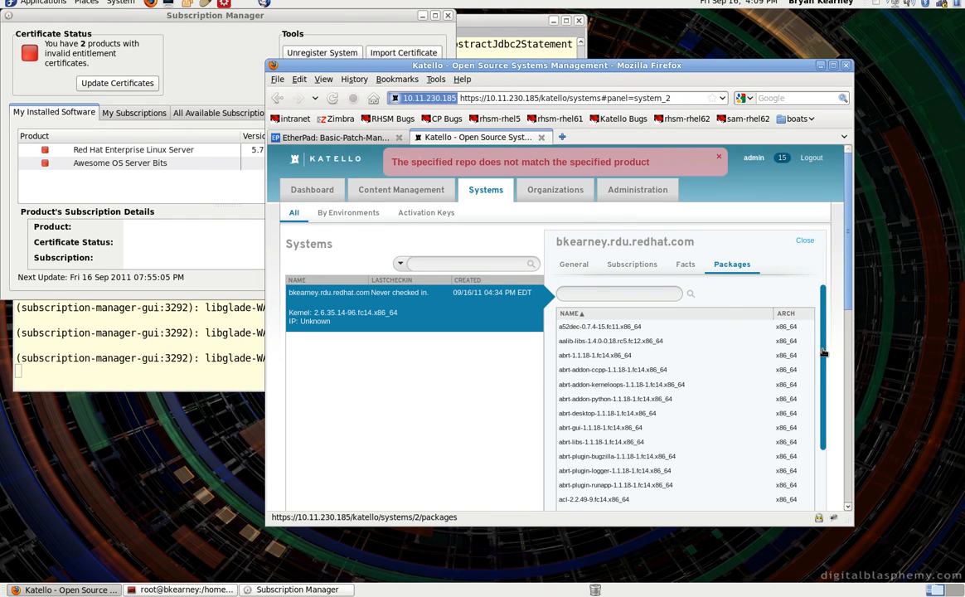
scroll(down, 3)
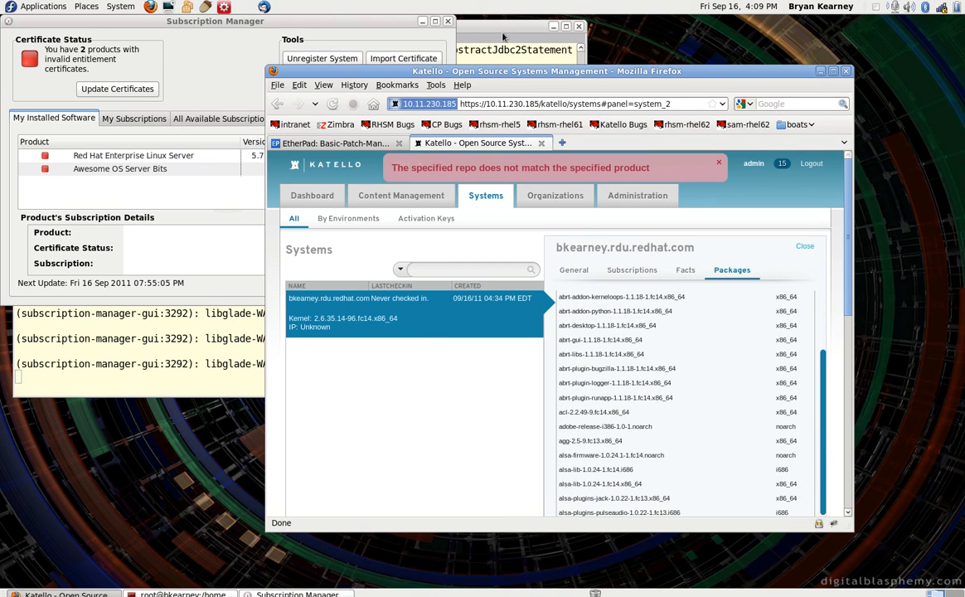
click(336, 142)
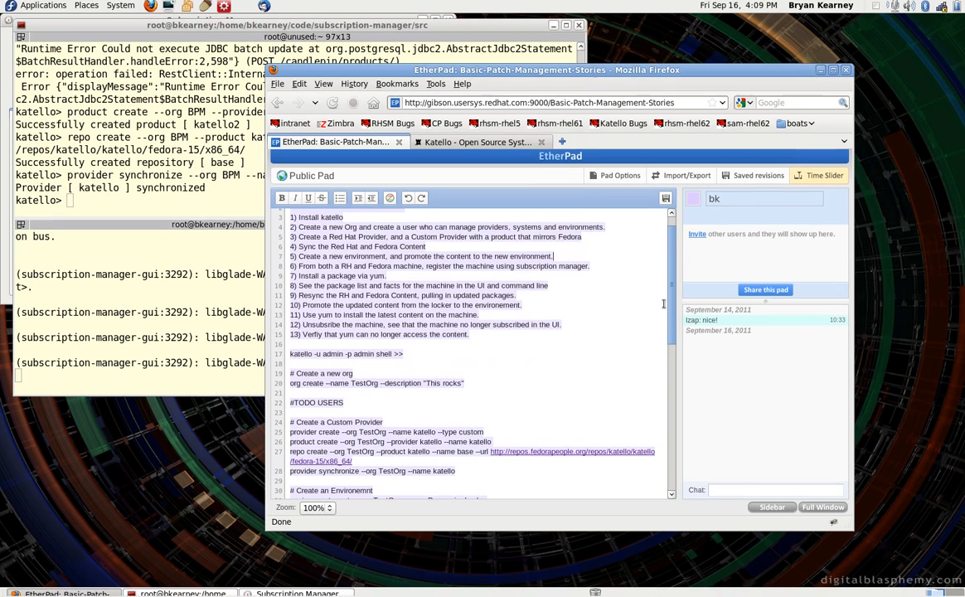
Step: Create changeset 'Test' for the Dev environment in organization BPM from the katello shell
scroll(down, 3)
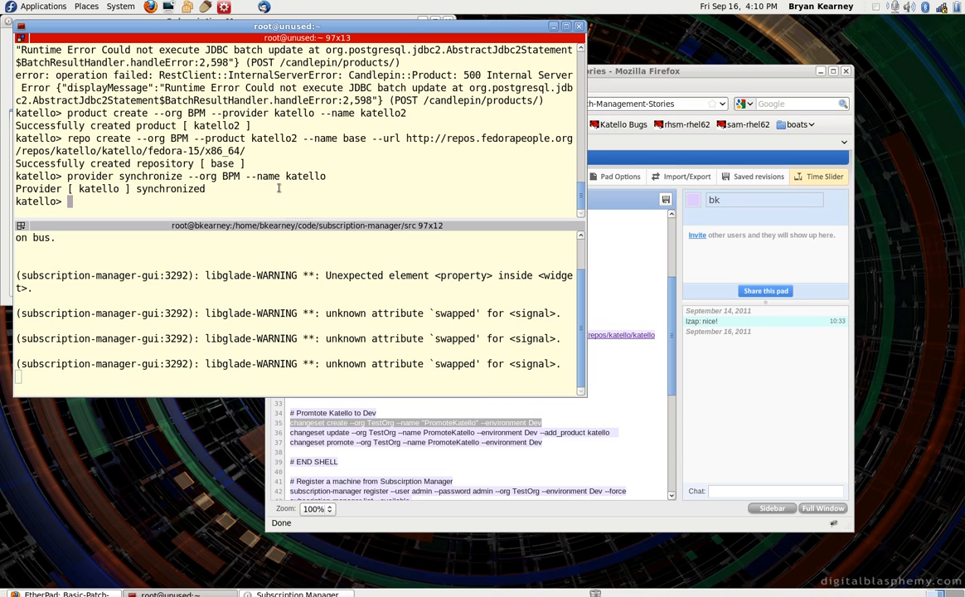
text(changeset create --org)
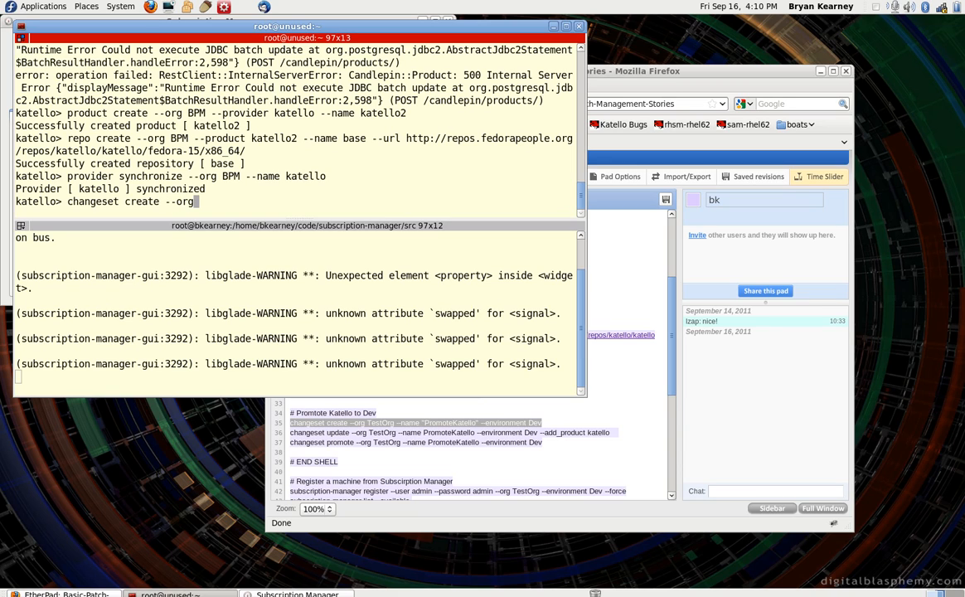
text(BPM)
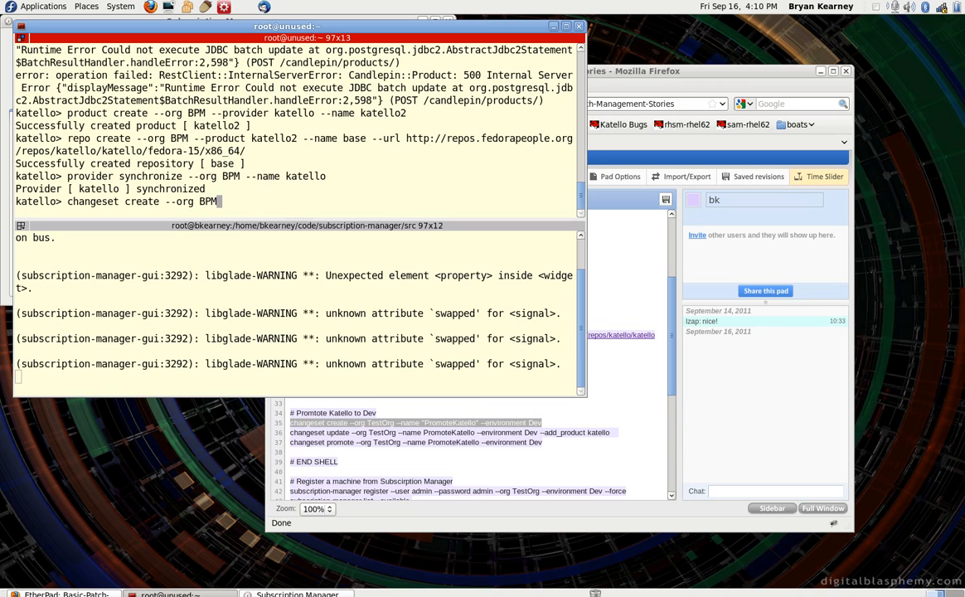
text(--name ")
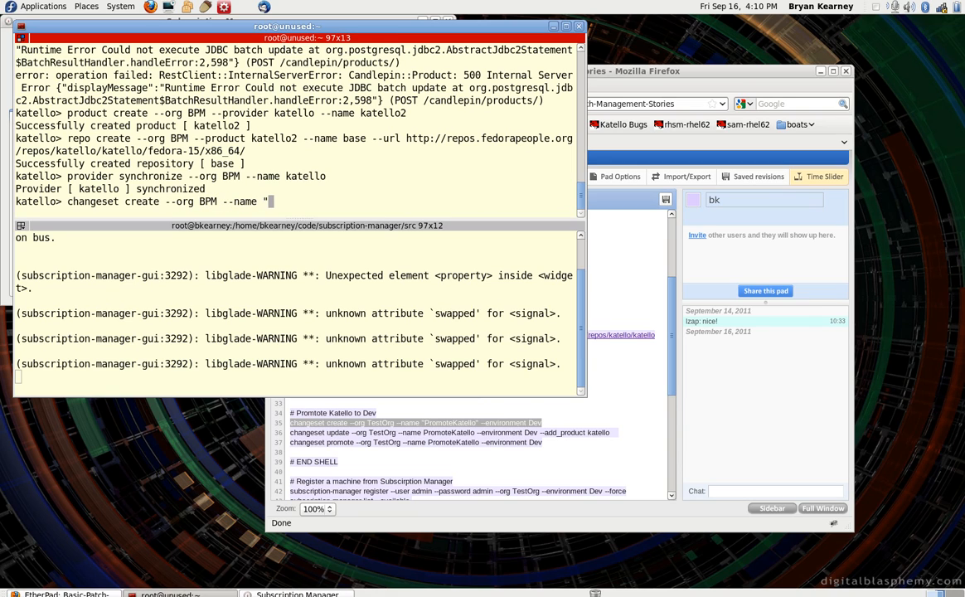
text(tes)
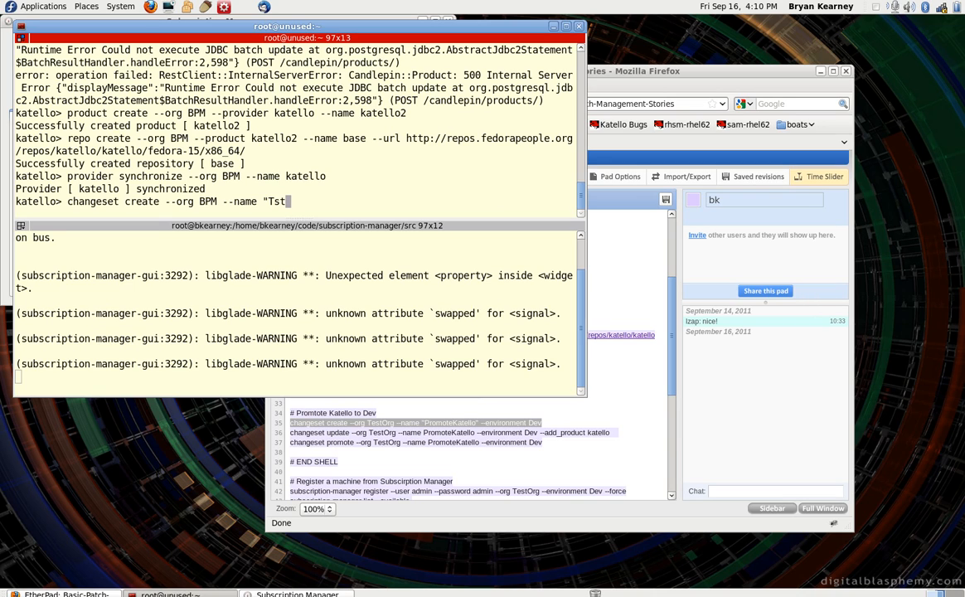
text(e)
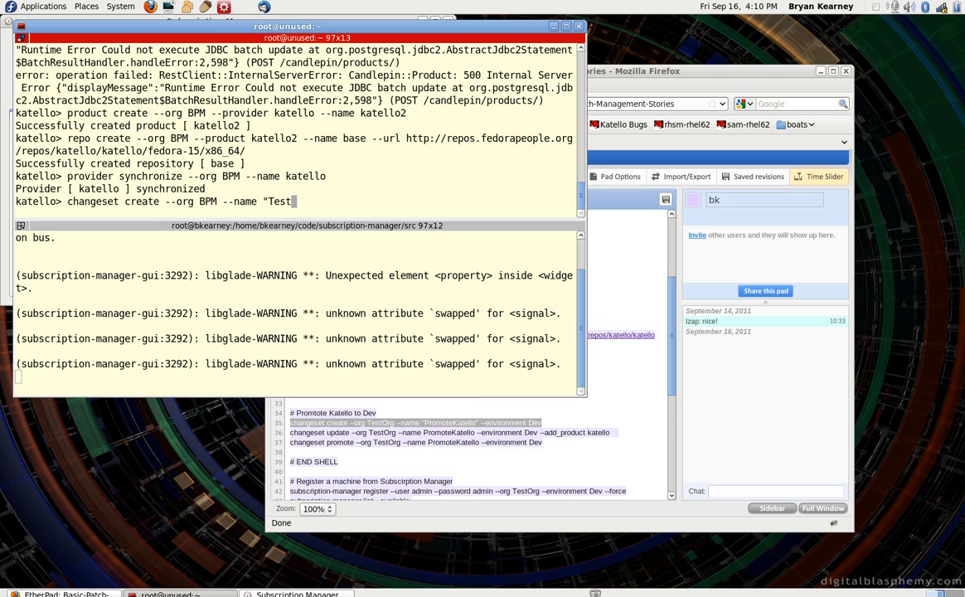
text(--environment De)
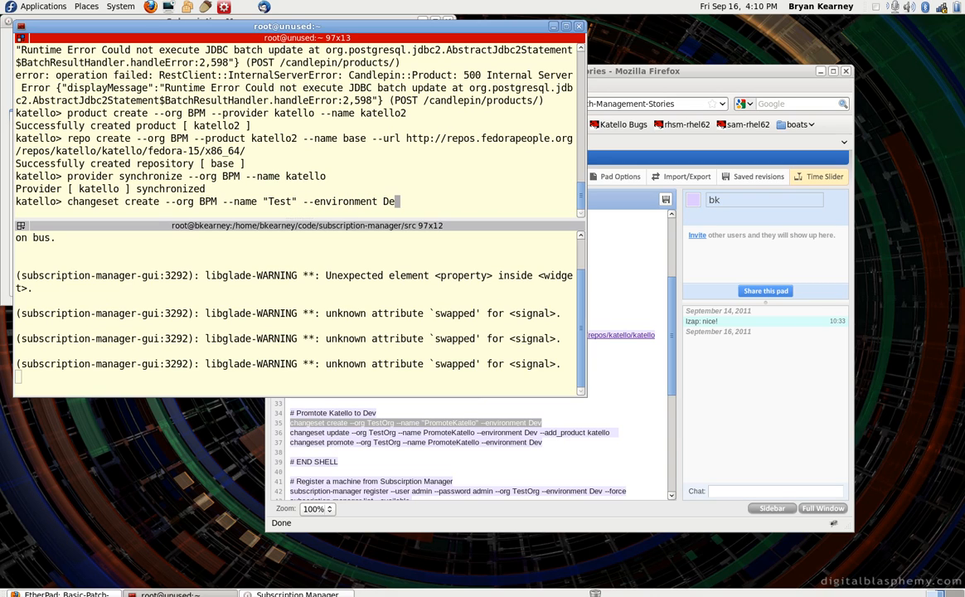
key(Return)
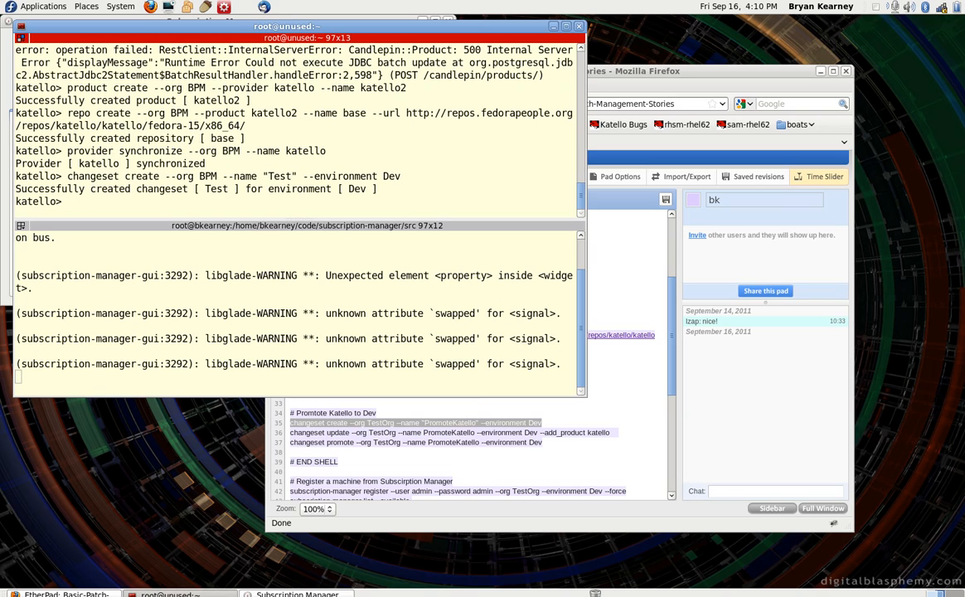
Step: Update the Test changeset to add the katello2 product
text(changeset create --org BPM --name "Test" --environment Dev)
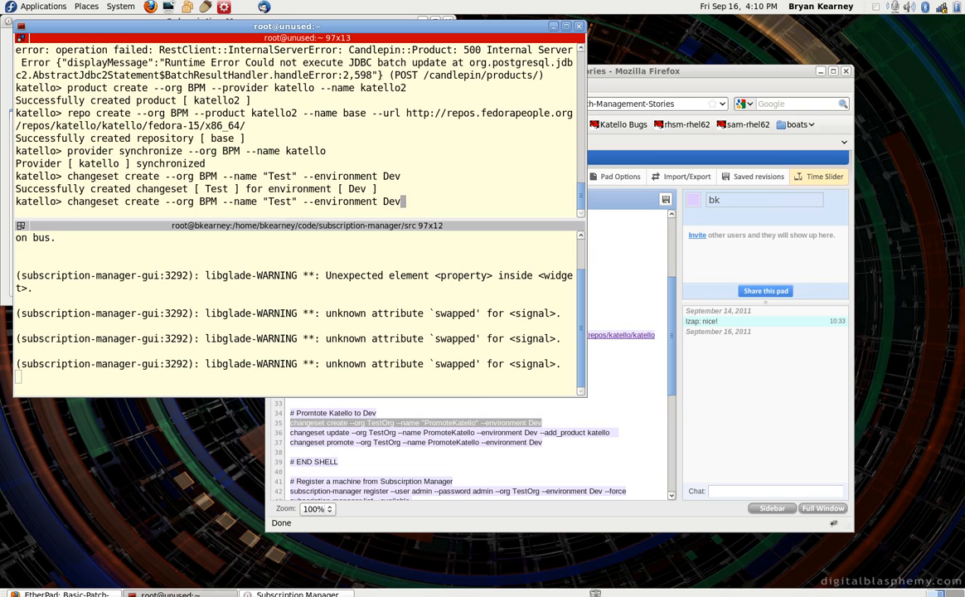
mouse_move(126, 201)
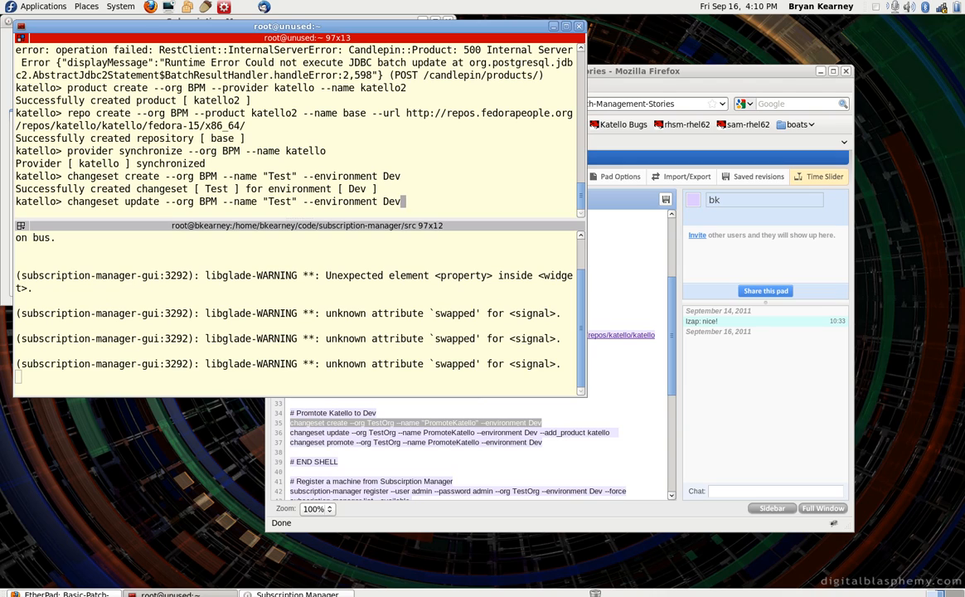
text(--add_product)
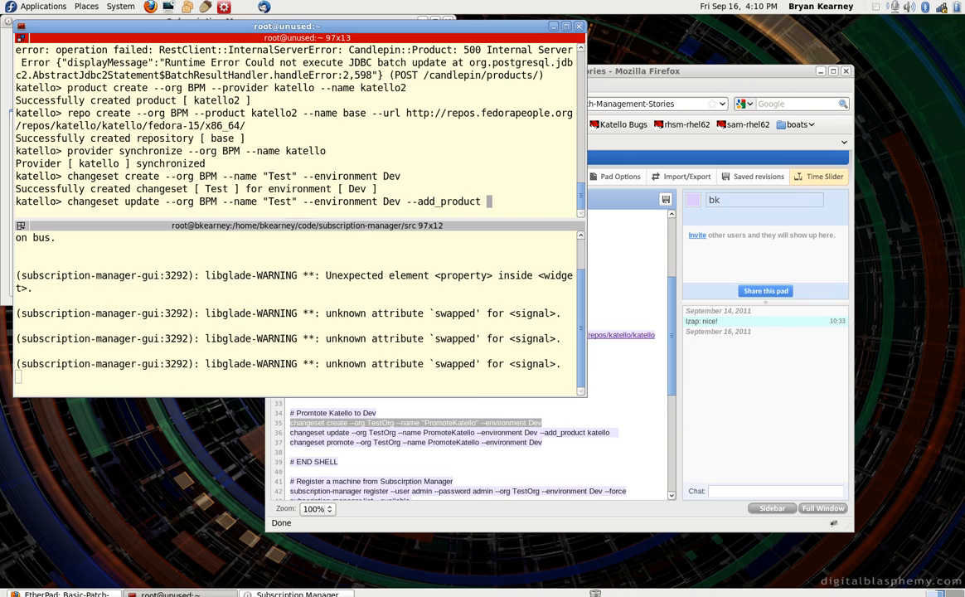
text(katello2)
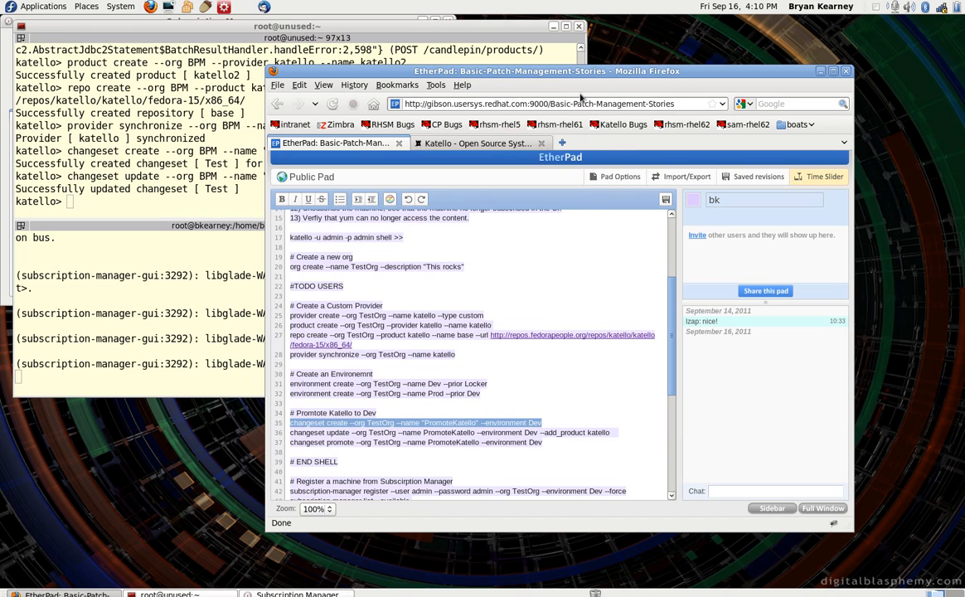
Step: Return to the Katello web console and open Content Management's Promotions page
click(478, 143)
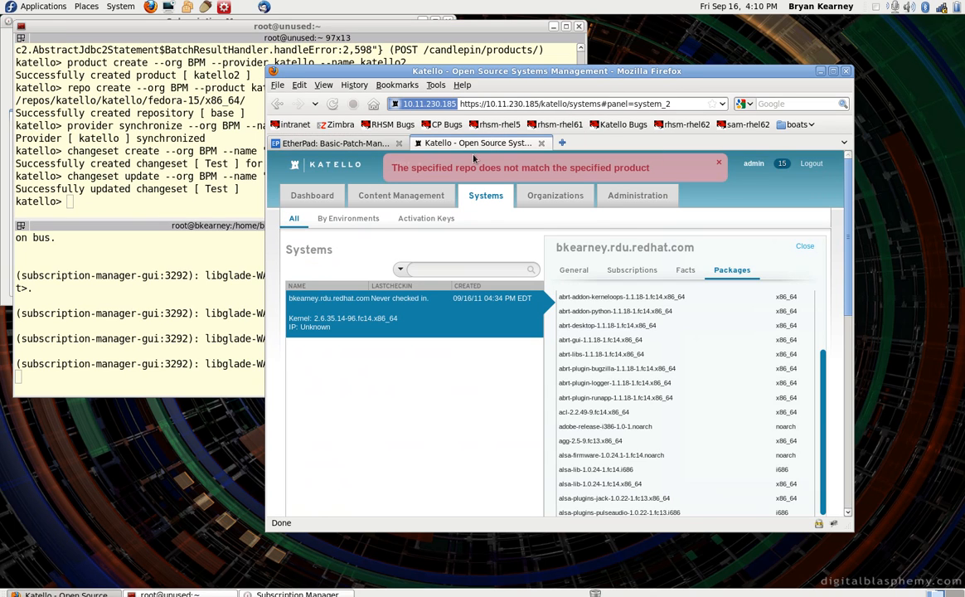
click(401, 195)
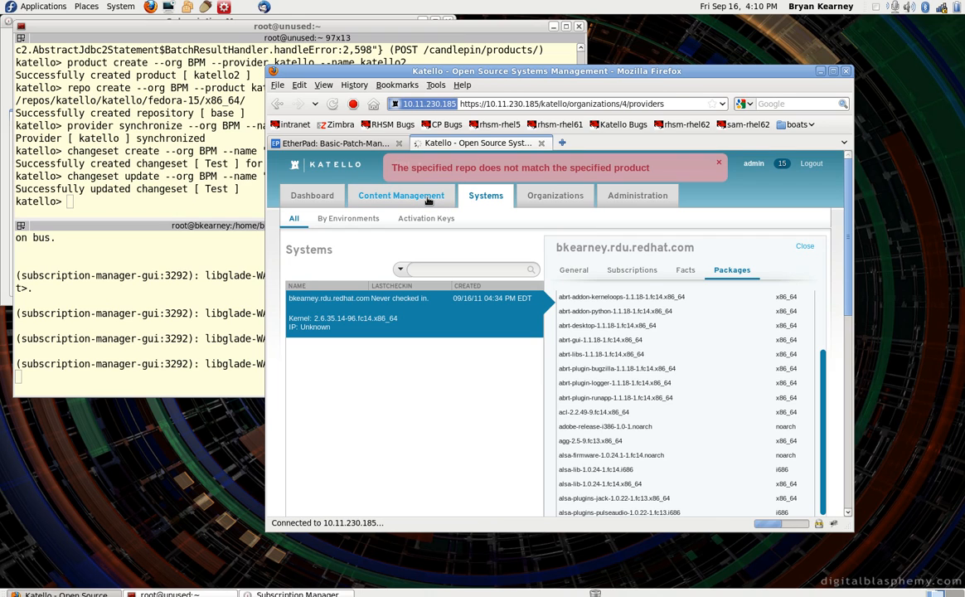
click(401, 195)
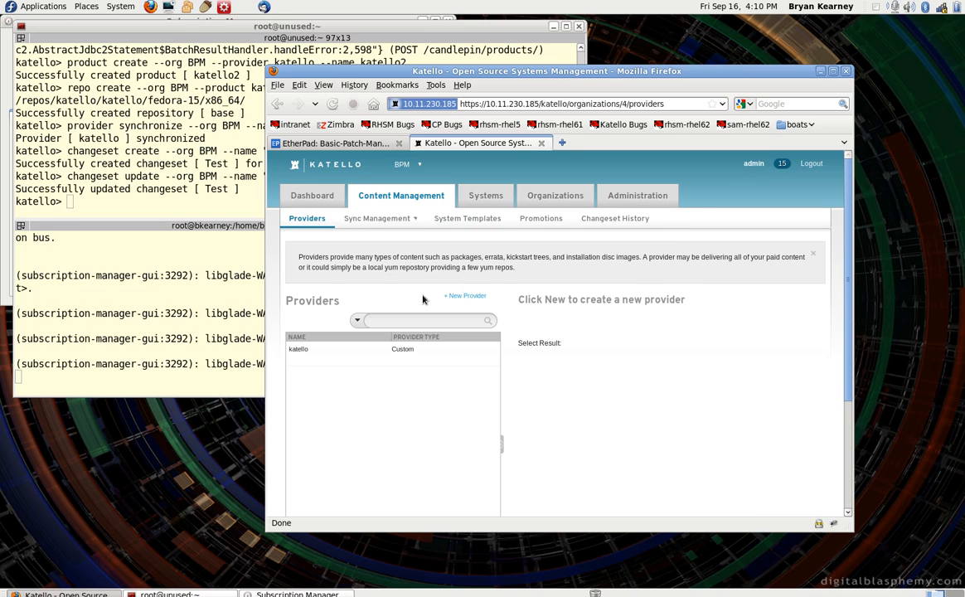
mouse_move(468, 255)
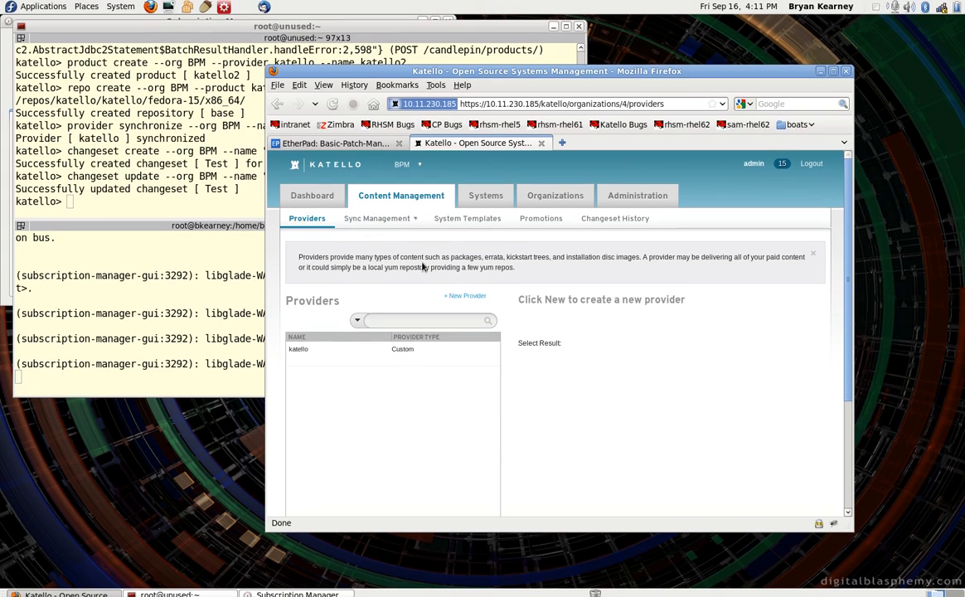
click(467, 218)
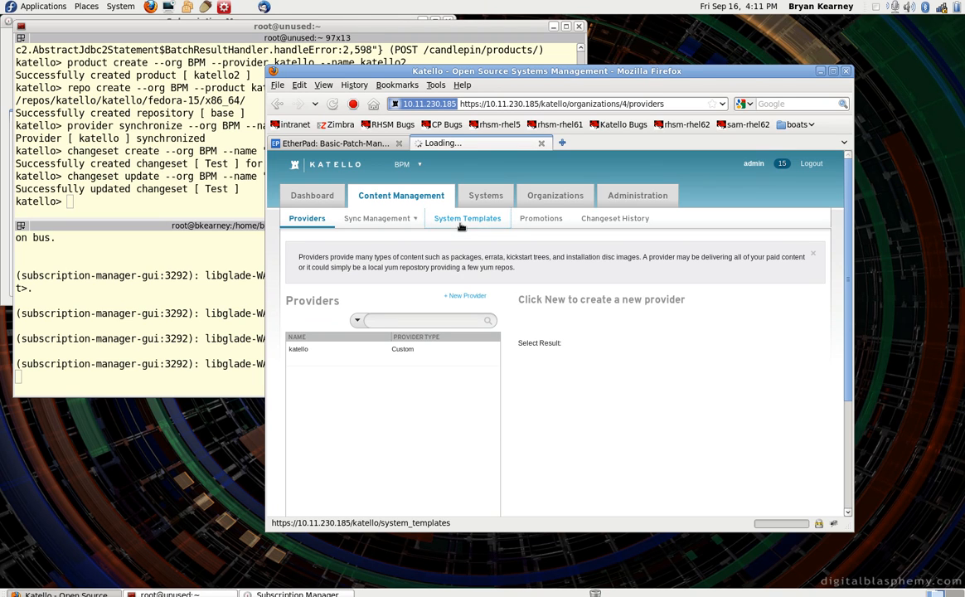
click(467, 218)
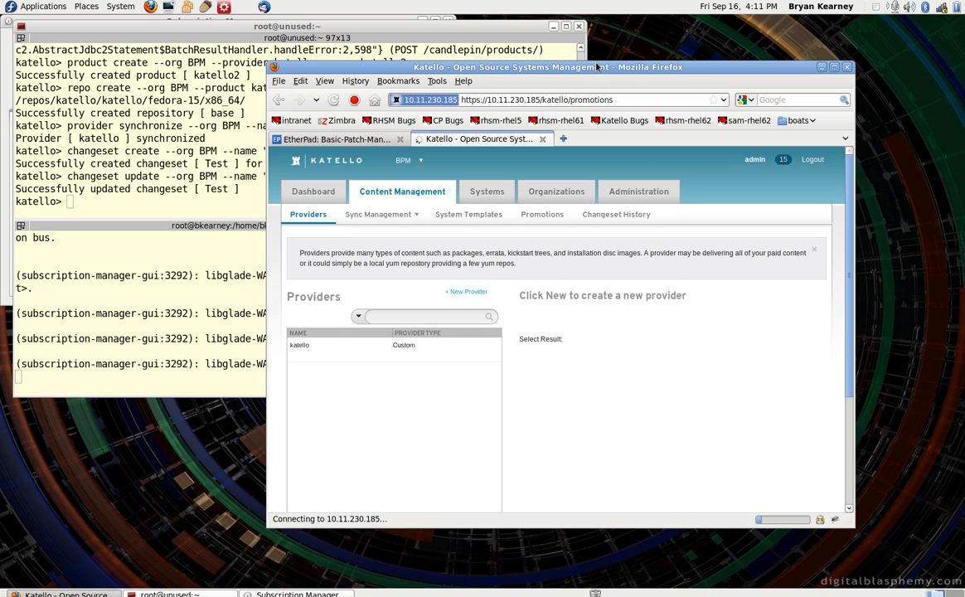
Step: Open the Dev changeset Test, lock it for review, and promote it
click(542, 208)
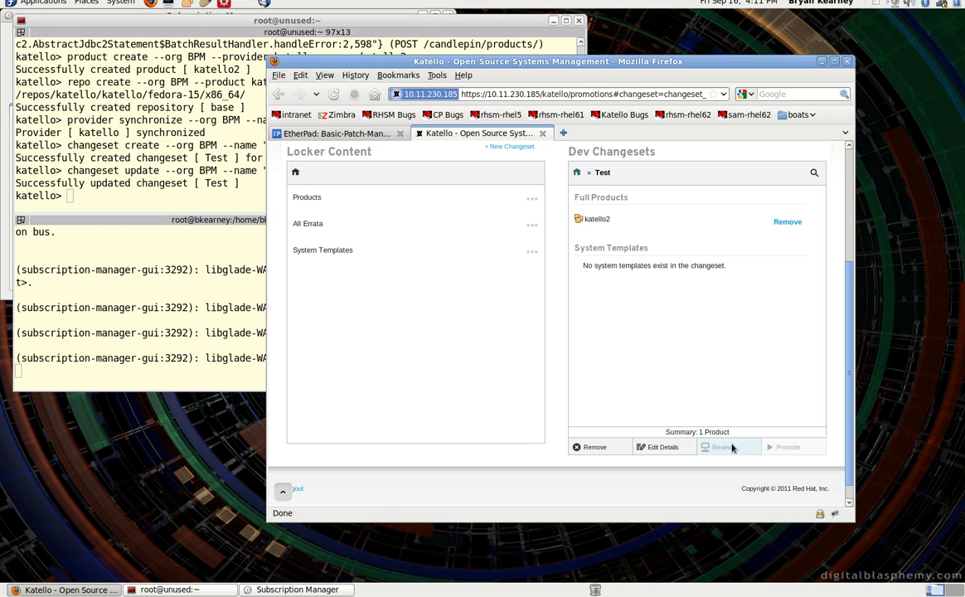
click(727, 447)
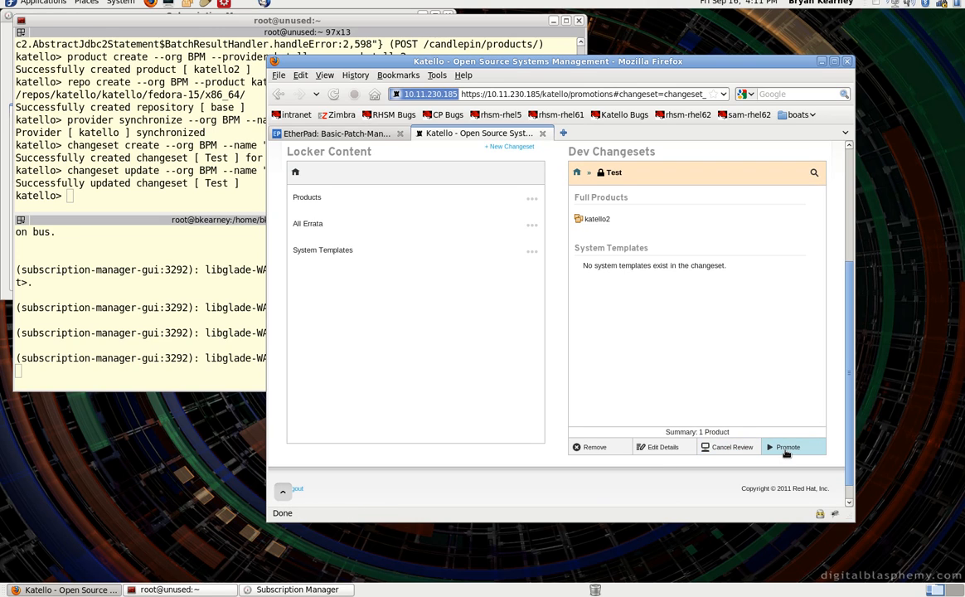
click(785, 446)
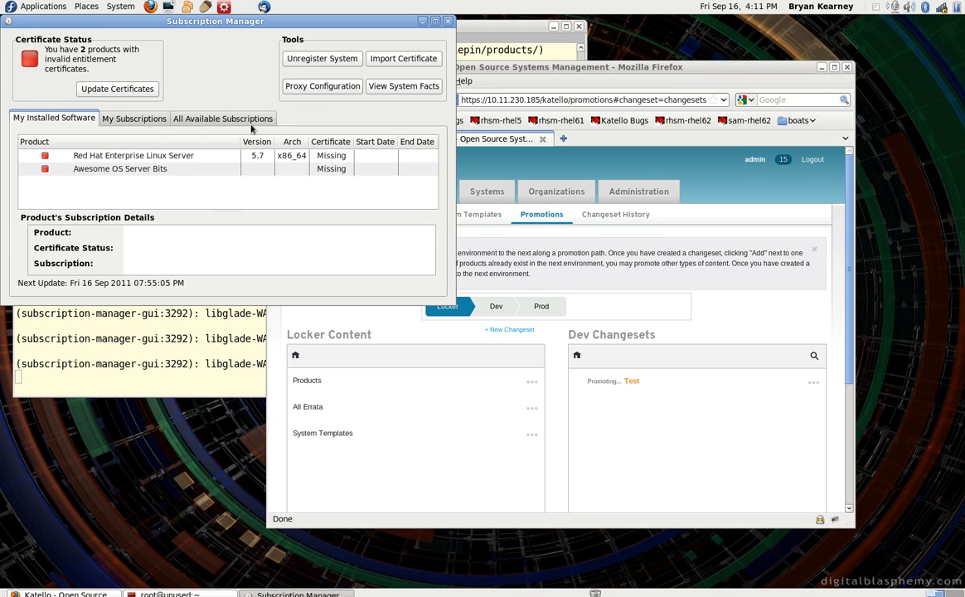
Step: Search available subscriptions and subscribe this machine to katello2
click(222, 118)
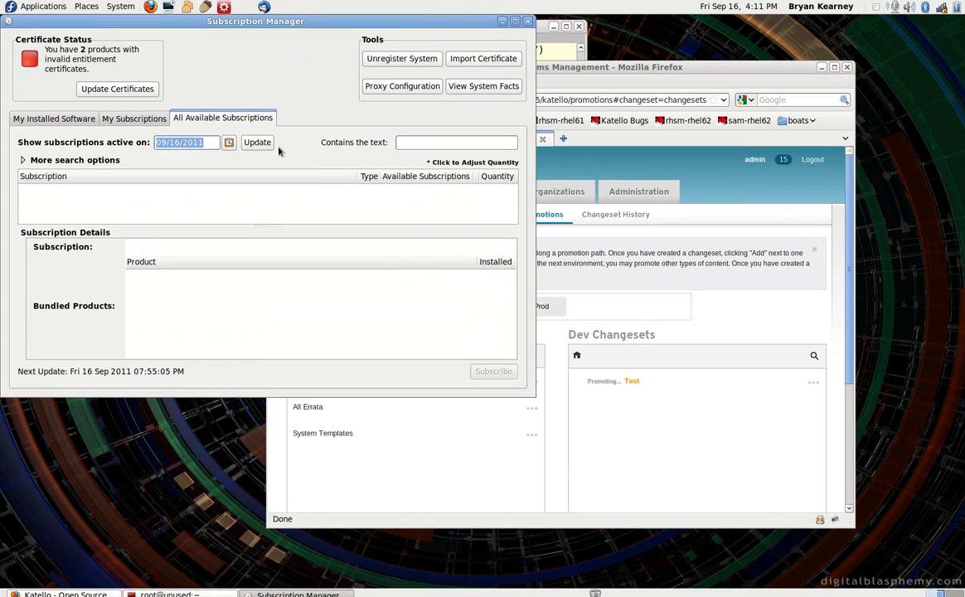
click(257, 142)
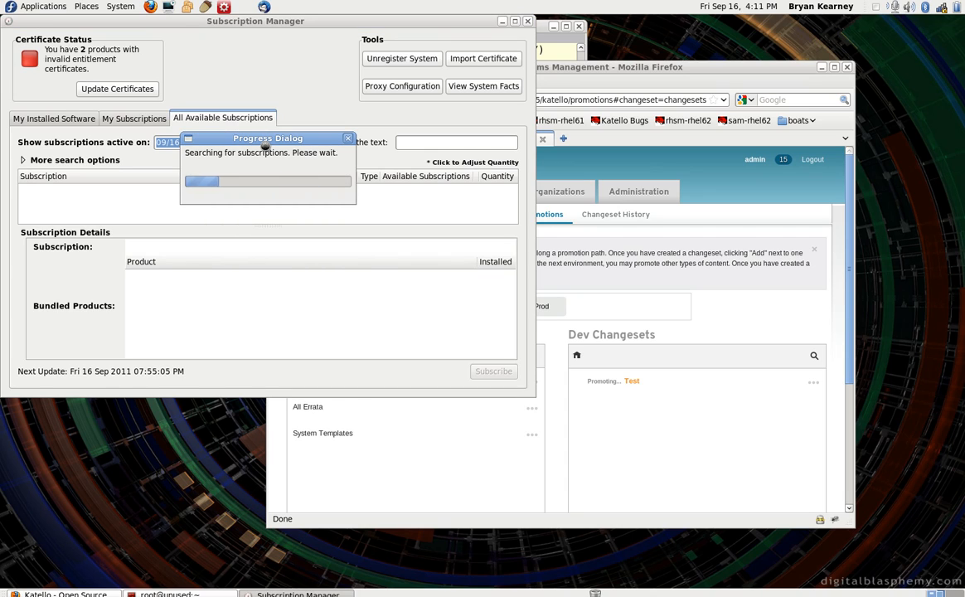
click(257, 142)
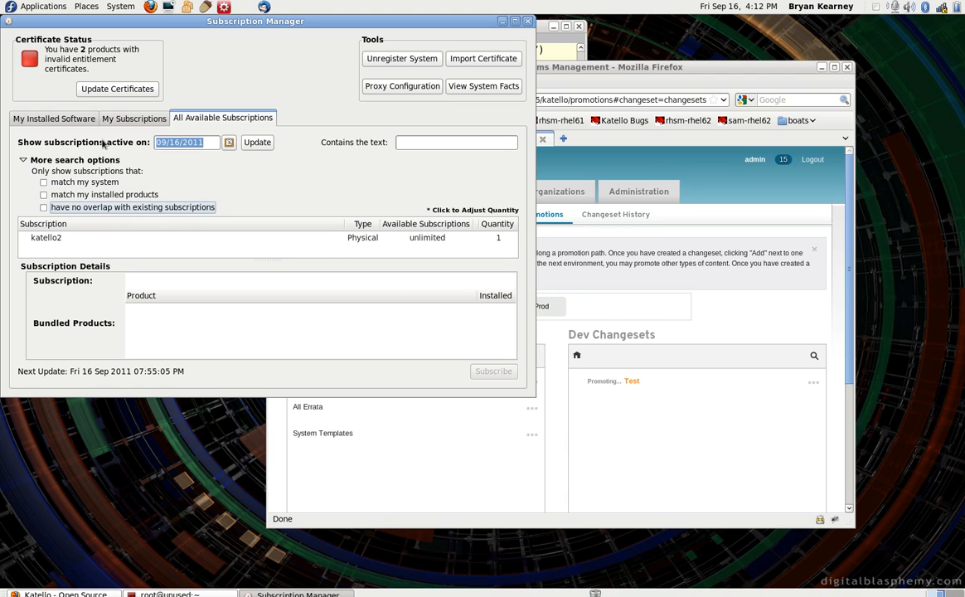
click(24, 159)
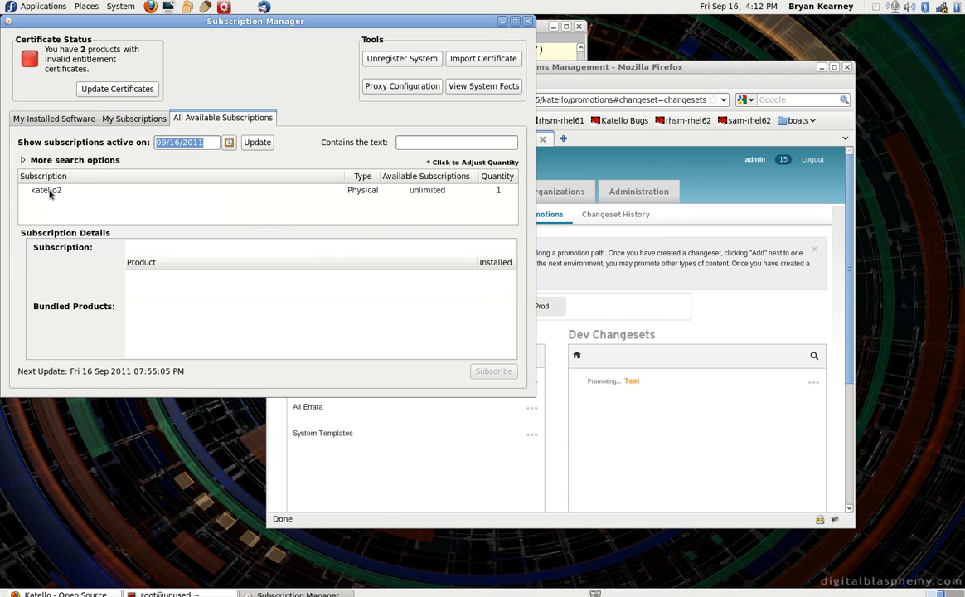
click(46, 190)
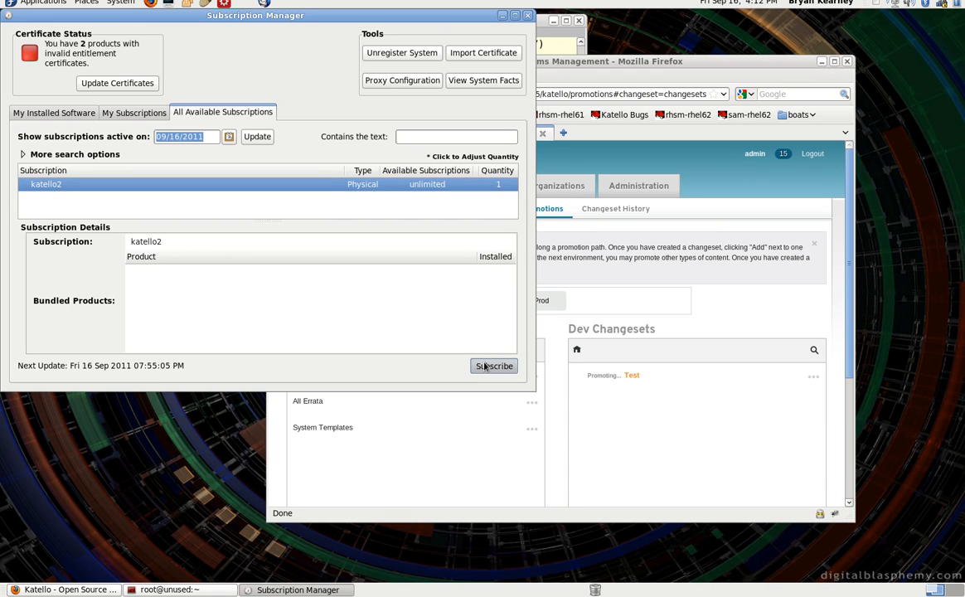
click(494, 365)
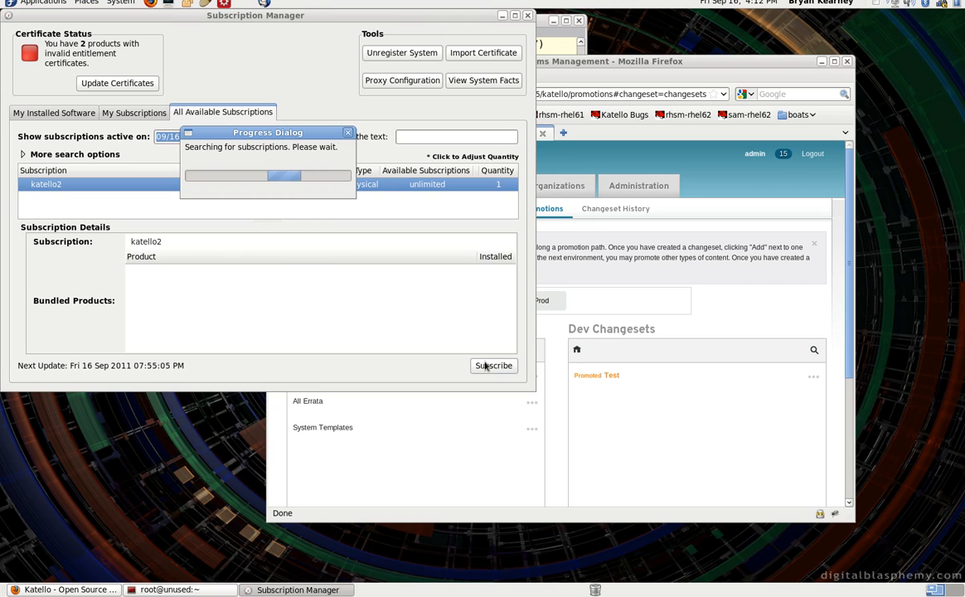
Step: Return to installed products, move the window, and close Subscription Manager
click(134, 118)
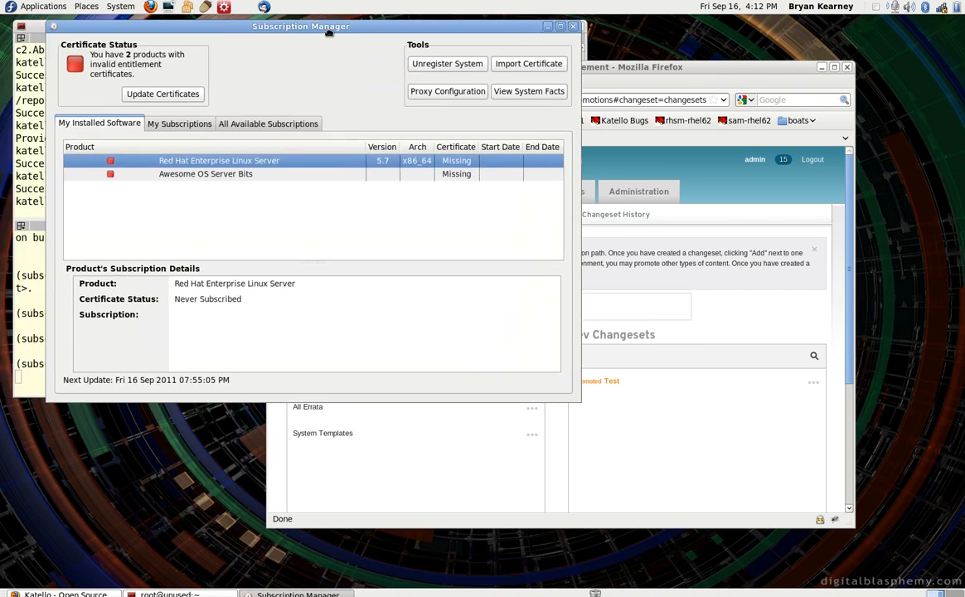
drag(301, 26, 444, 46)
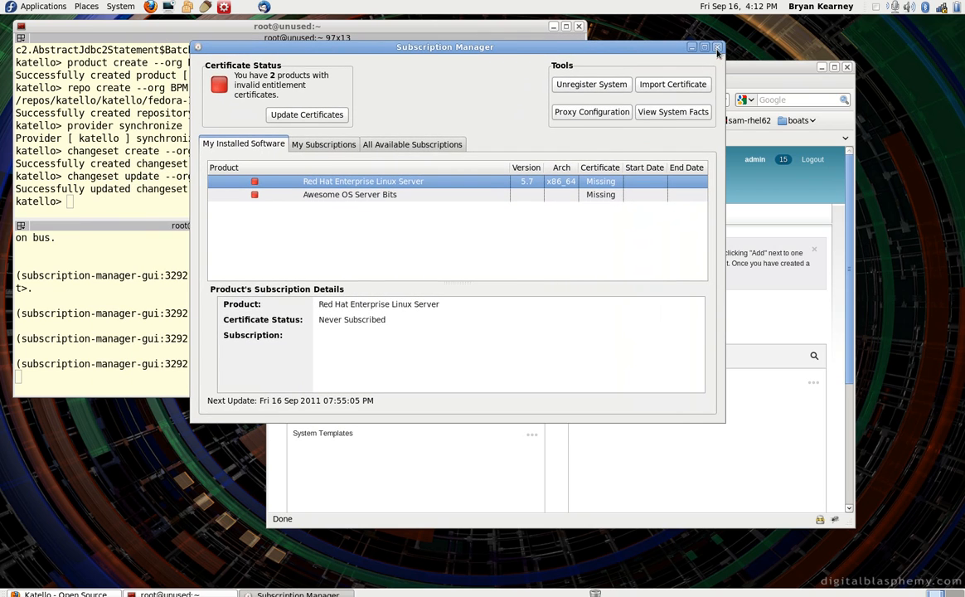
click(717, 48)
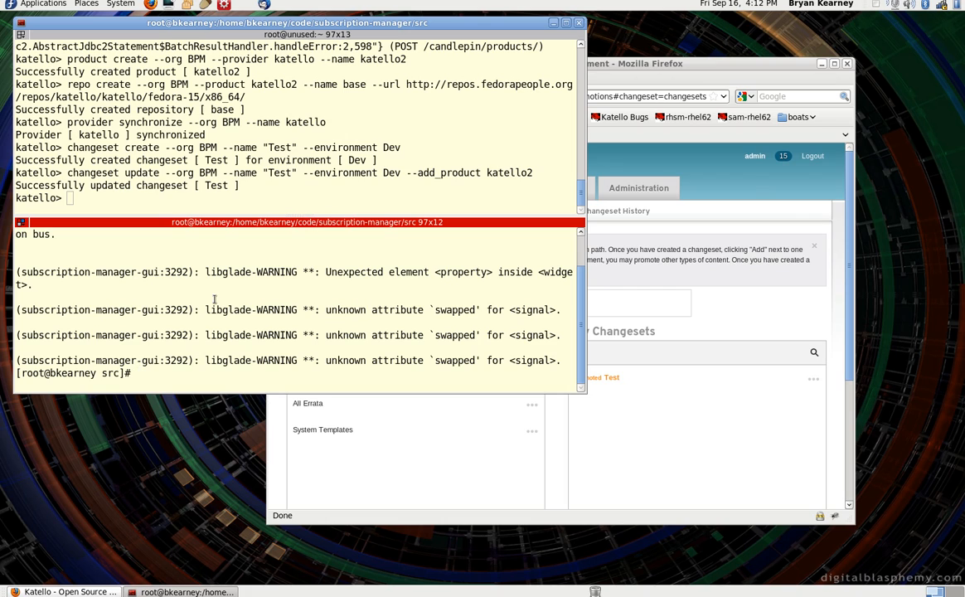
Step: Go to /etc/yum.repos.d, run yum repolist, and view redhat.repo's base-Dev-BPM entry
text(cd /e)
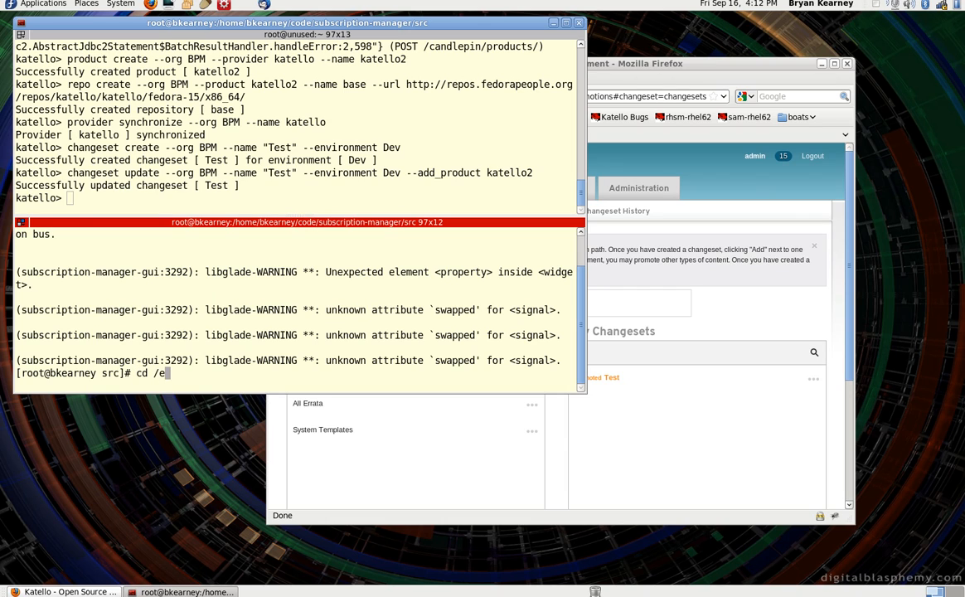
text(tc/yum.repos.d/)
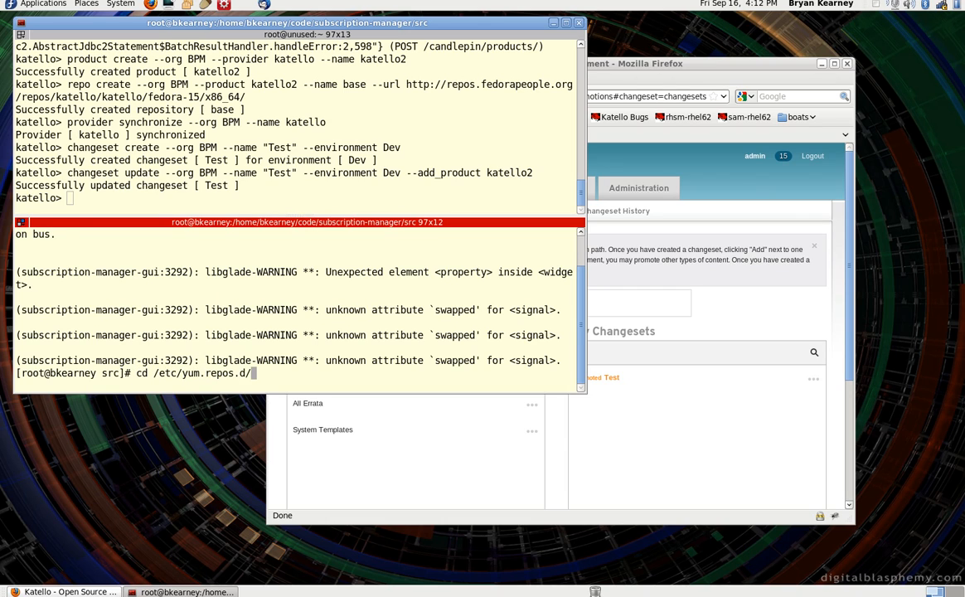
text(yum repolist)
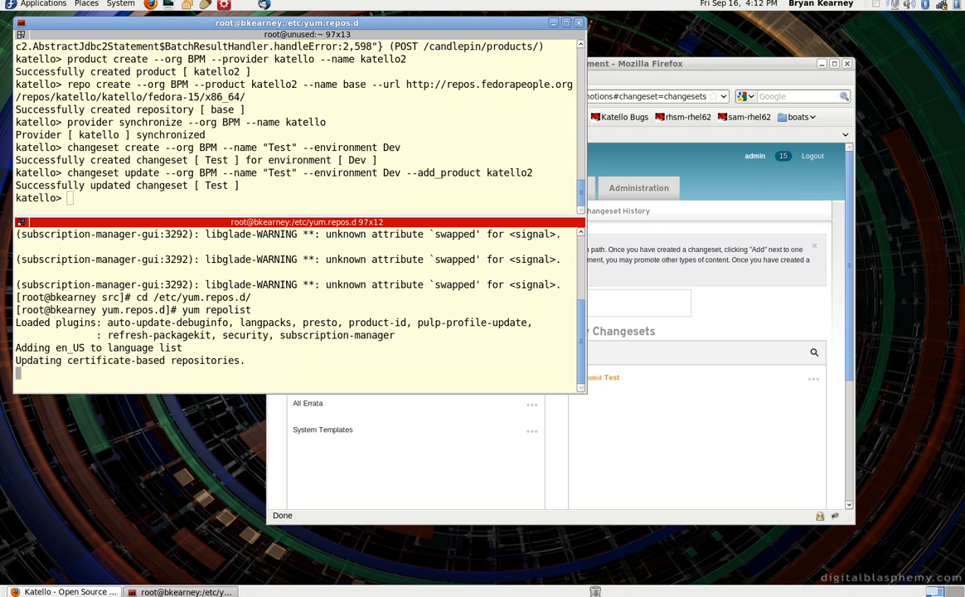
text(v)
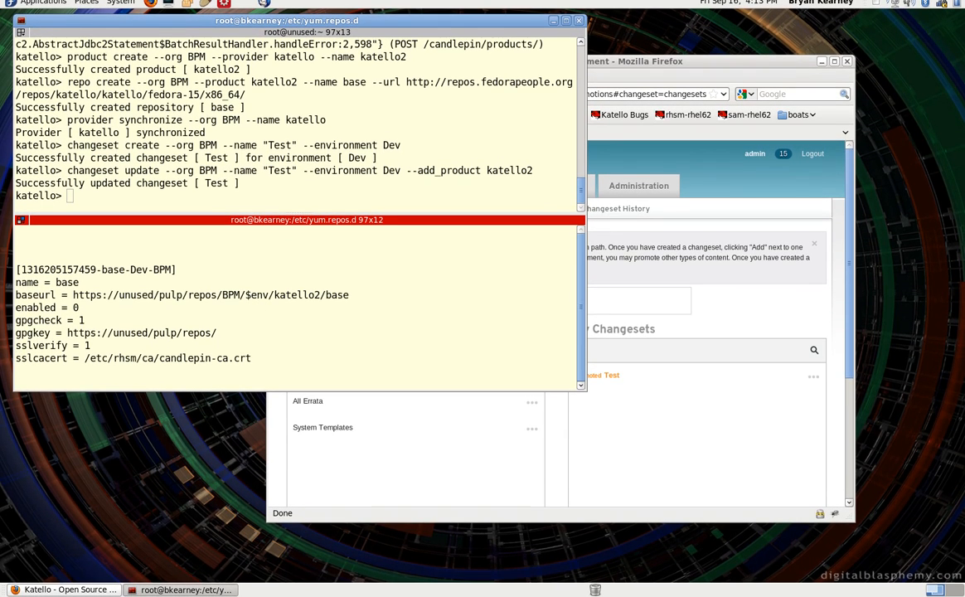
Step: Display /etc/yum/vars/env to confirm the env variable is Dev
text(ca)
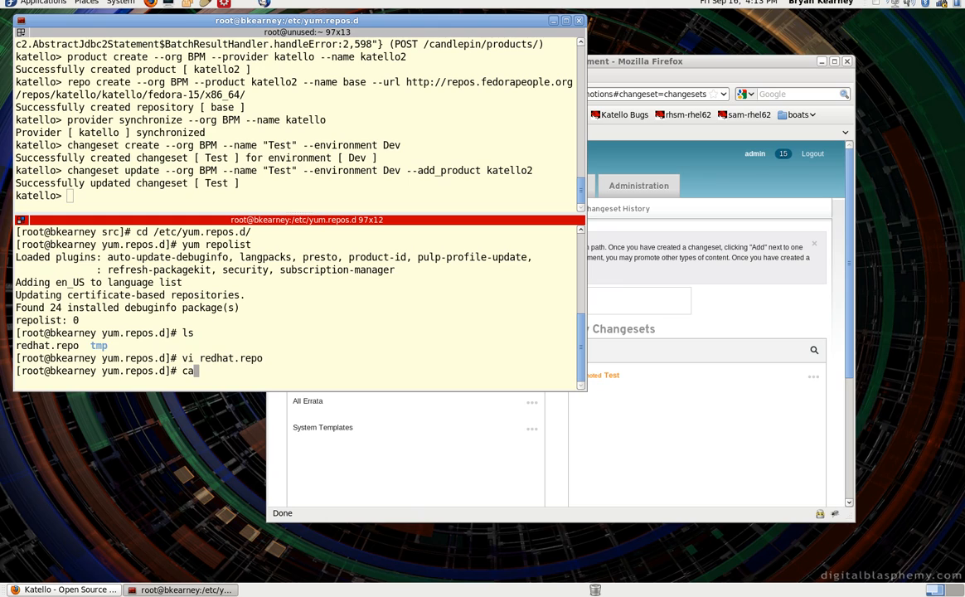
text(t /)
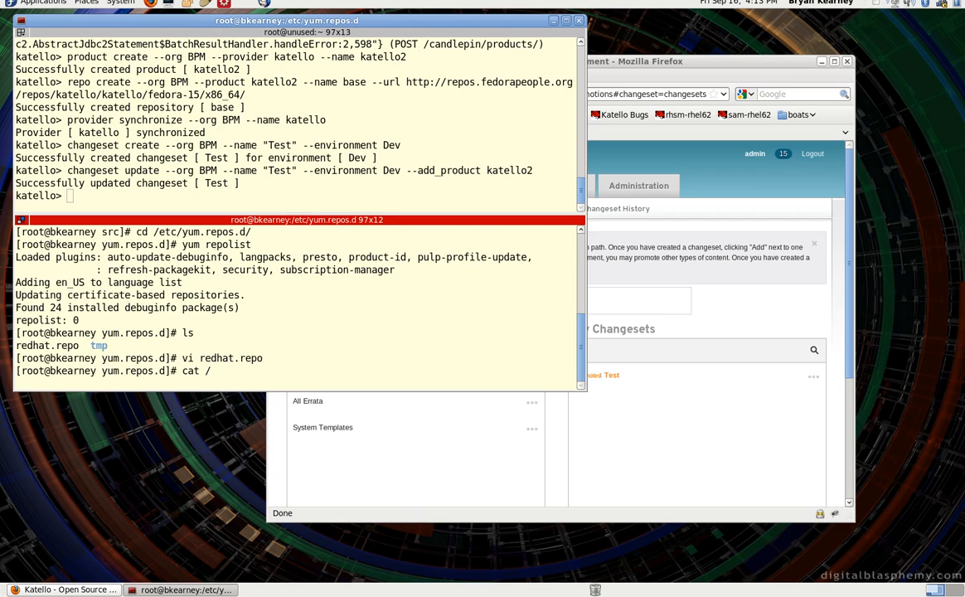
text(etc/u)
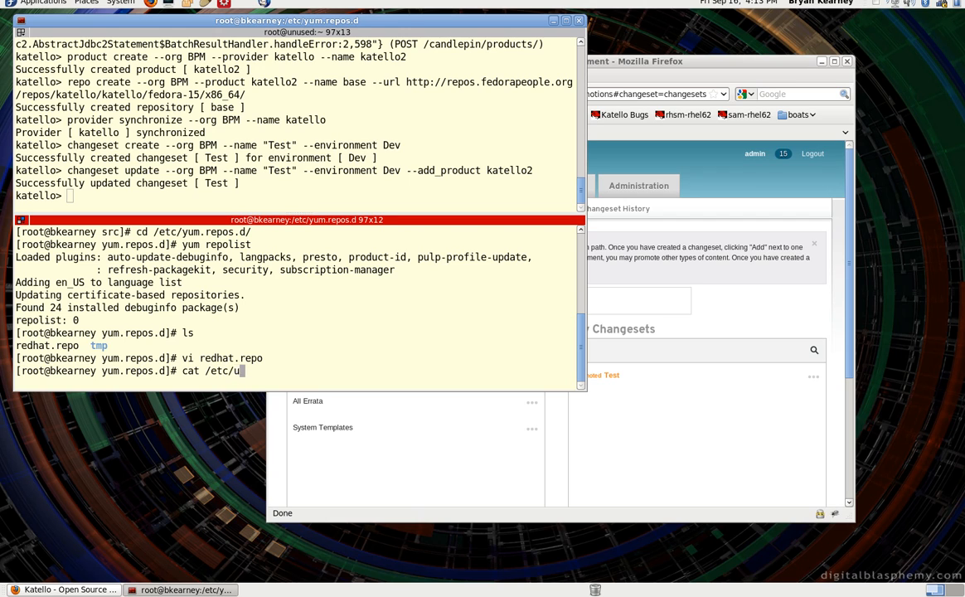
text(yum.)
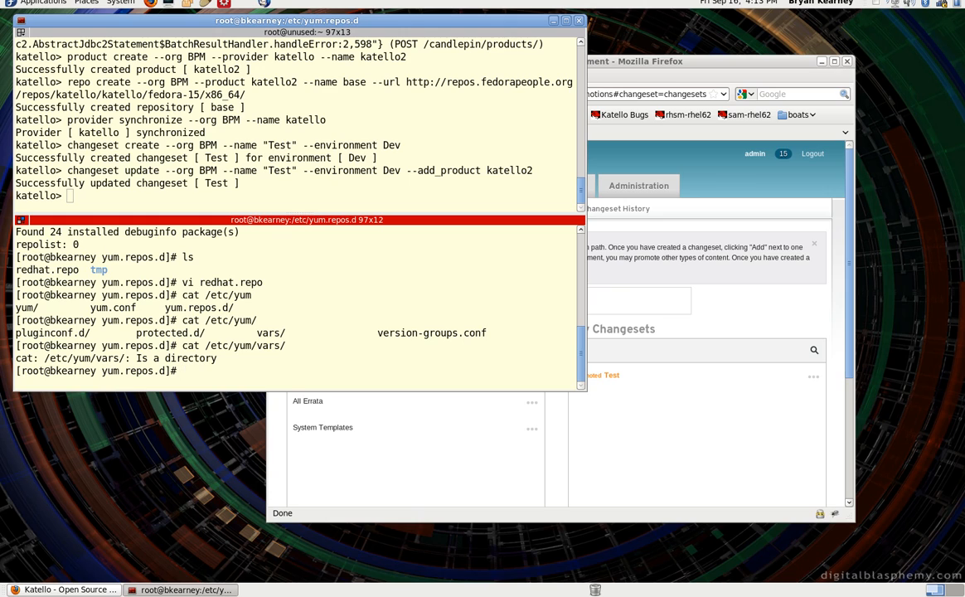
text(cat /etc/yum/vars/env)
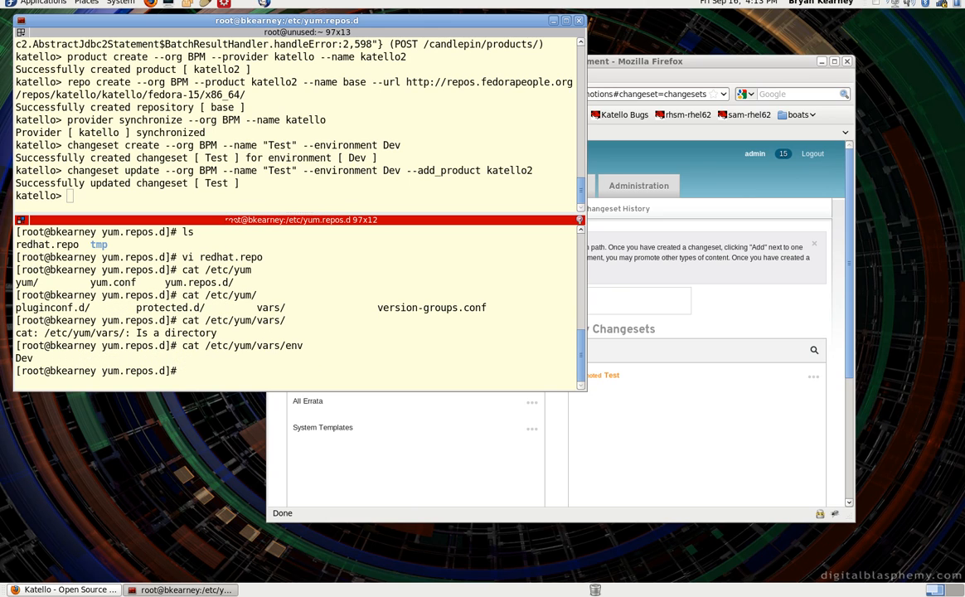
text(cat /etc/yum/vars/env)
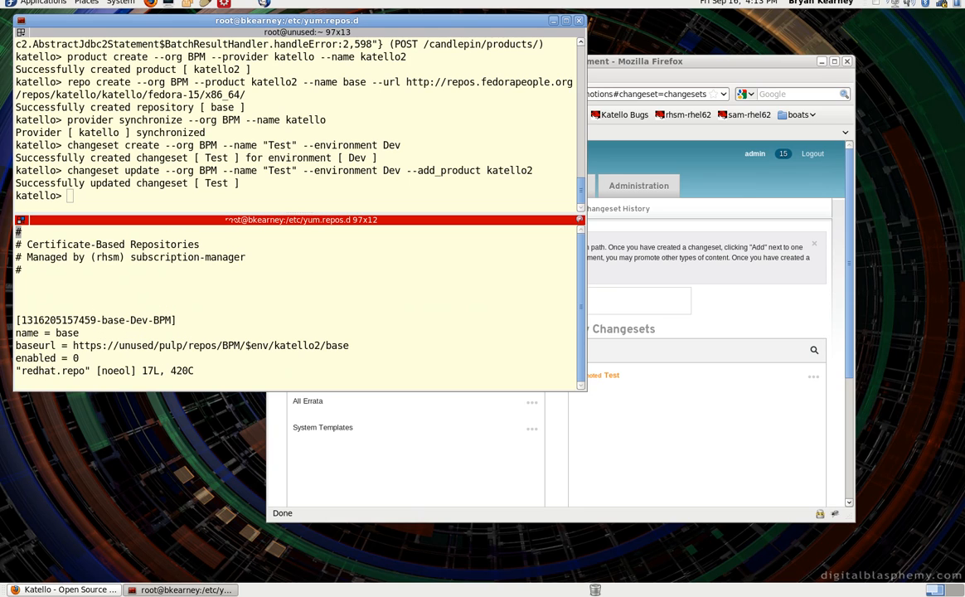
Step: List base-Dev-BPM with 189 packages and attempt yum install katello
scroll(down, 3)
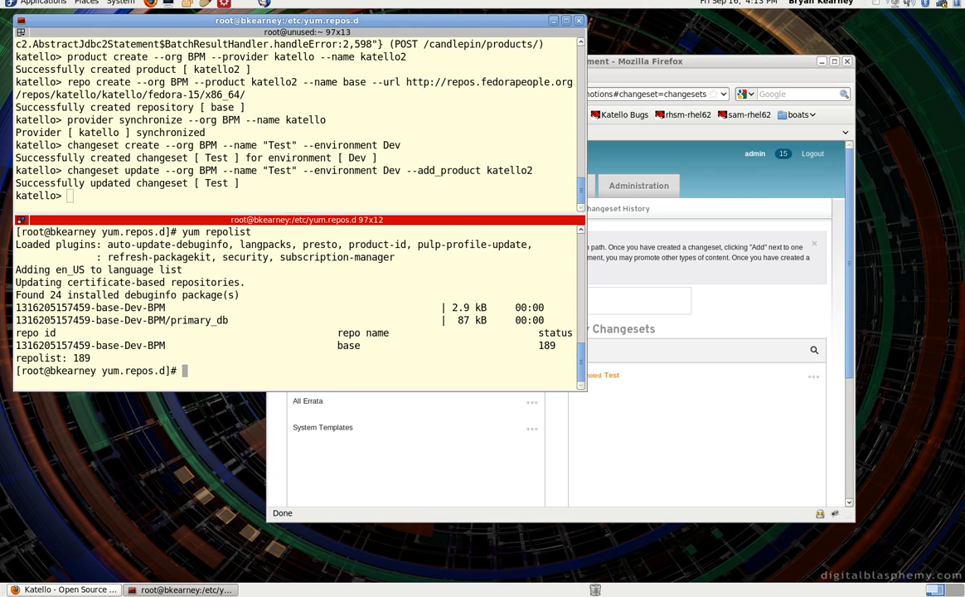
text(yum ins)
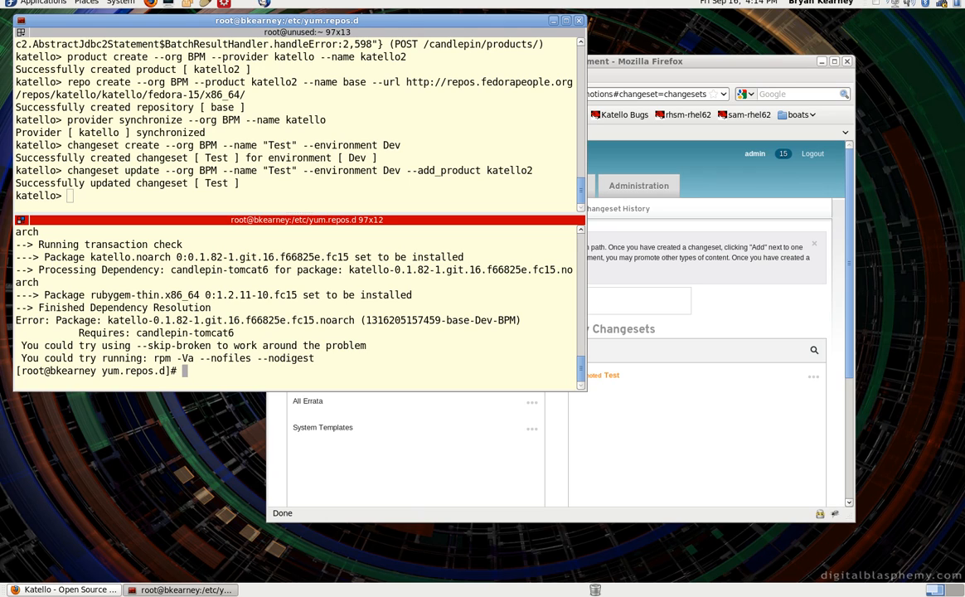
mouse_move(260, 304)
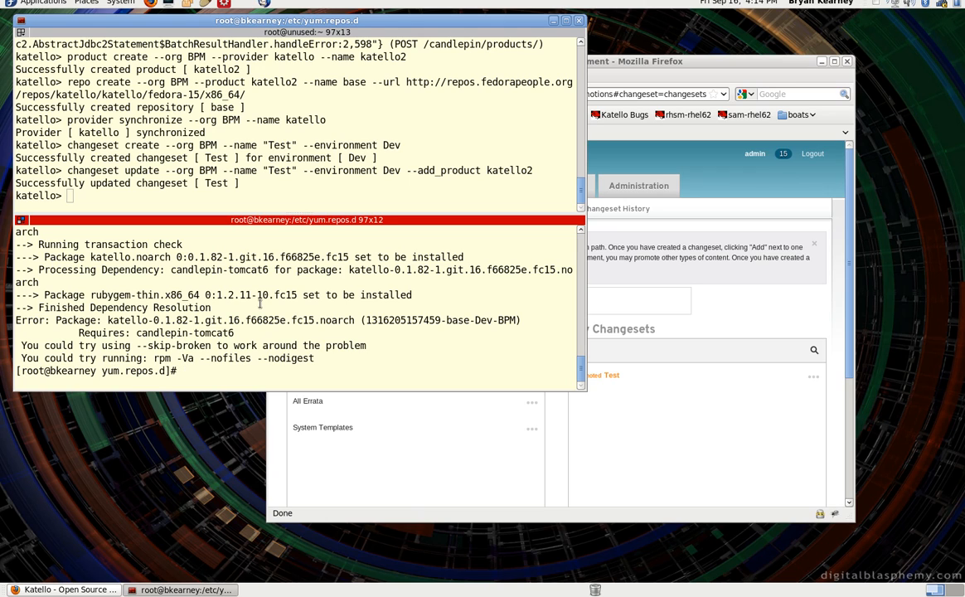